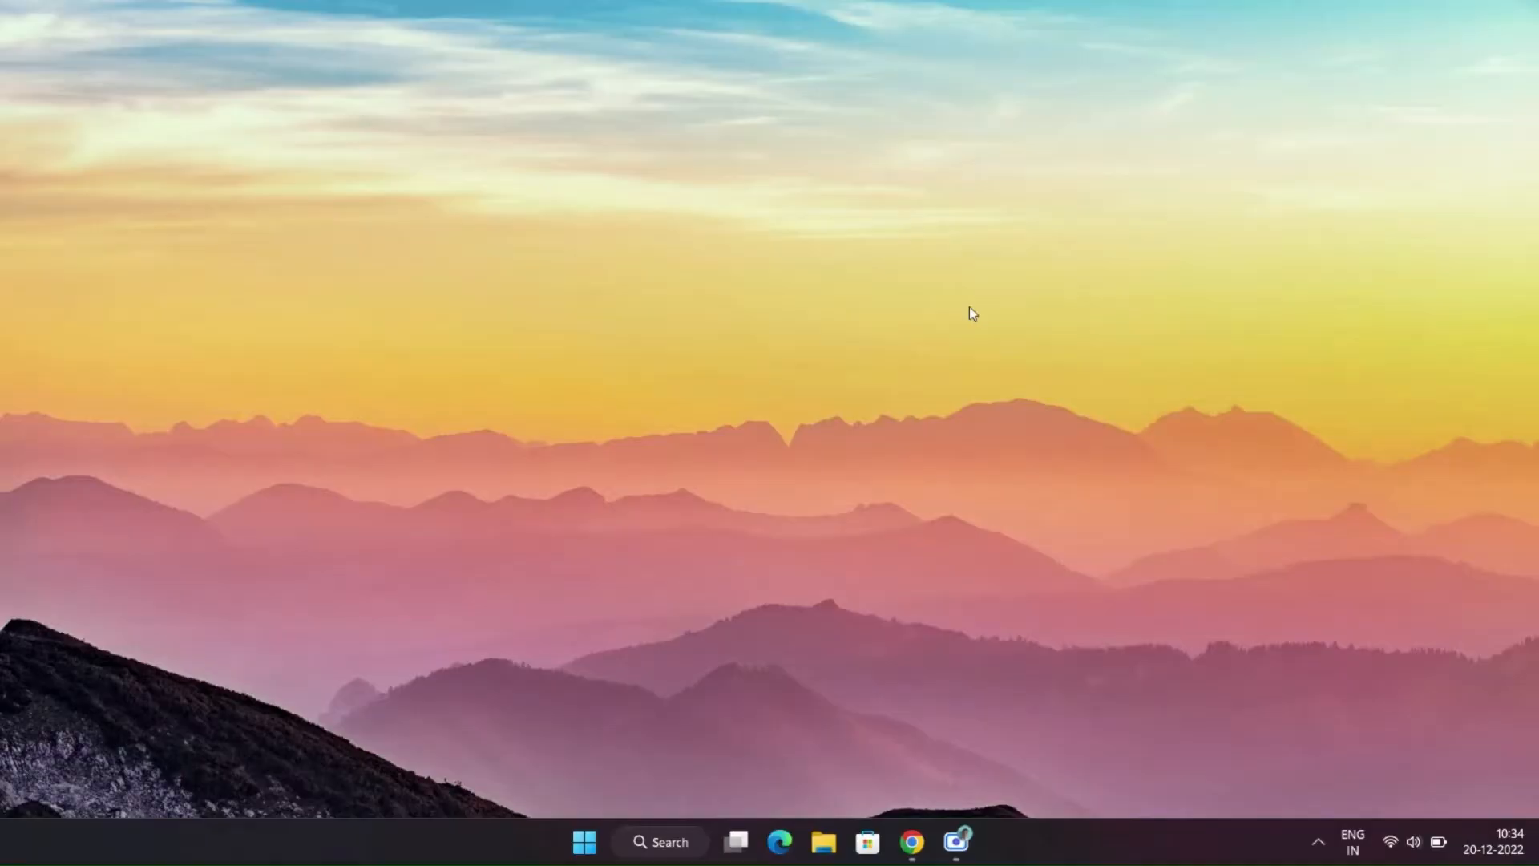
Step: Launch Brave and search Google for 000webhost from the address bar
{"action": "left_click", "coordinate": [584, 842]}
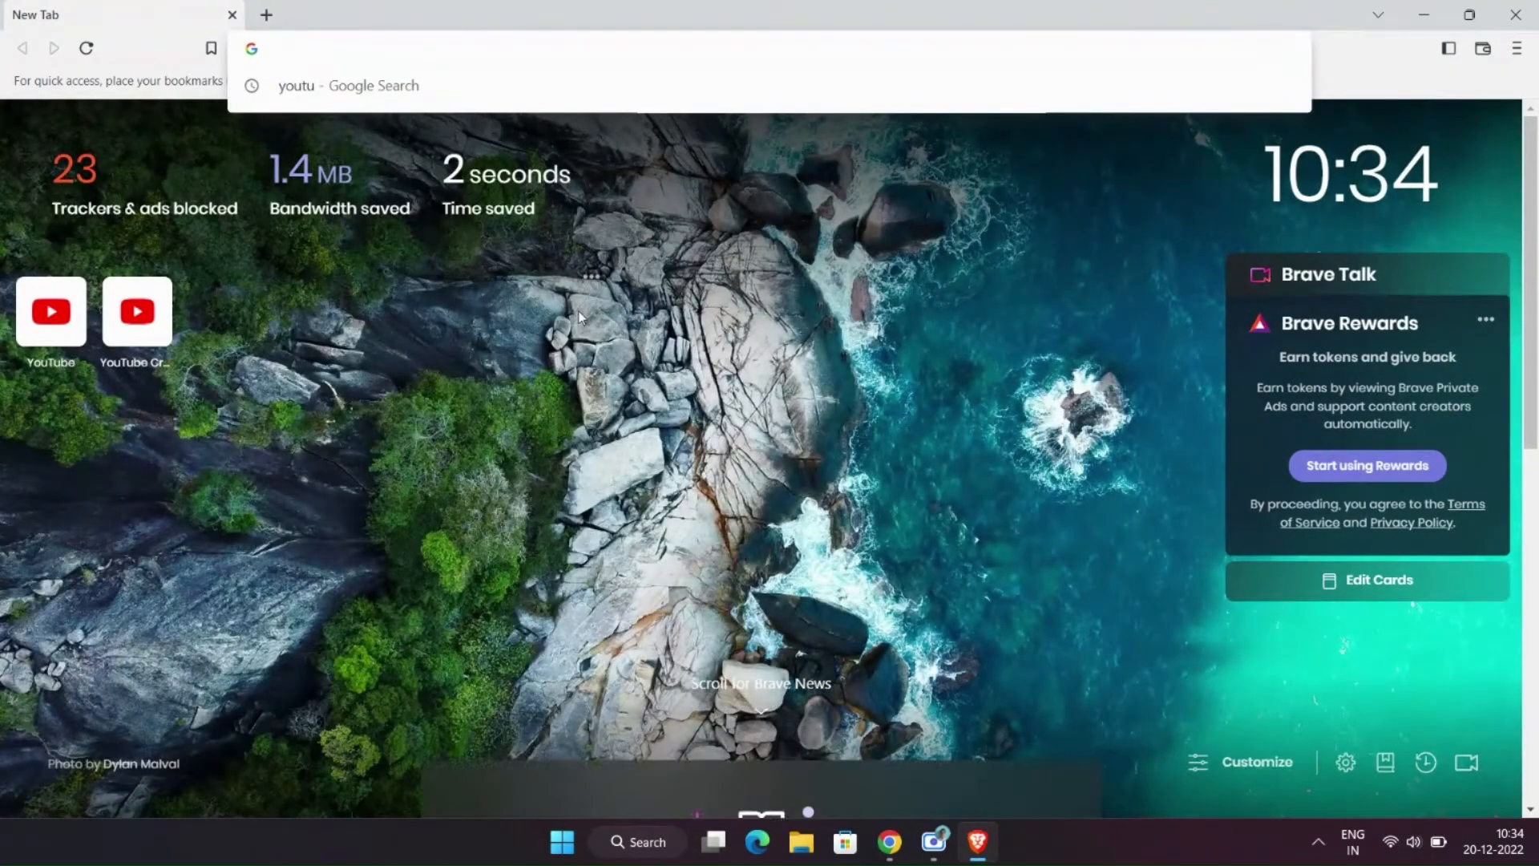
{"action": "type", "text": "000webhos"}
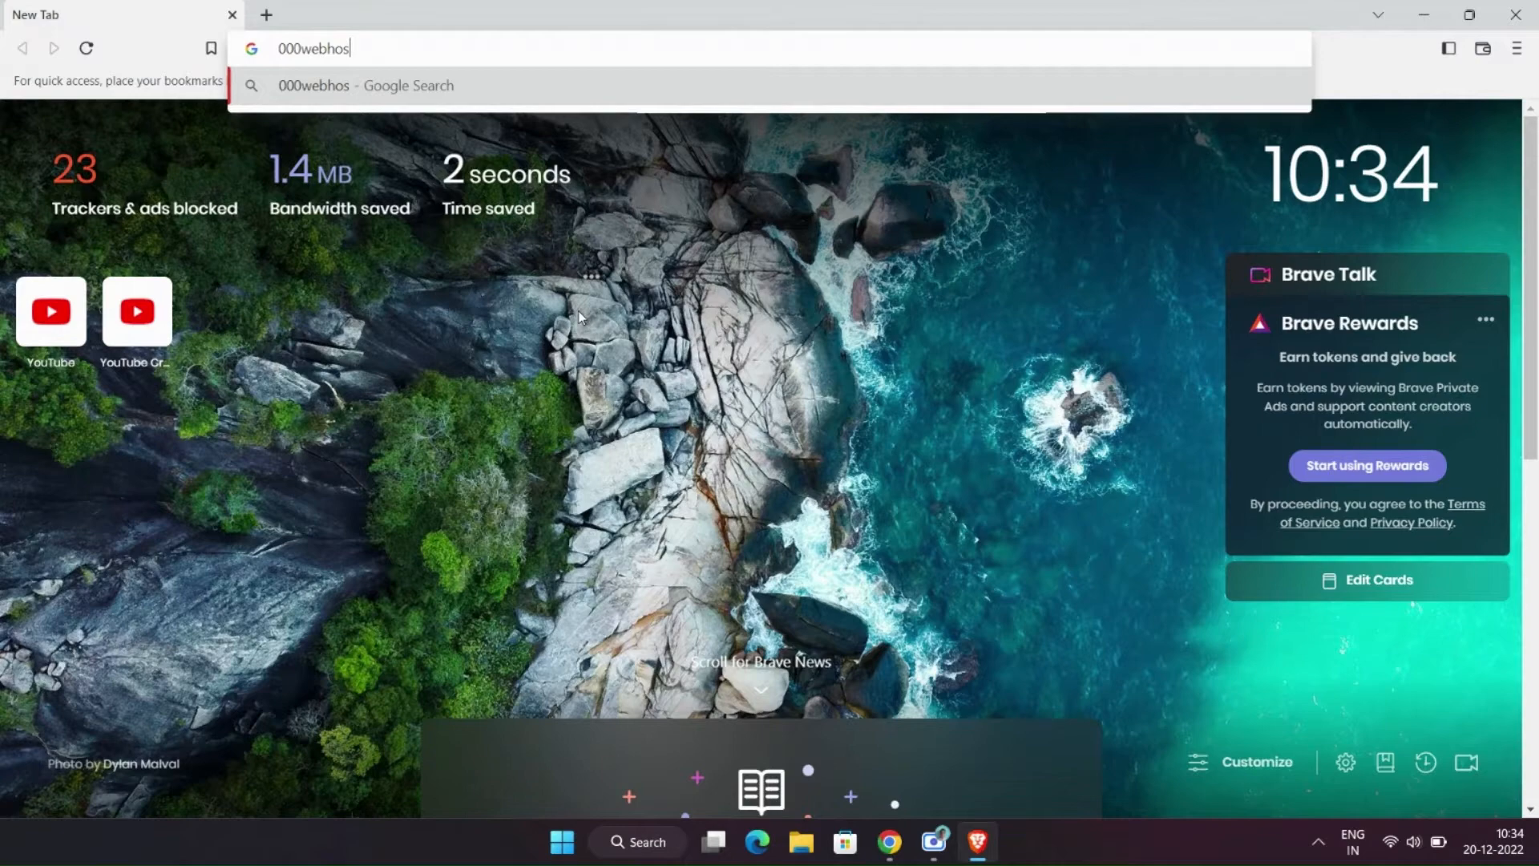
{"action": "type", "text": "tapp.com"}
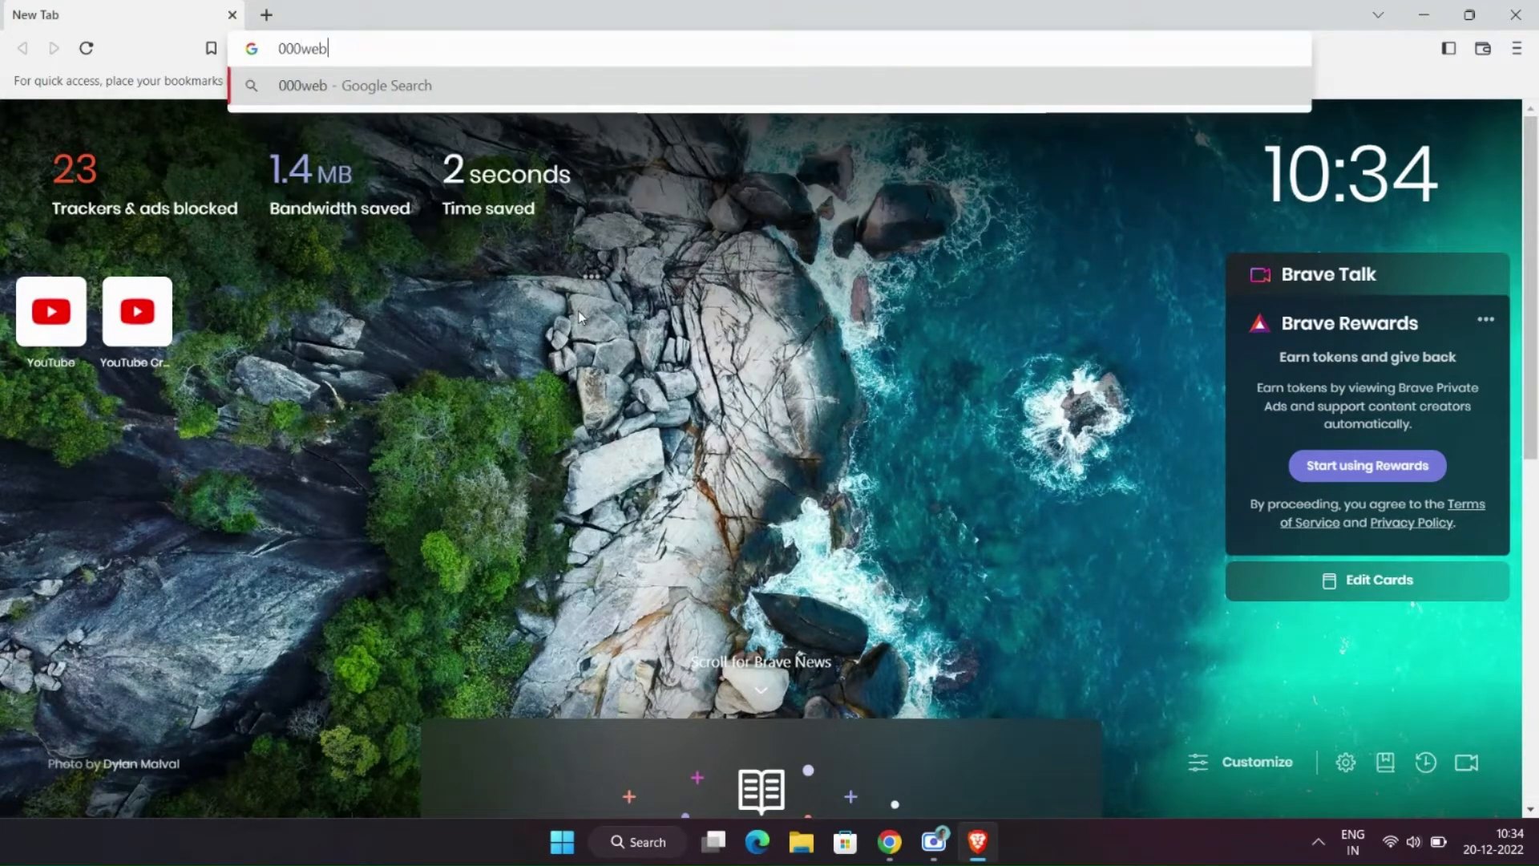
{"action": "type", "text": "host&oq=000webhost+&aqs=chrome..69i57.8056j0j1&sourceid=chrome&ie=UTF-8"}
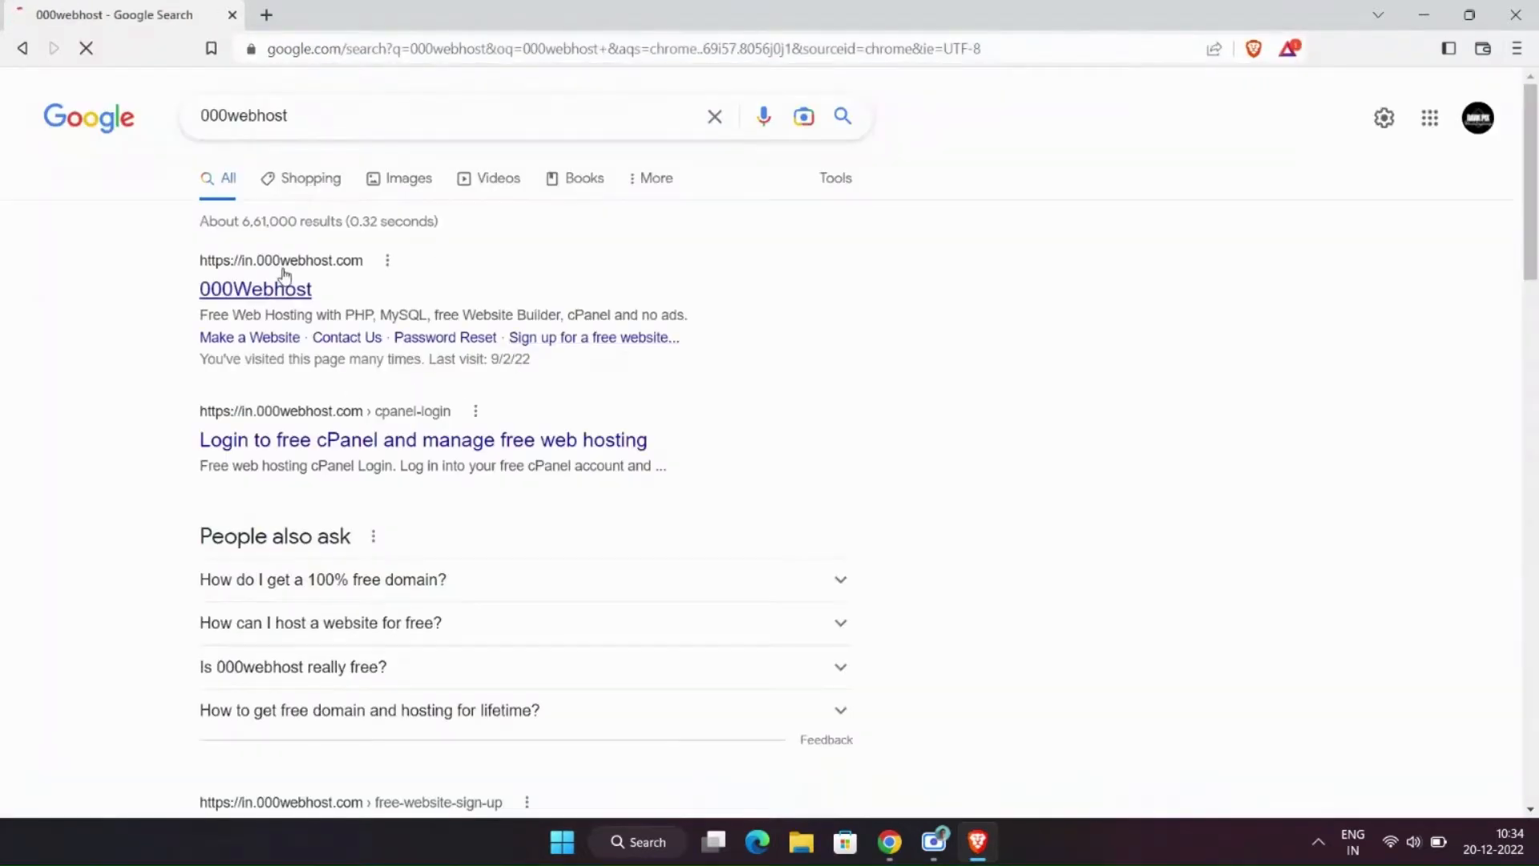
Step: Go to the 000Webhost result and its Sign In cPanel login page with Facebook and Google options
{"action": "left_click", "coordinate": [255, 289]}
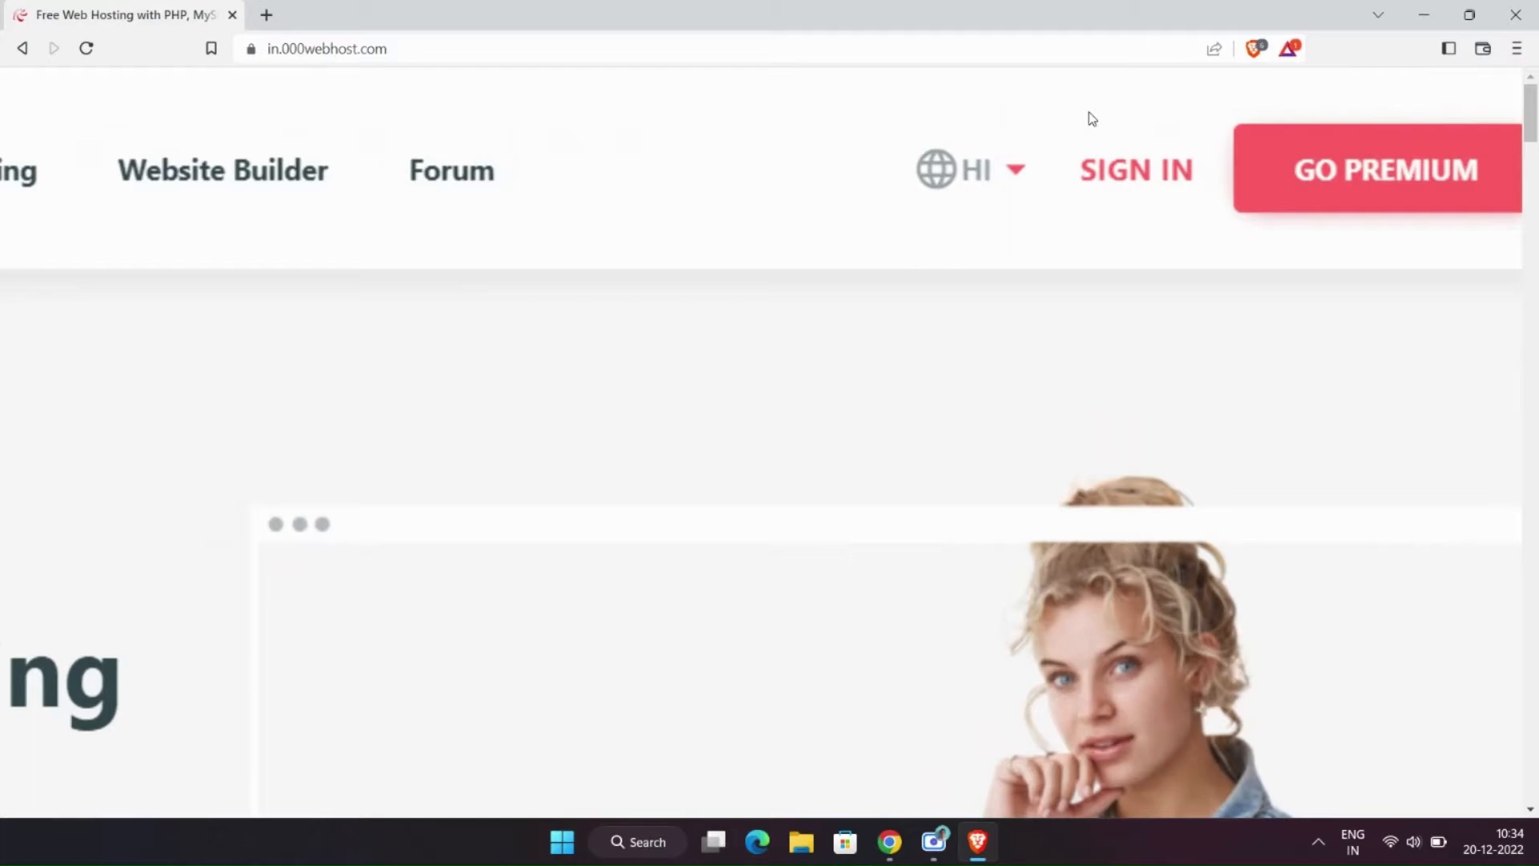
{"action": "left_click", "coordinate": [1135, 168]}
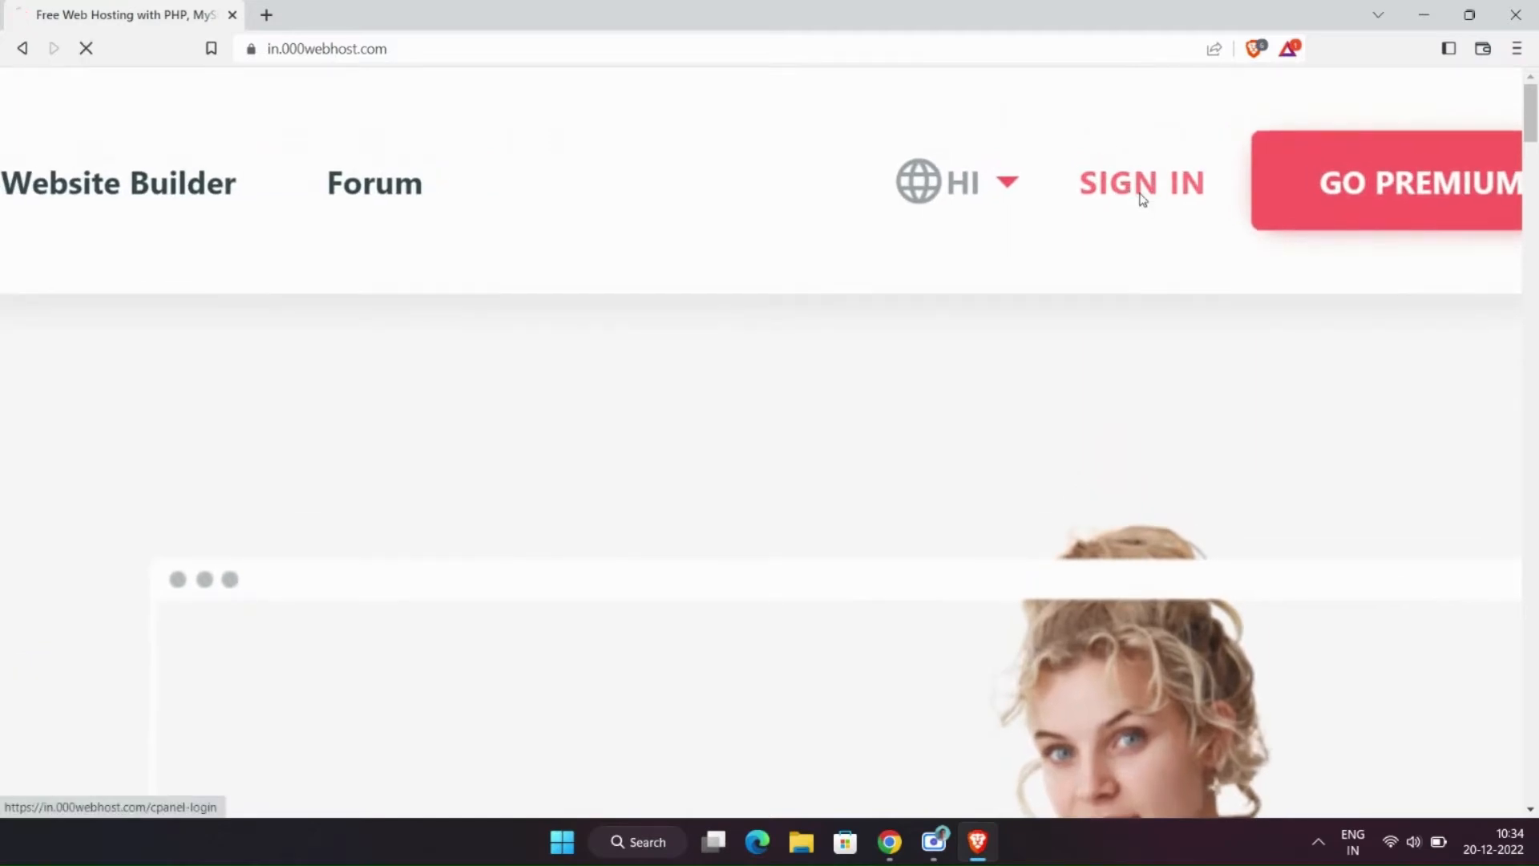
{"action": "left_click", "coordinate": [1140, 183]}
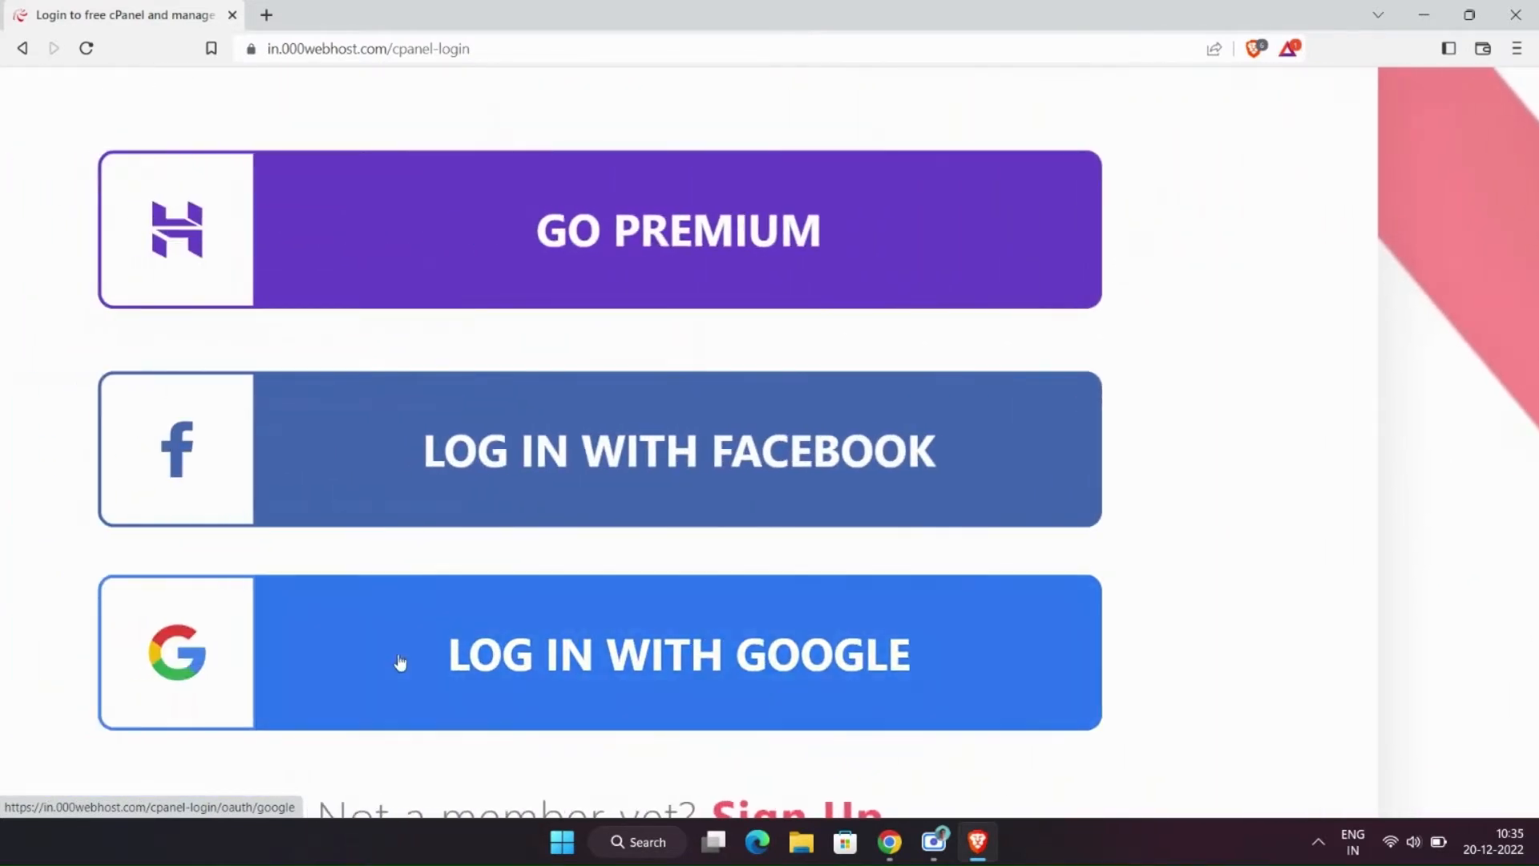
{"action": "scroll", "scroll_direction": "up", "scroll_amount": 3}
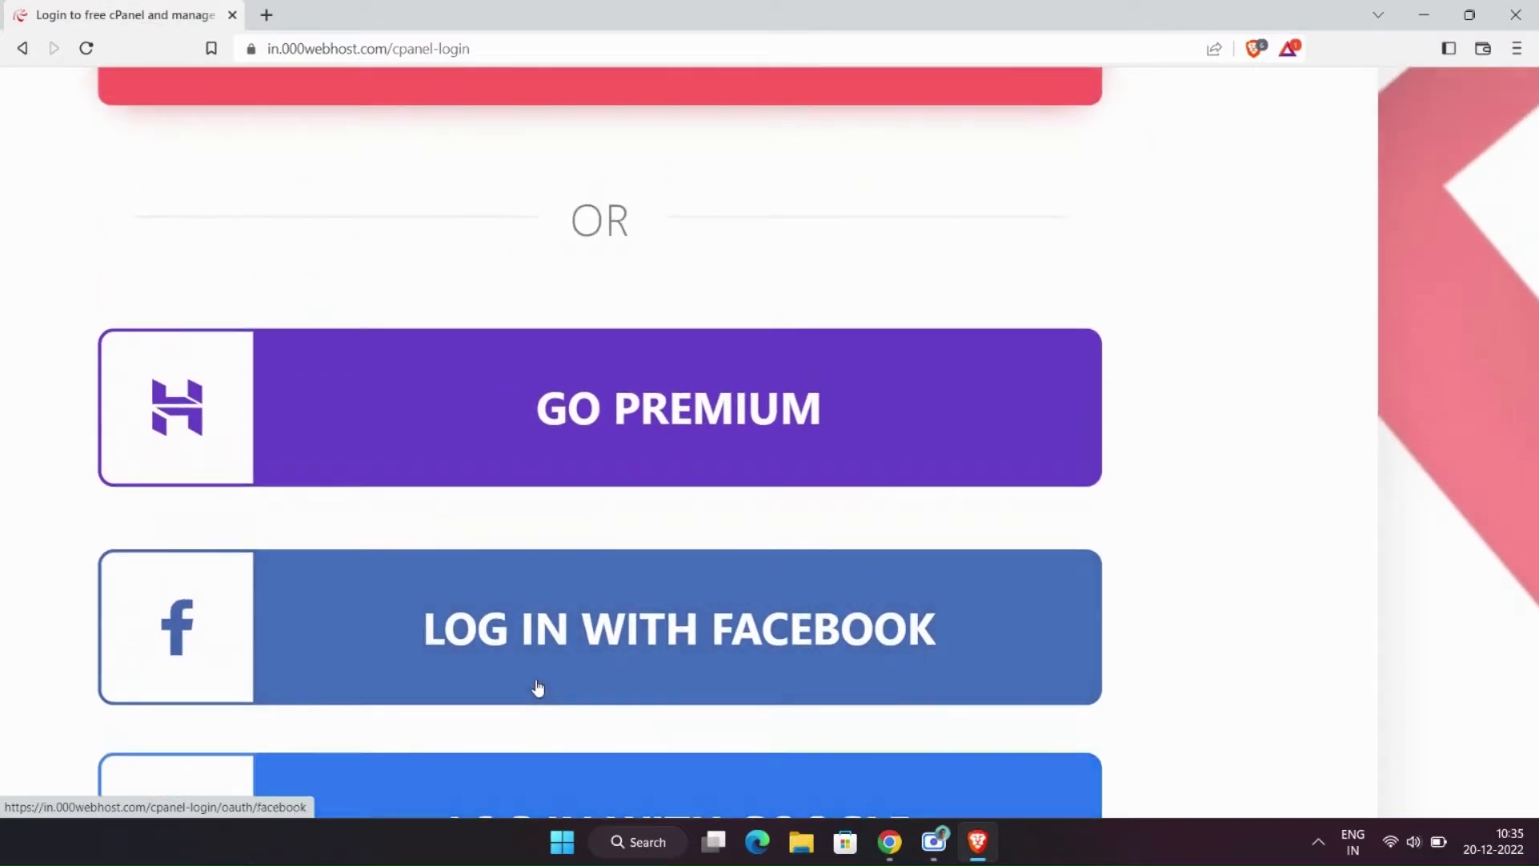
{"action": "scroll", "scroll_direction": "down", "scroll_amount": 3}
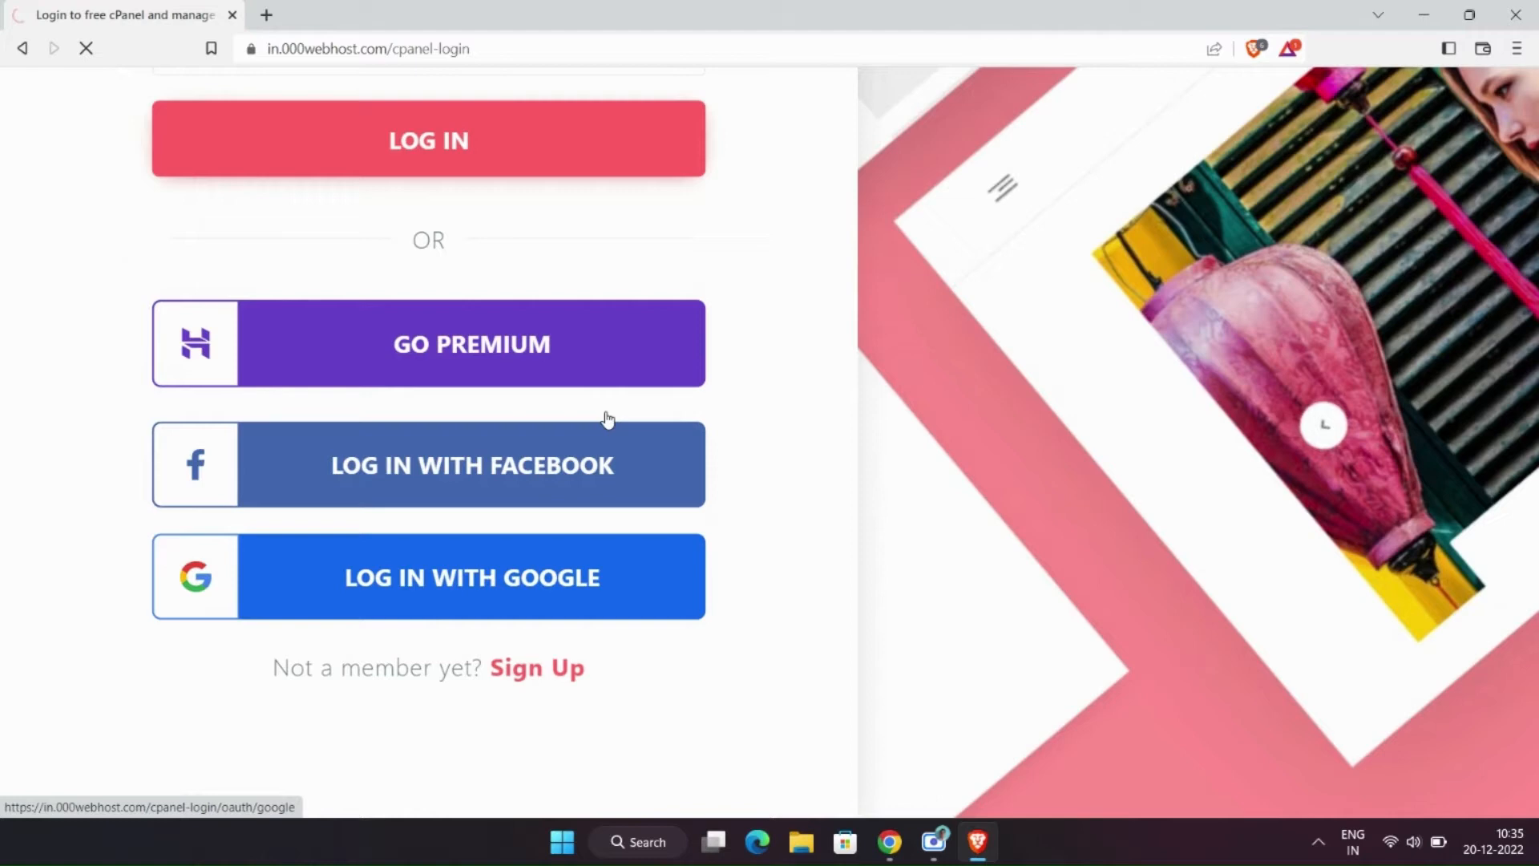
Step: Log in with Google using the existing account to reach the My Websites dashboard
{"action": "left_click", "coordinate": [426, 576]}
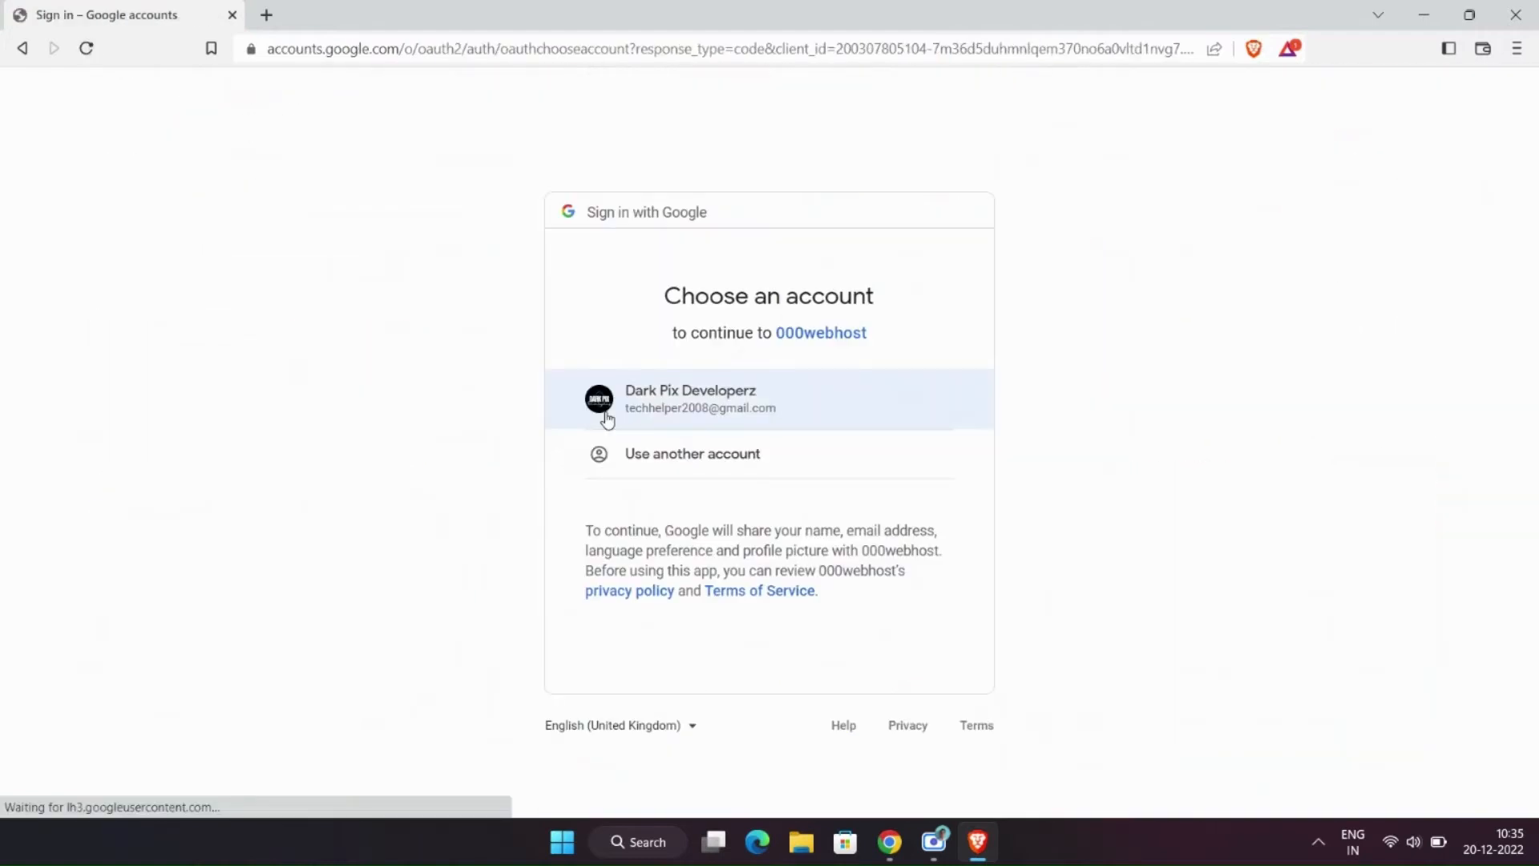
{"action": "mouse_move", "coordinate": [725, 400]}
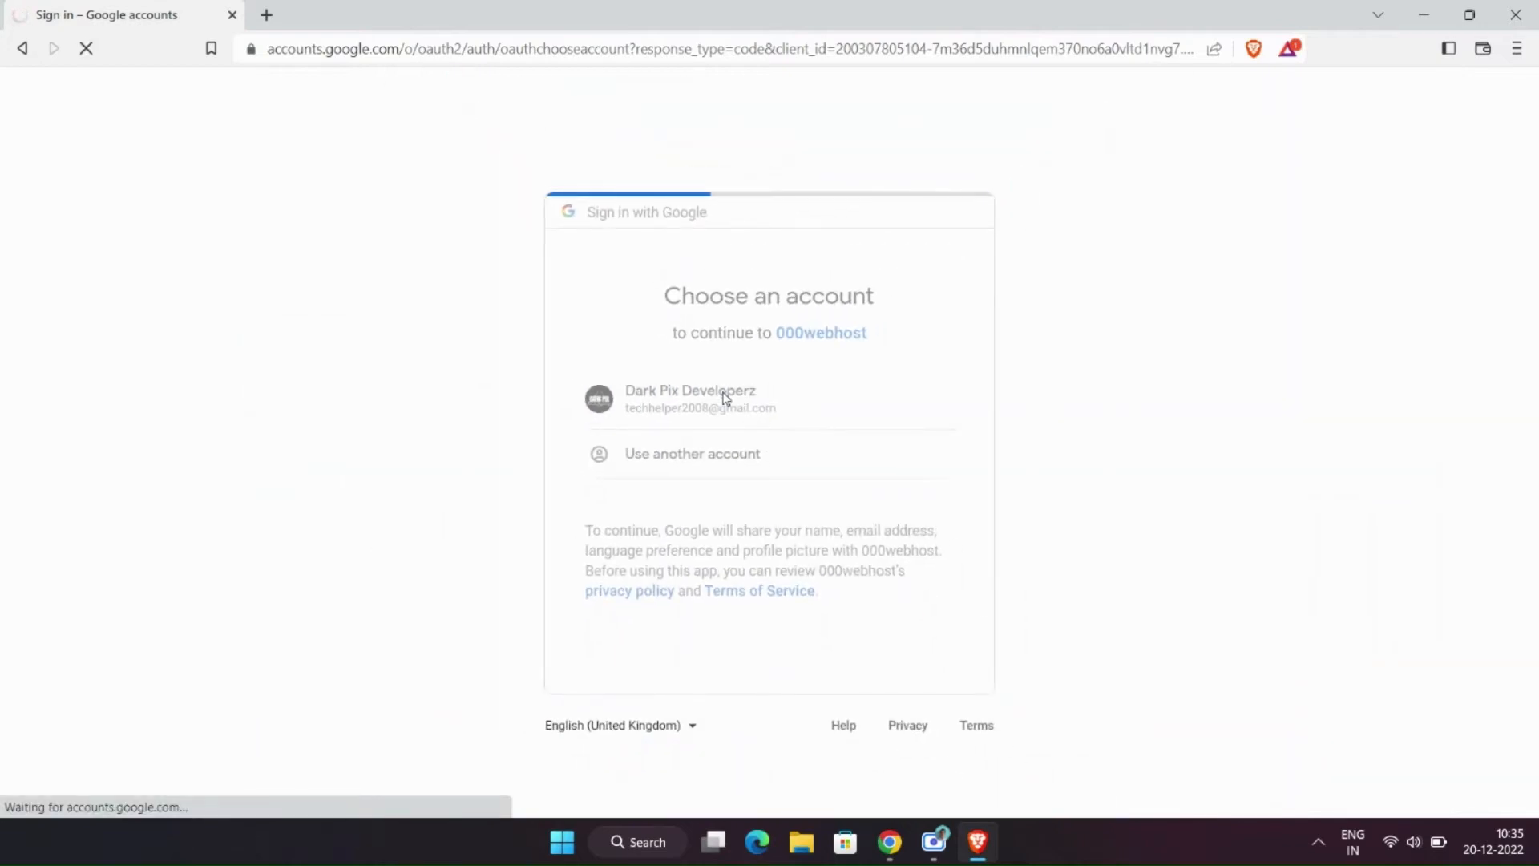
{"action": "left_click", "coordinate": [690, 399]}
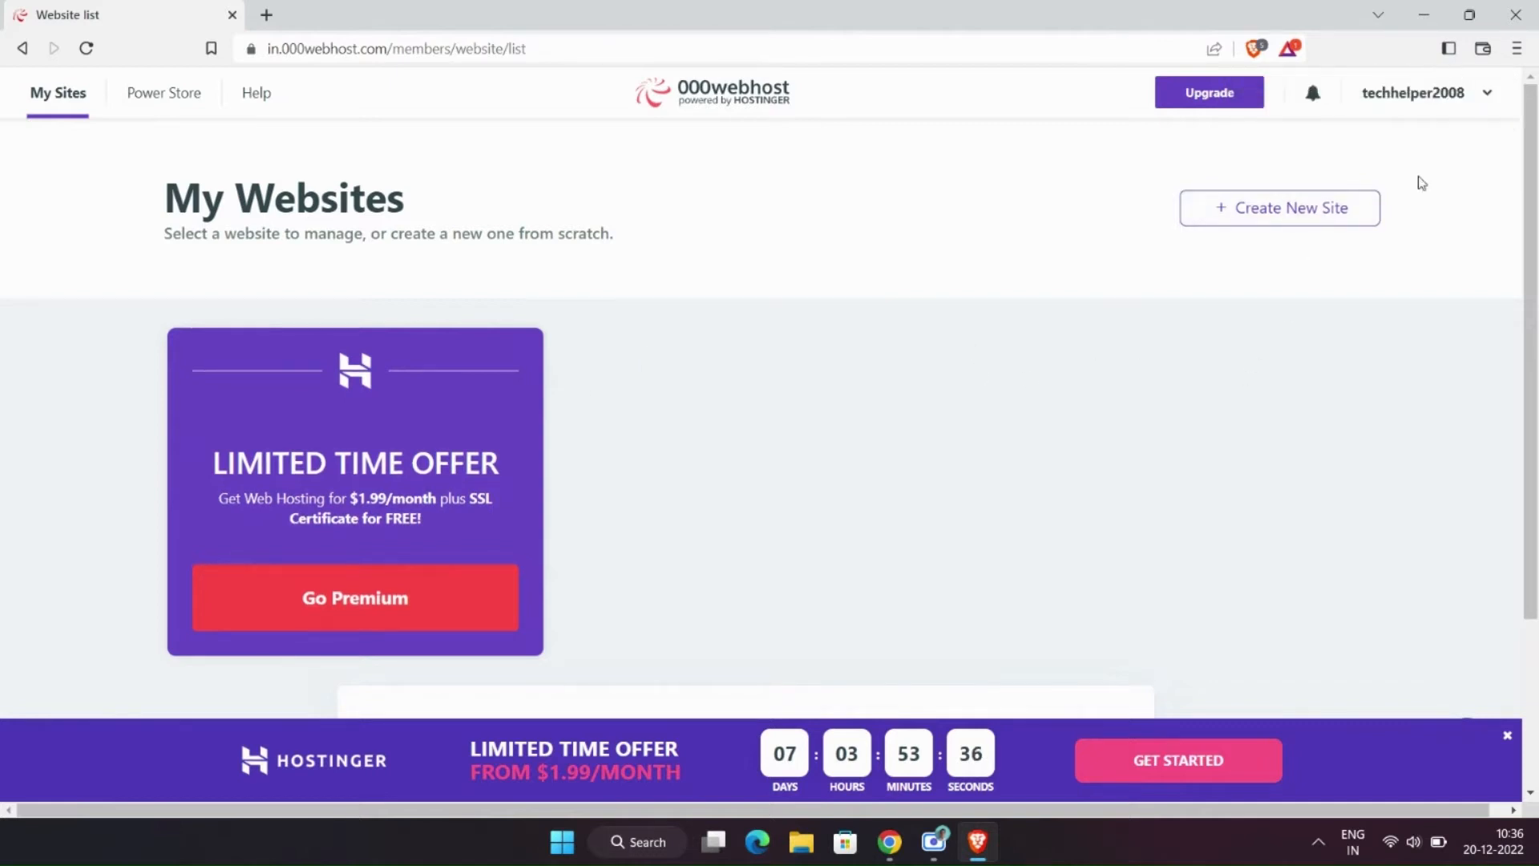
Step: Create a new site named dpd-discussion with the generated password hidden
{"action": "left_click", "coordinate": [1278, 207]}
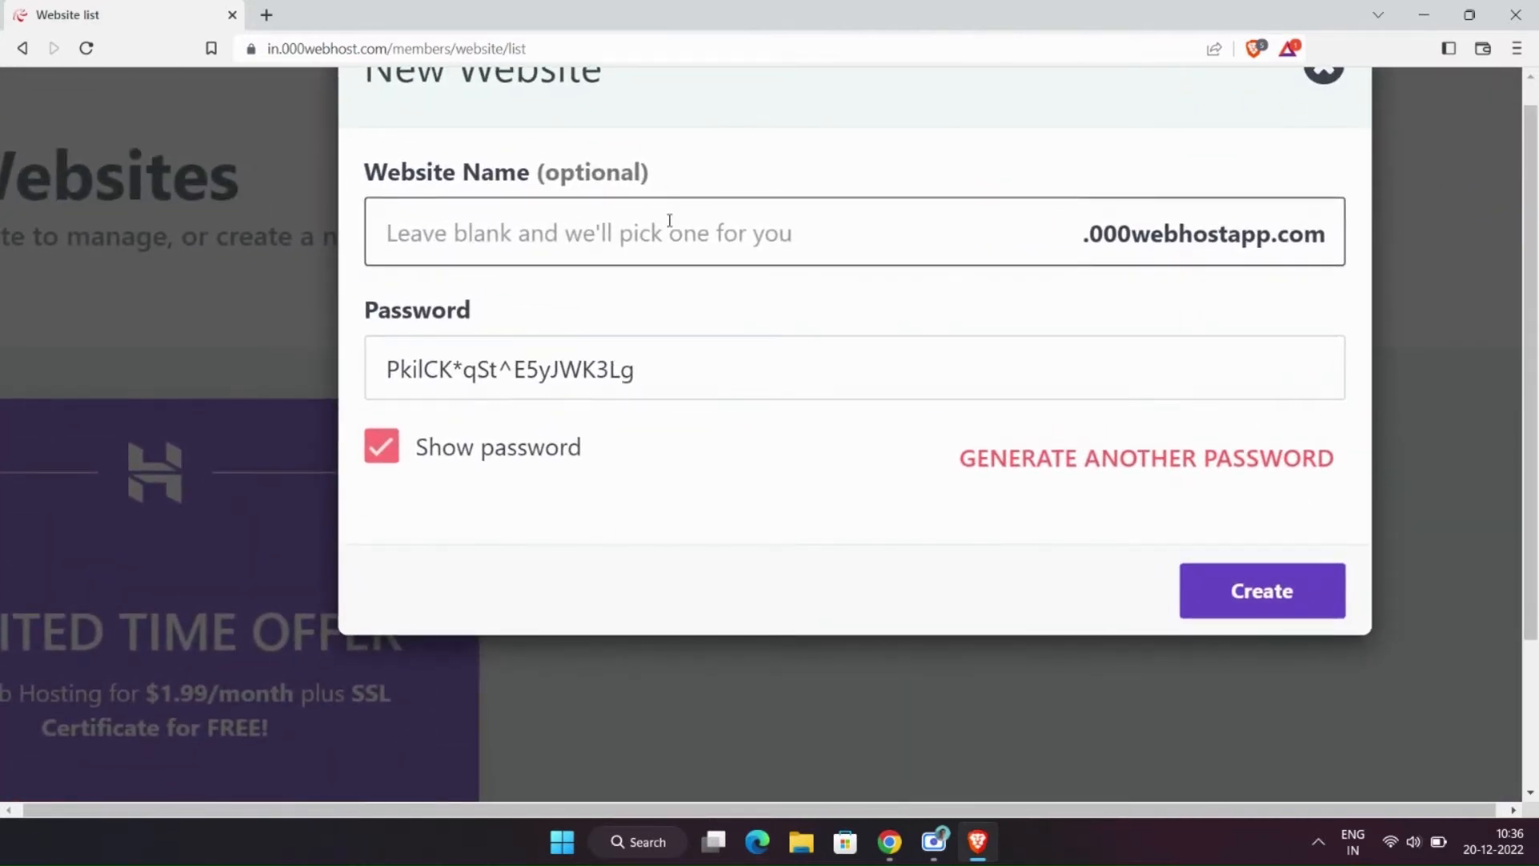
{"action": "type", "text": "dpd-discussion"}
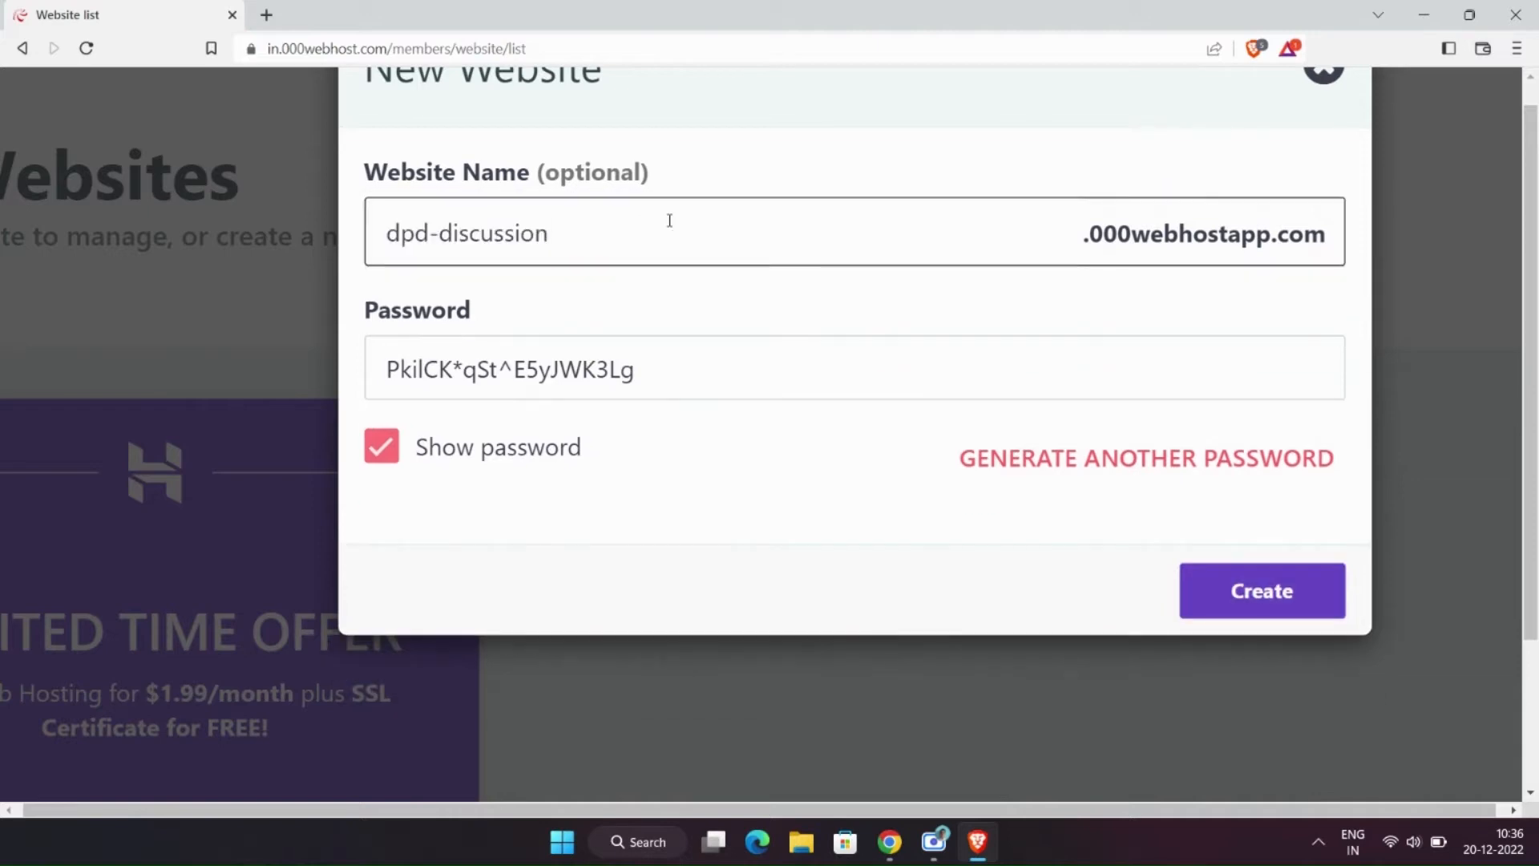
{"action": "left_click", "coordinate": [382, 448]}
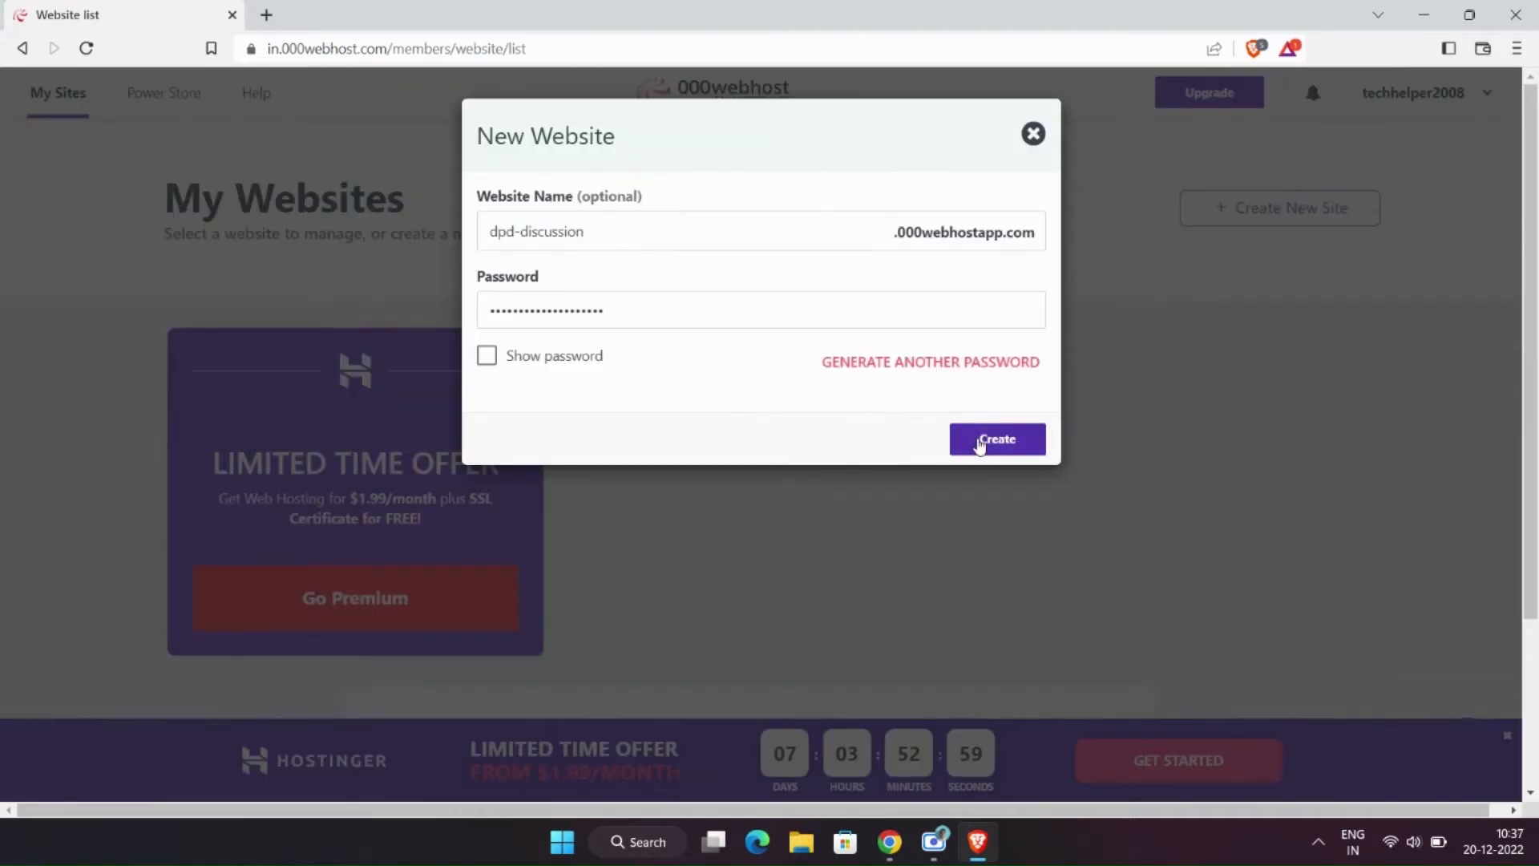
{"action": "left_click", "coordinate": [995, 440]}
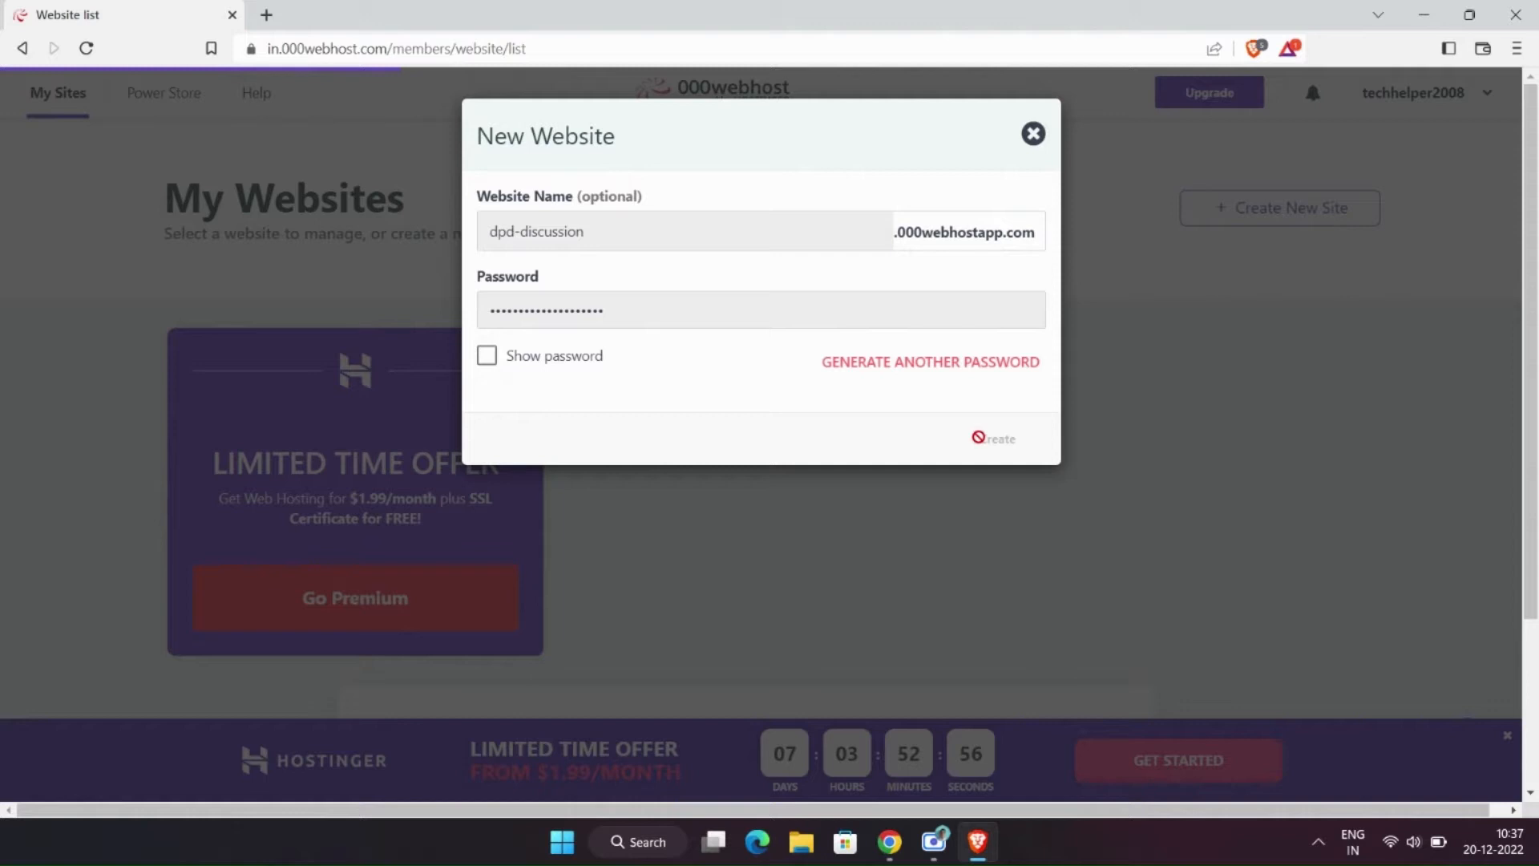
{"action": "left_click", "coordinate": [996, 440]}
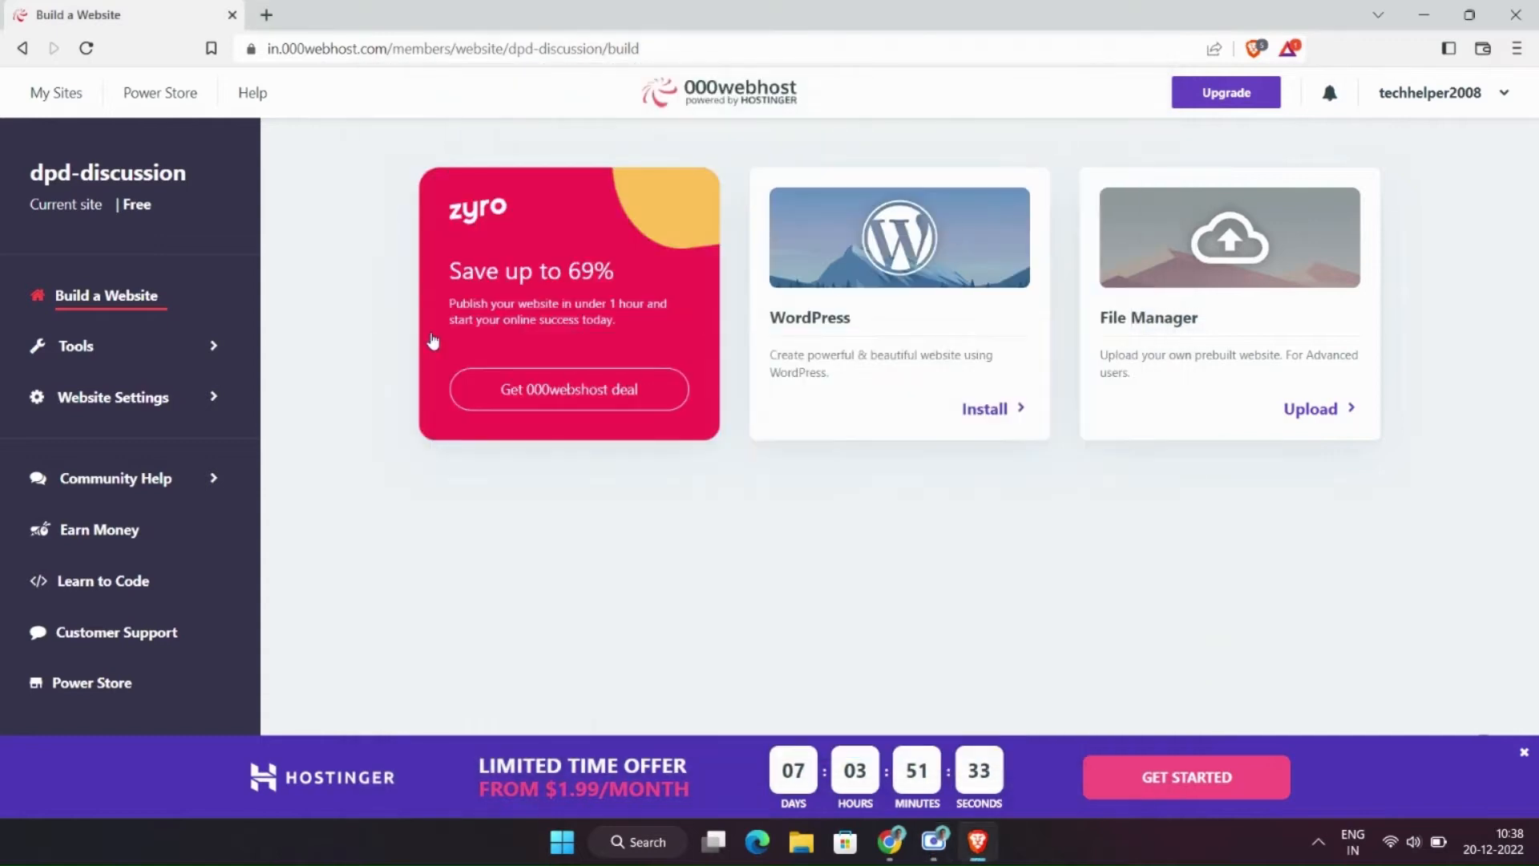
Step: Launch File Manager from Tools and locate the index PHP file in Downloads
{"action": "left_click", "coordinate": [72, 347]}
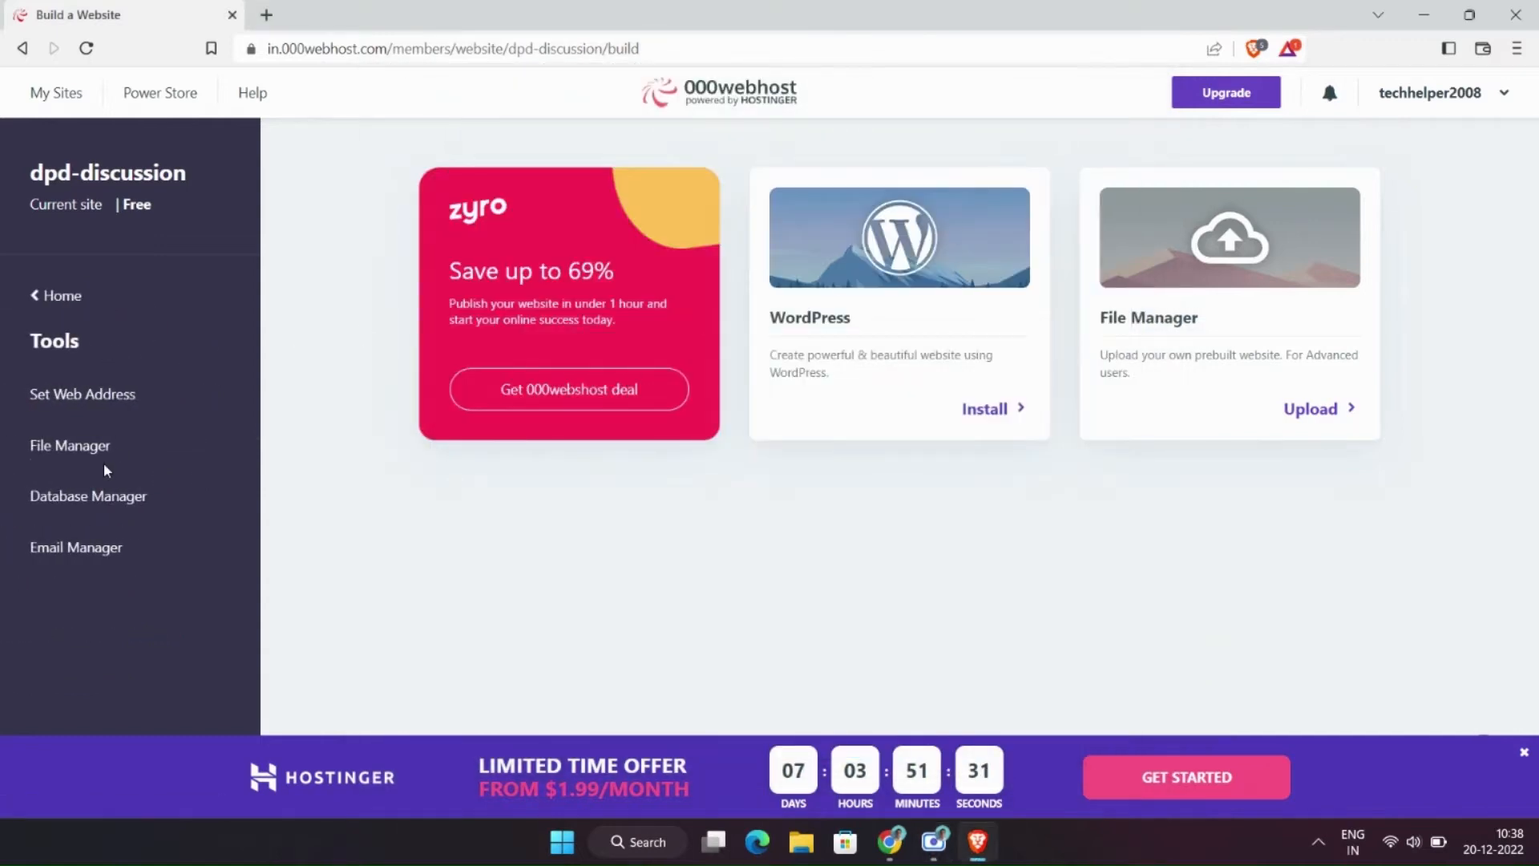
{"action": "left_click", "coordinate": [803, 842]}
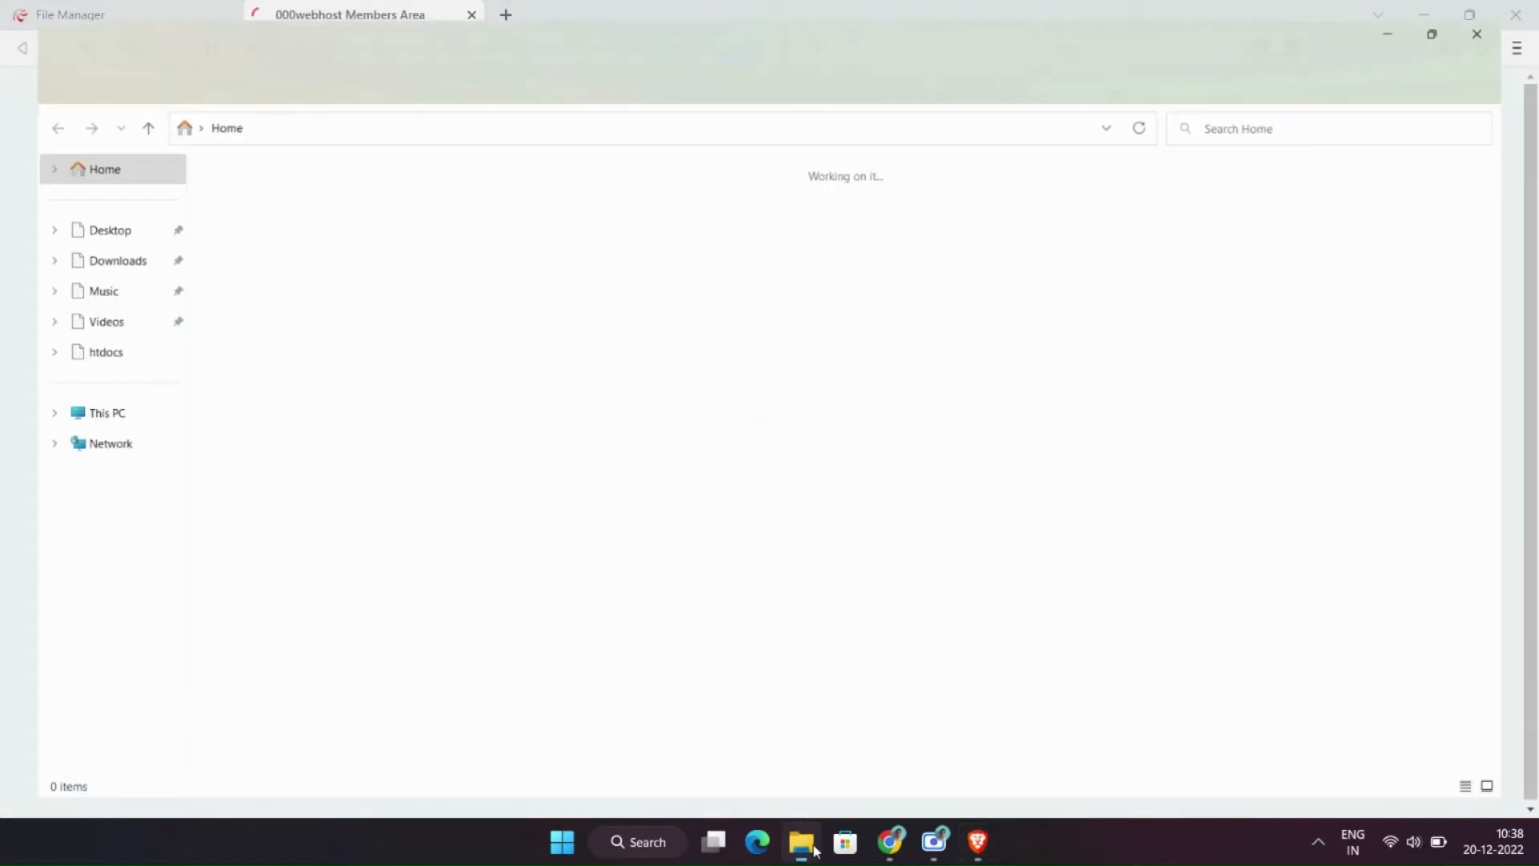
{"action": "left_click", "coordinate": [117, 259]}
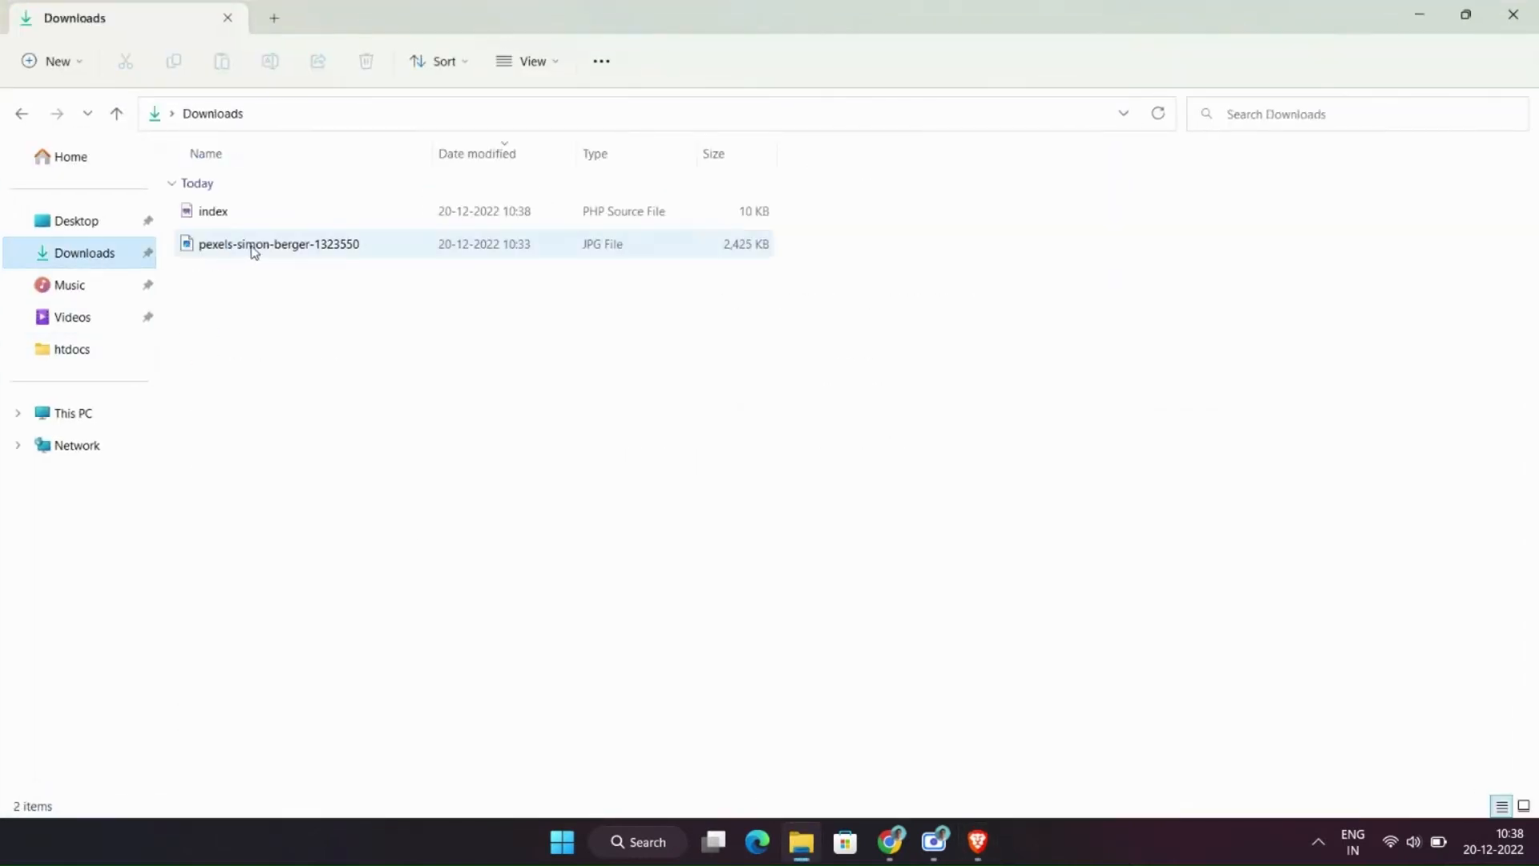
{"action": "left_click", "coordinate": [212, 212]}
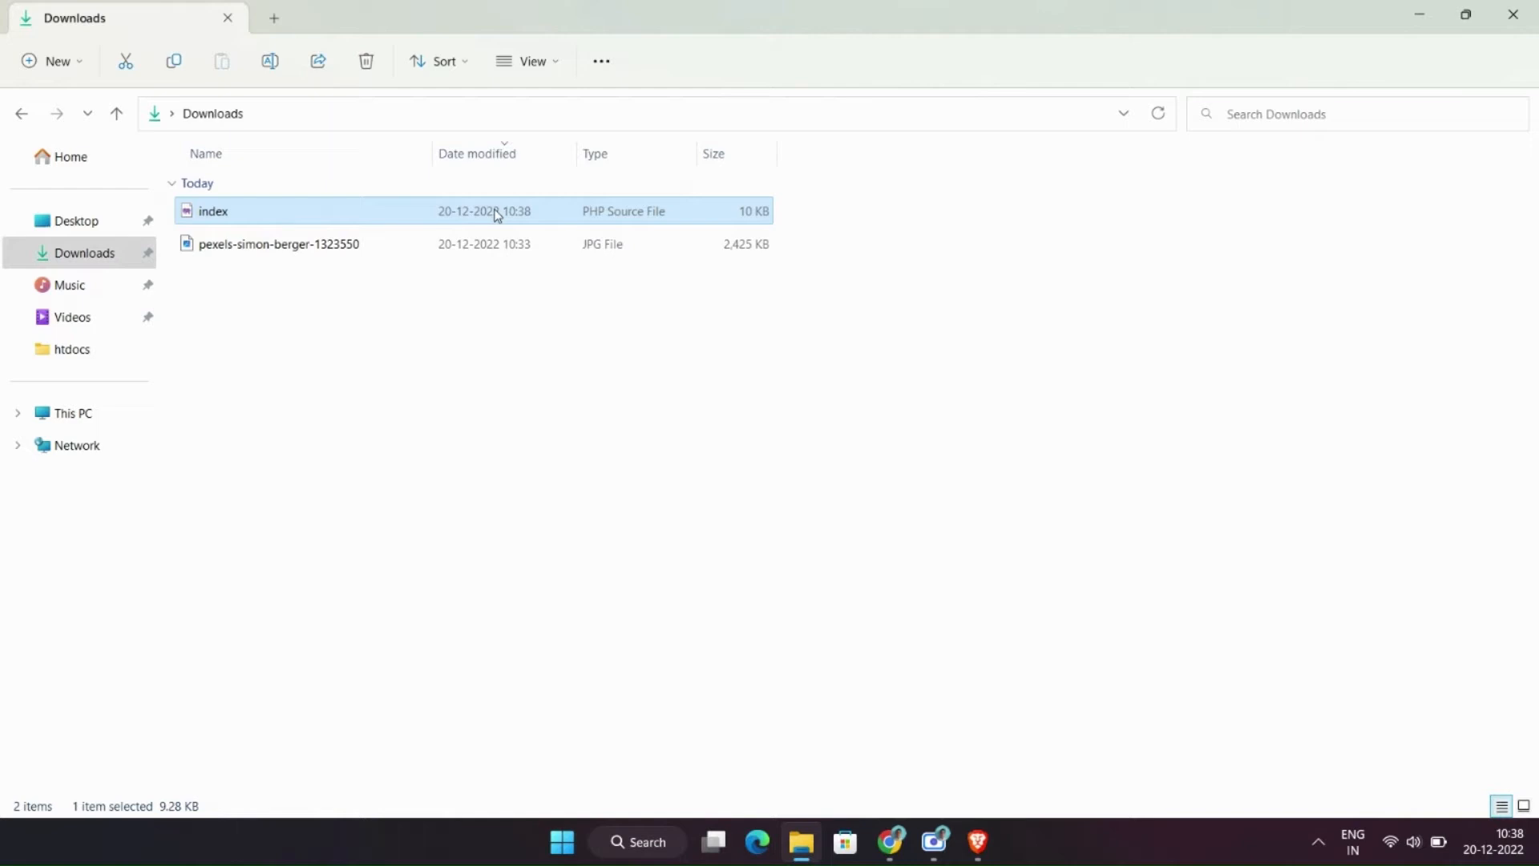
{"action": "mouse_move", "coordinate": [521, 219]}
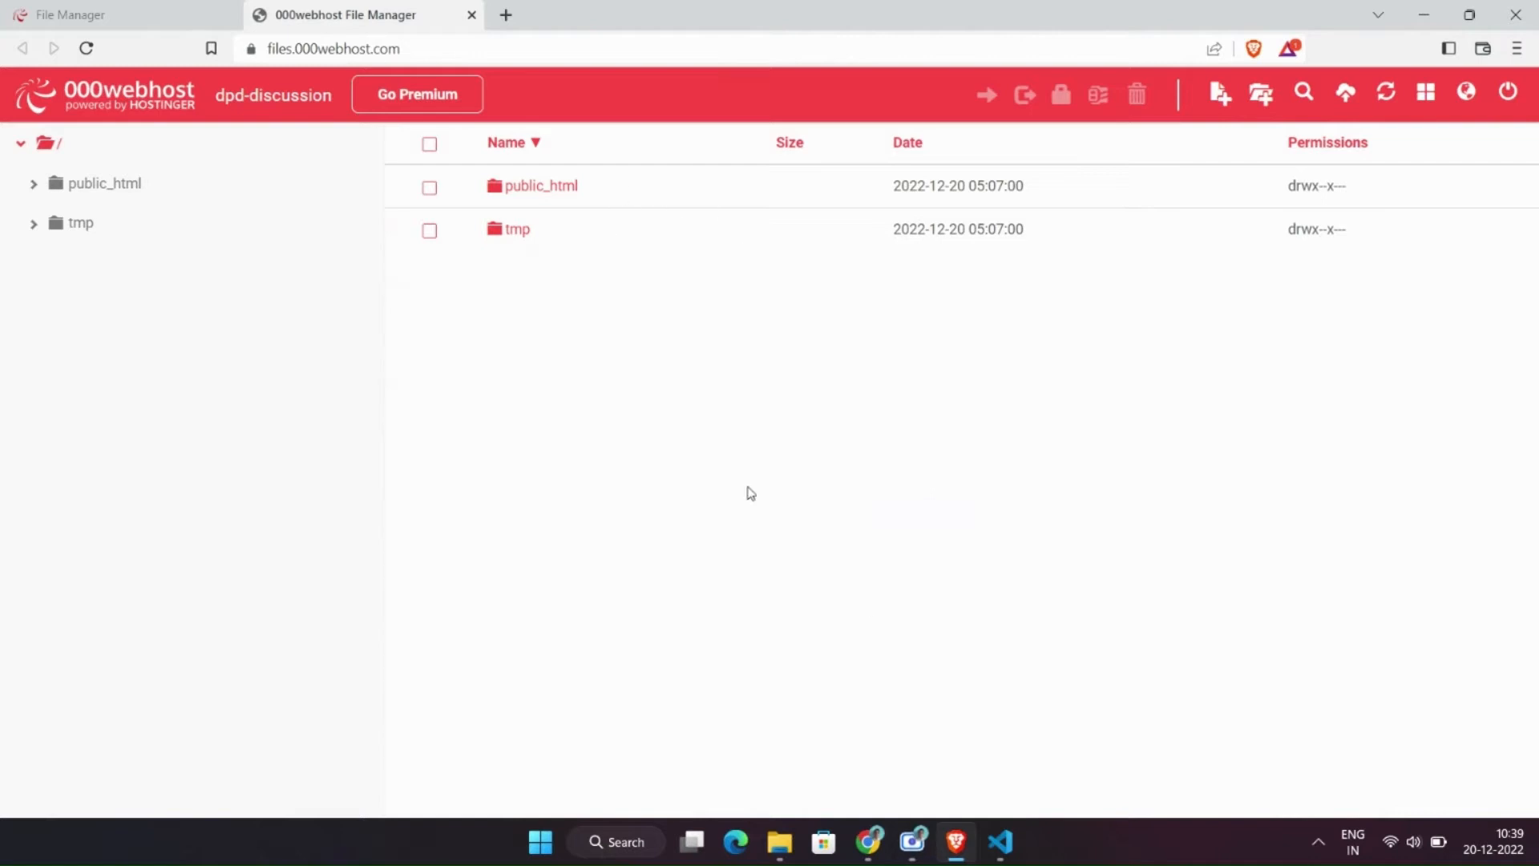
Step: Upload index.php from Downloads into the public_html folder
{"action": "left_click", "coordinate": [999, 841]}
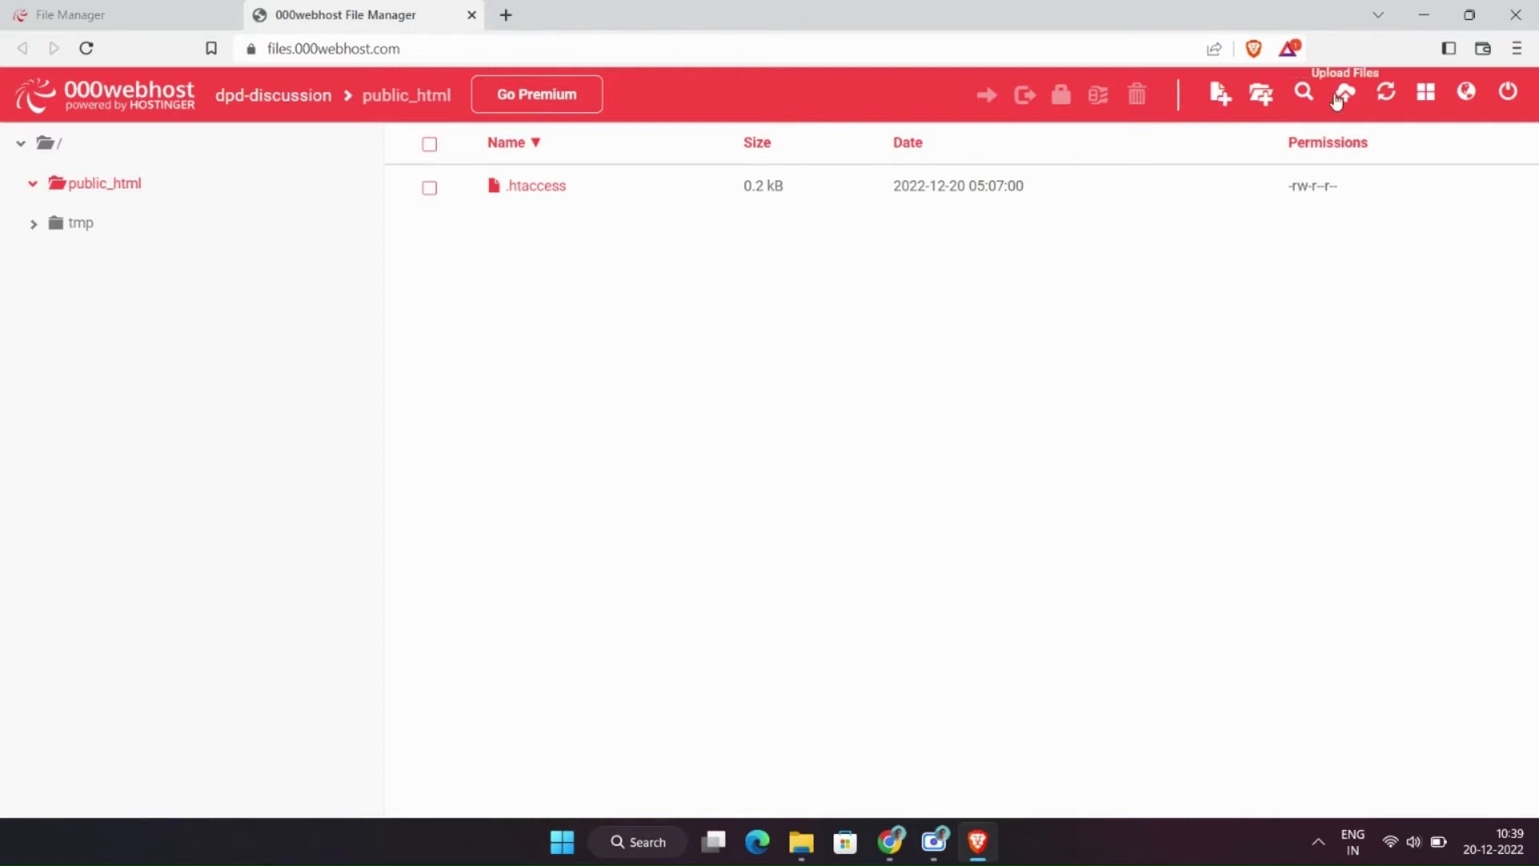
{"action": "left_click", "coordinate": [1344, 93]}
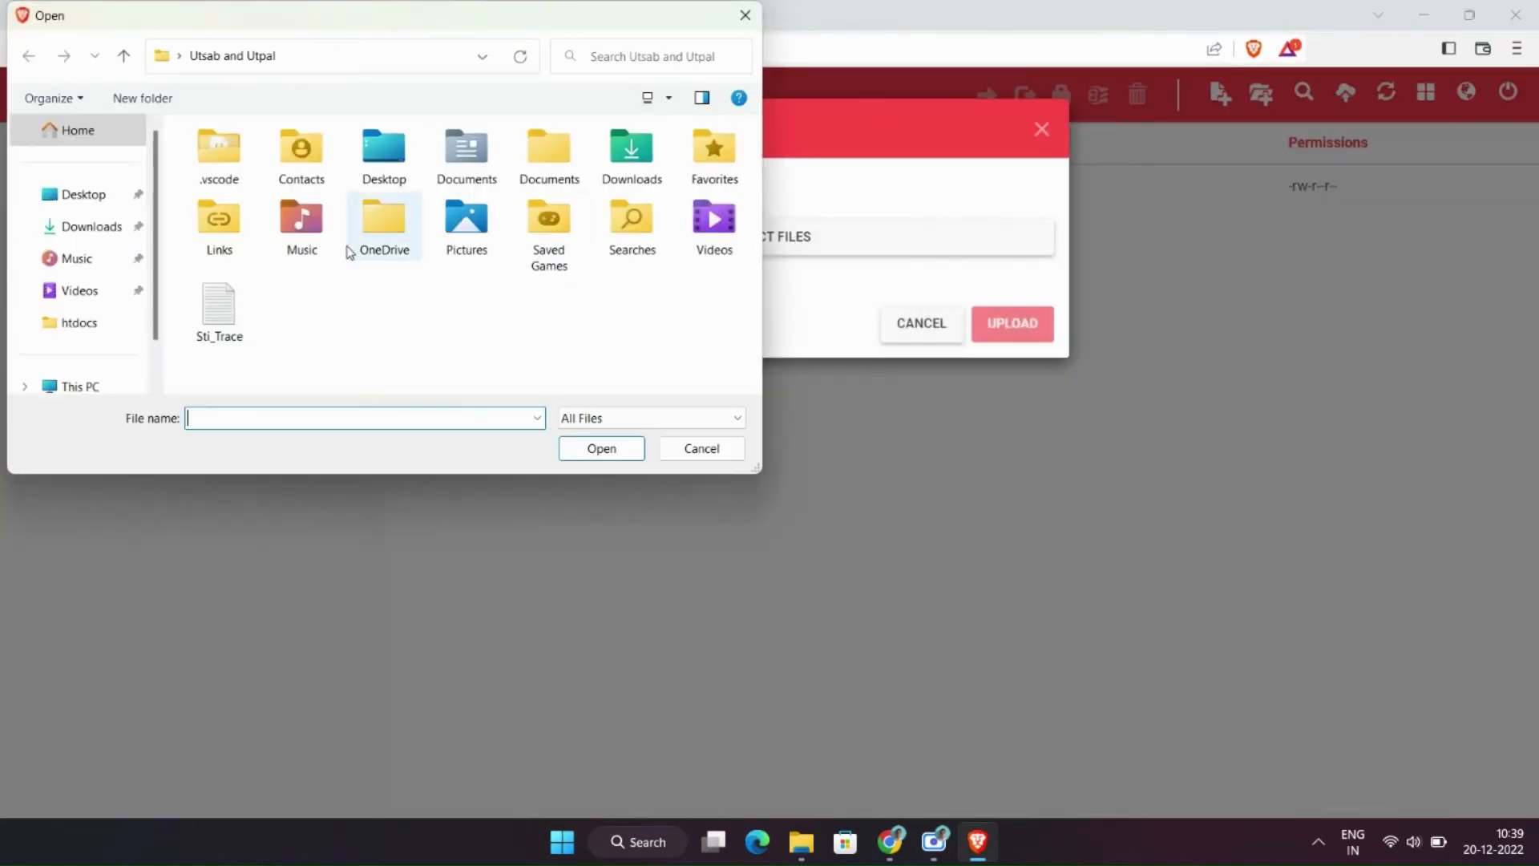
{"action": "left_click", "coordinate": [90, 226]}
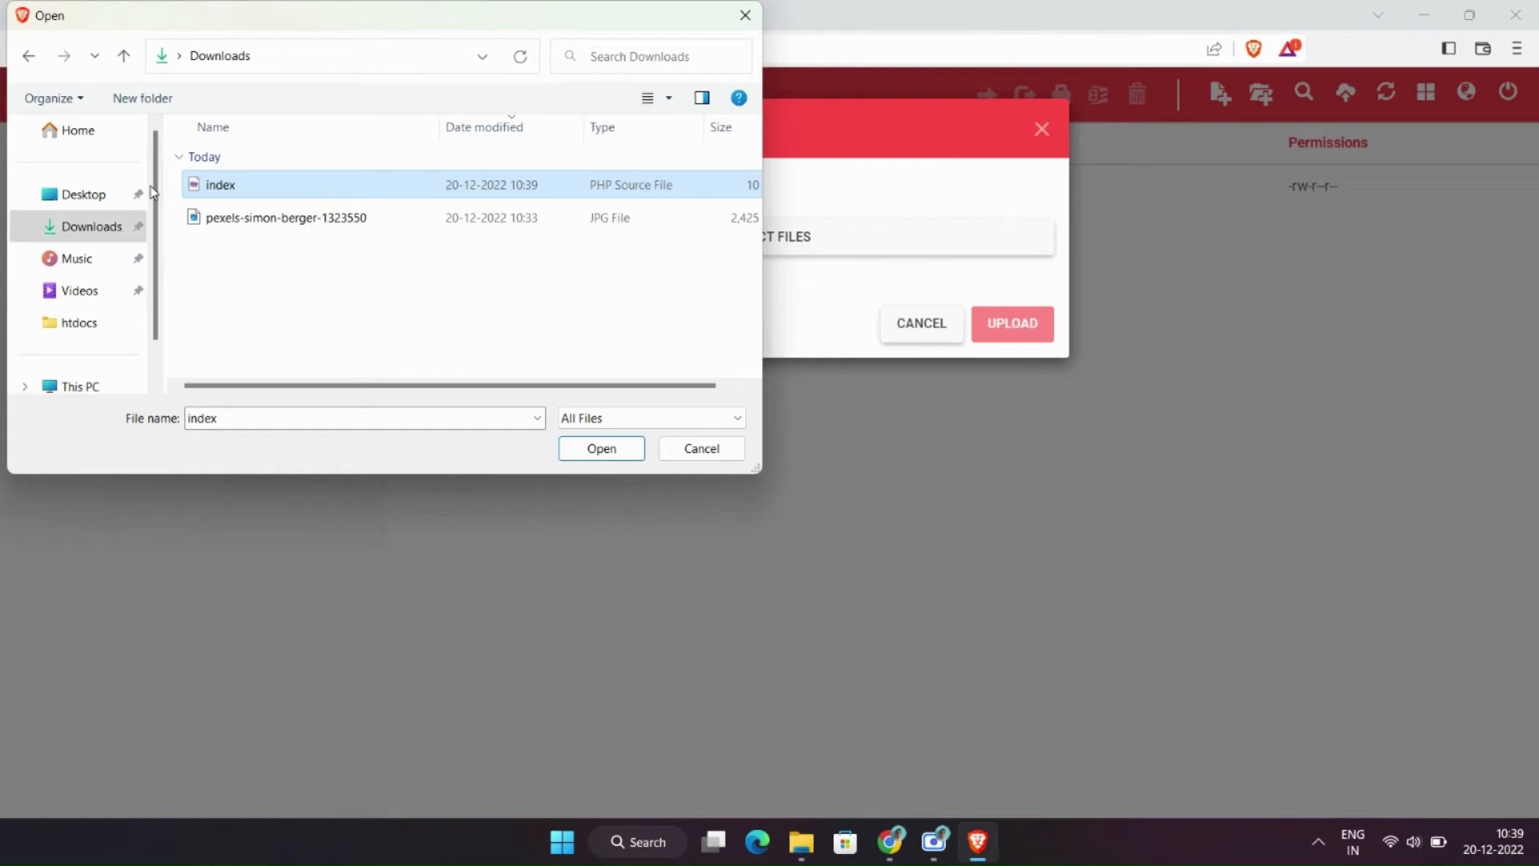
{"action": "left_click", "coordinate": [601, 448]}
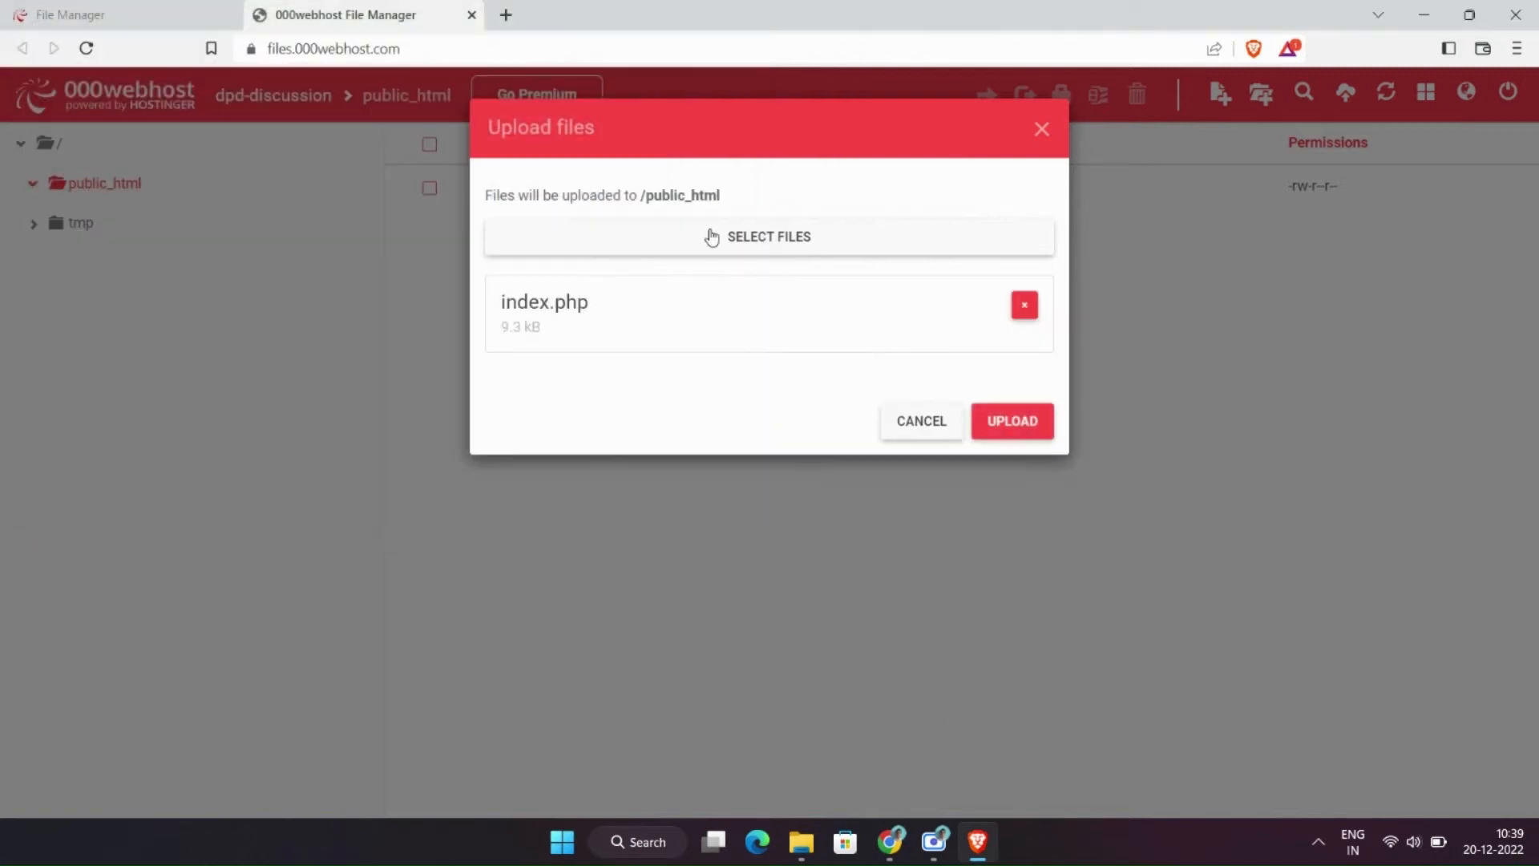
{"action": "left_click", "coordinate": [1012, 420]}
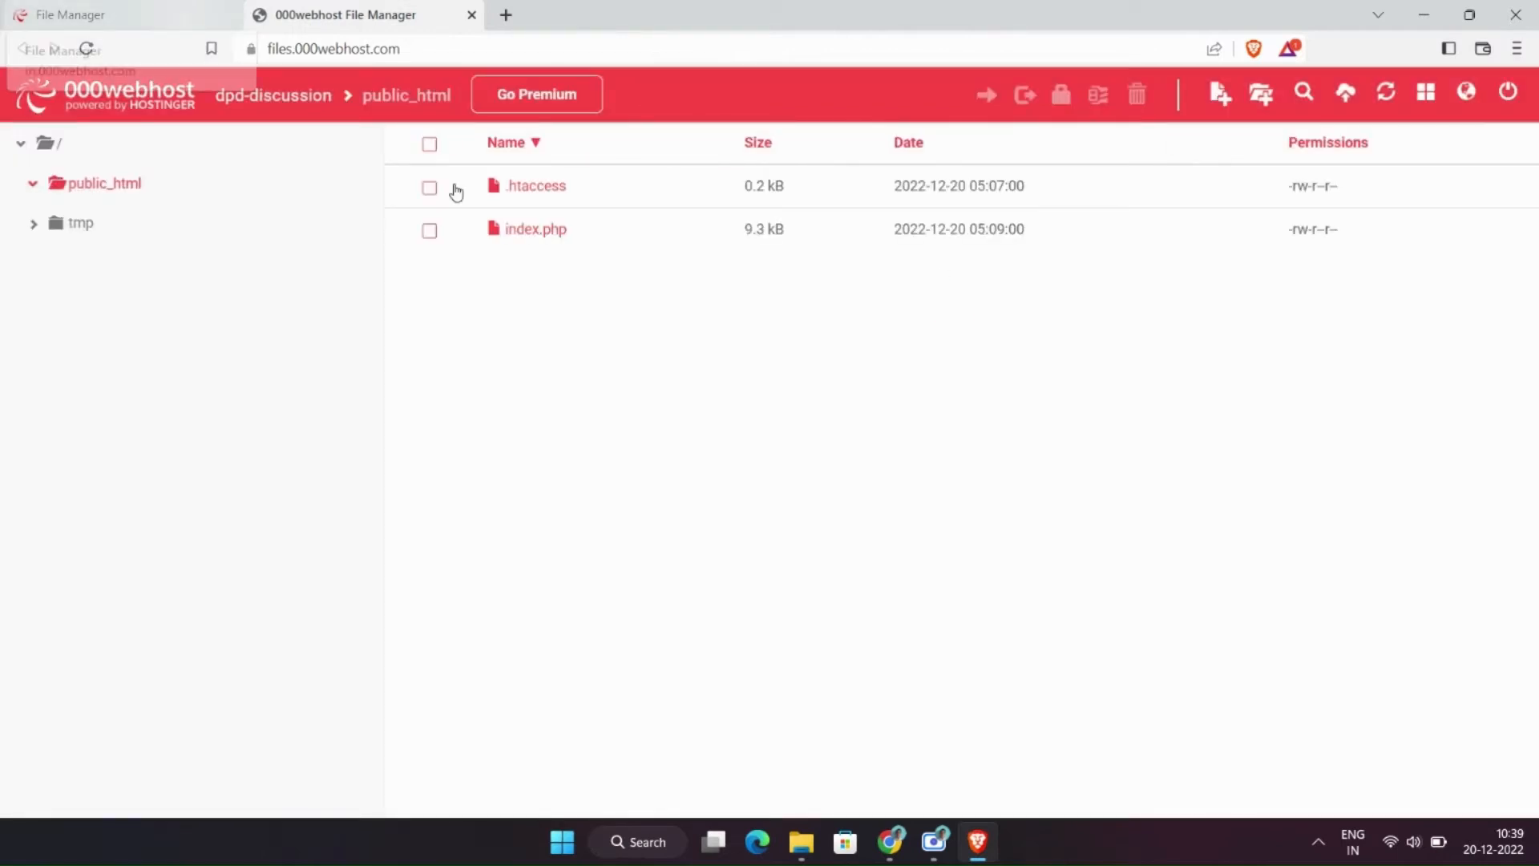
Step: In Database Manager create a new database with a notes-style name and a 'pub' user
{"action": "left_click", "coordinate": [118, 14]}
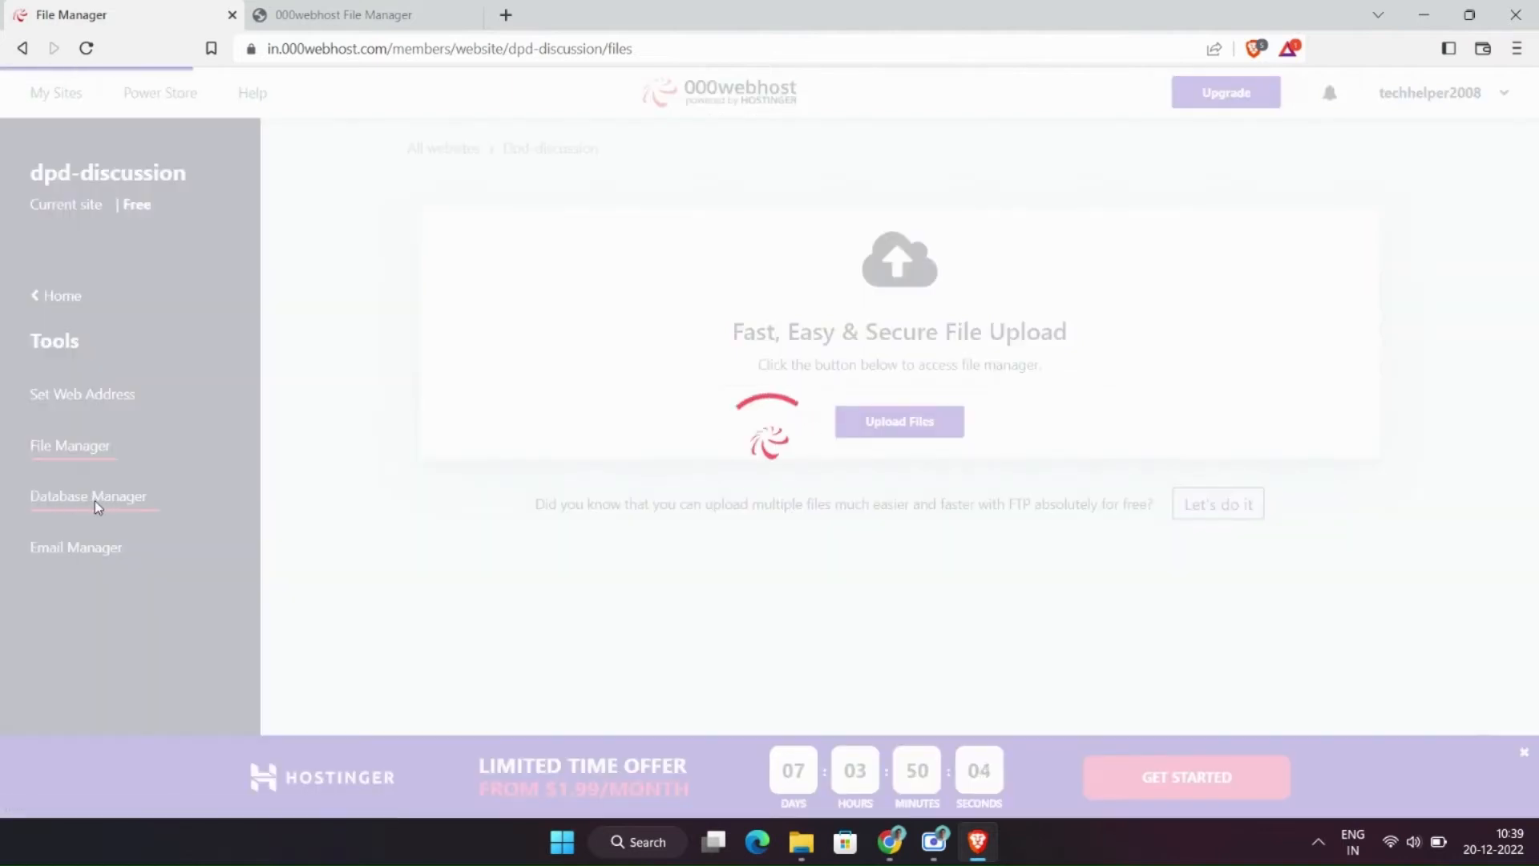
{"action": "left_click", "coordinate": [88, 495]}
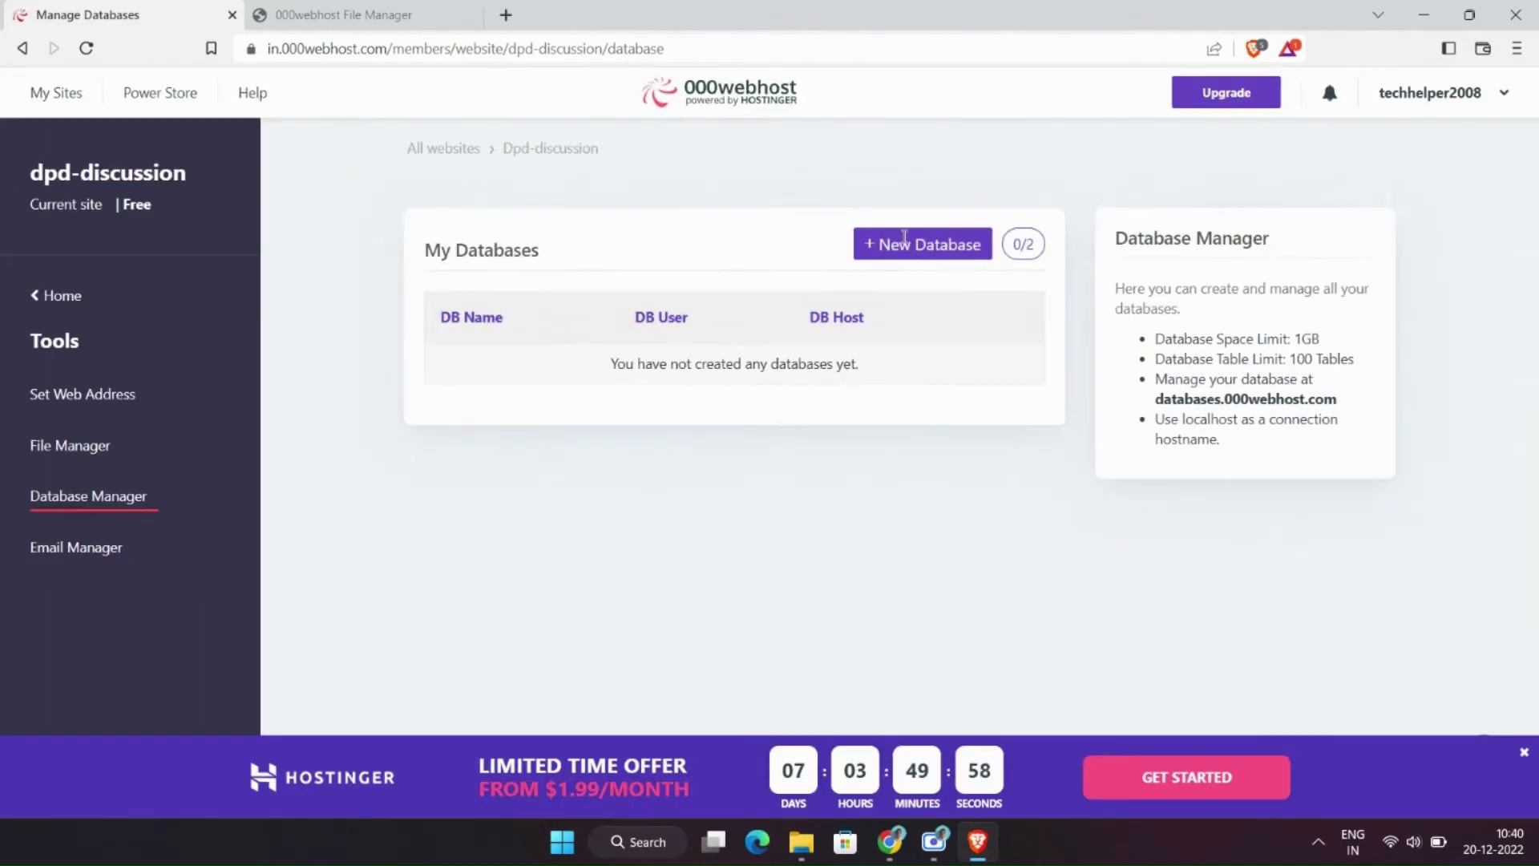
{"action": "left_click", "coordinate": [922, 244]}
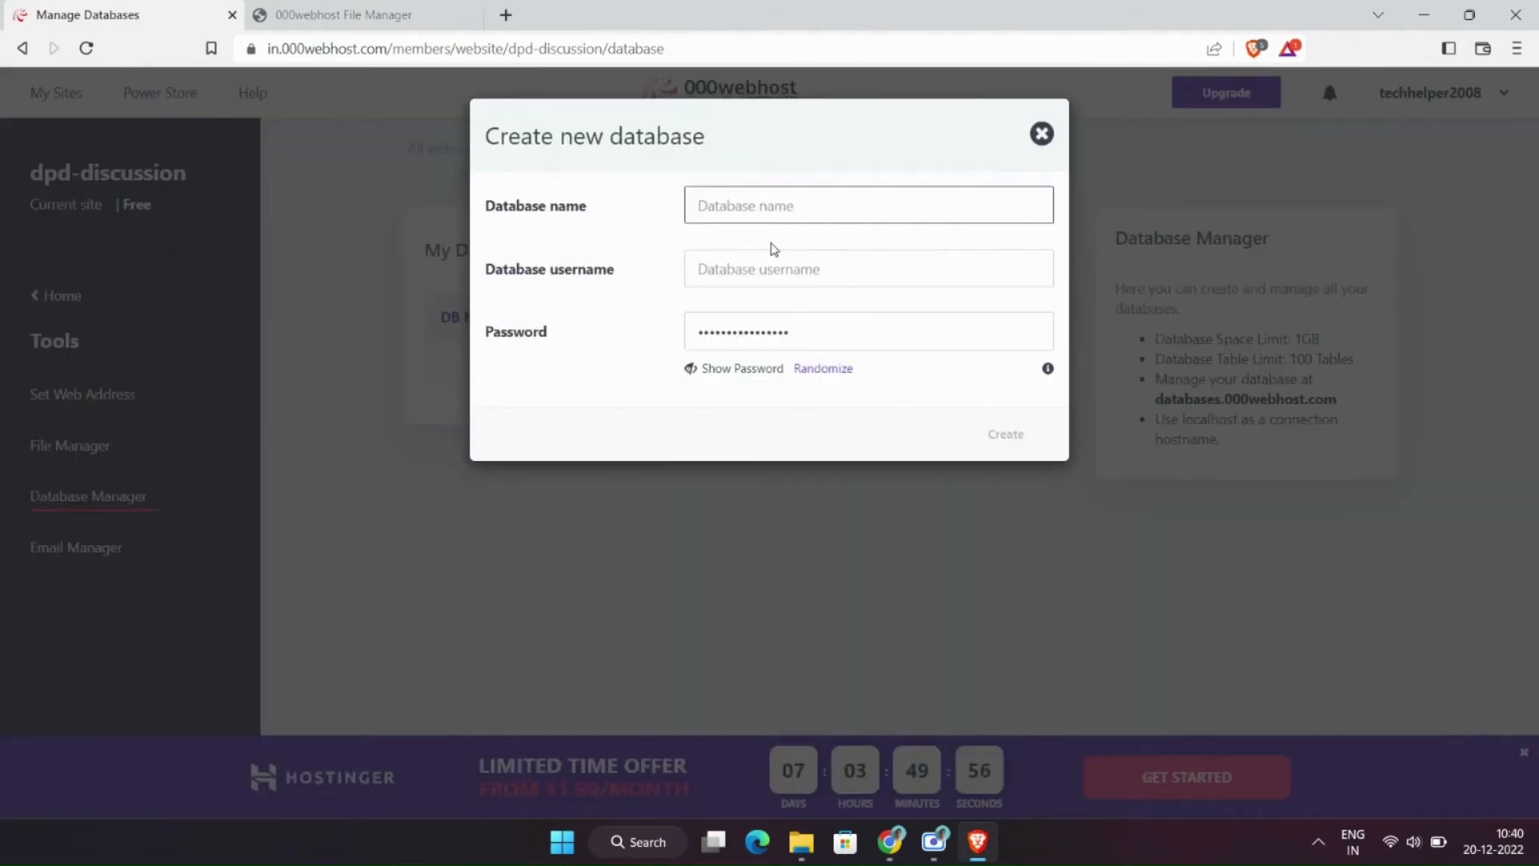
{"action": "type", "text": "note"}
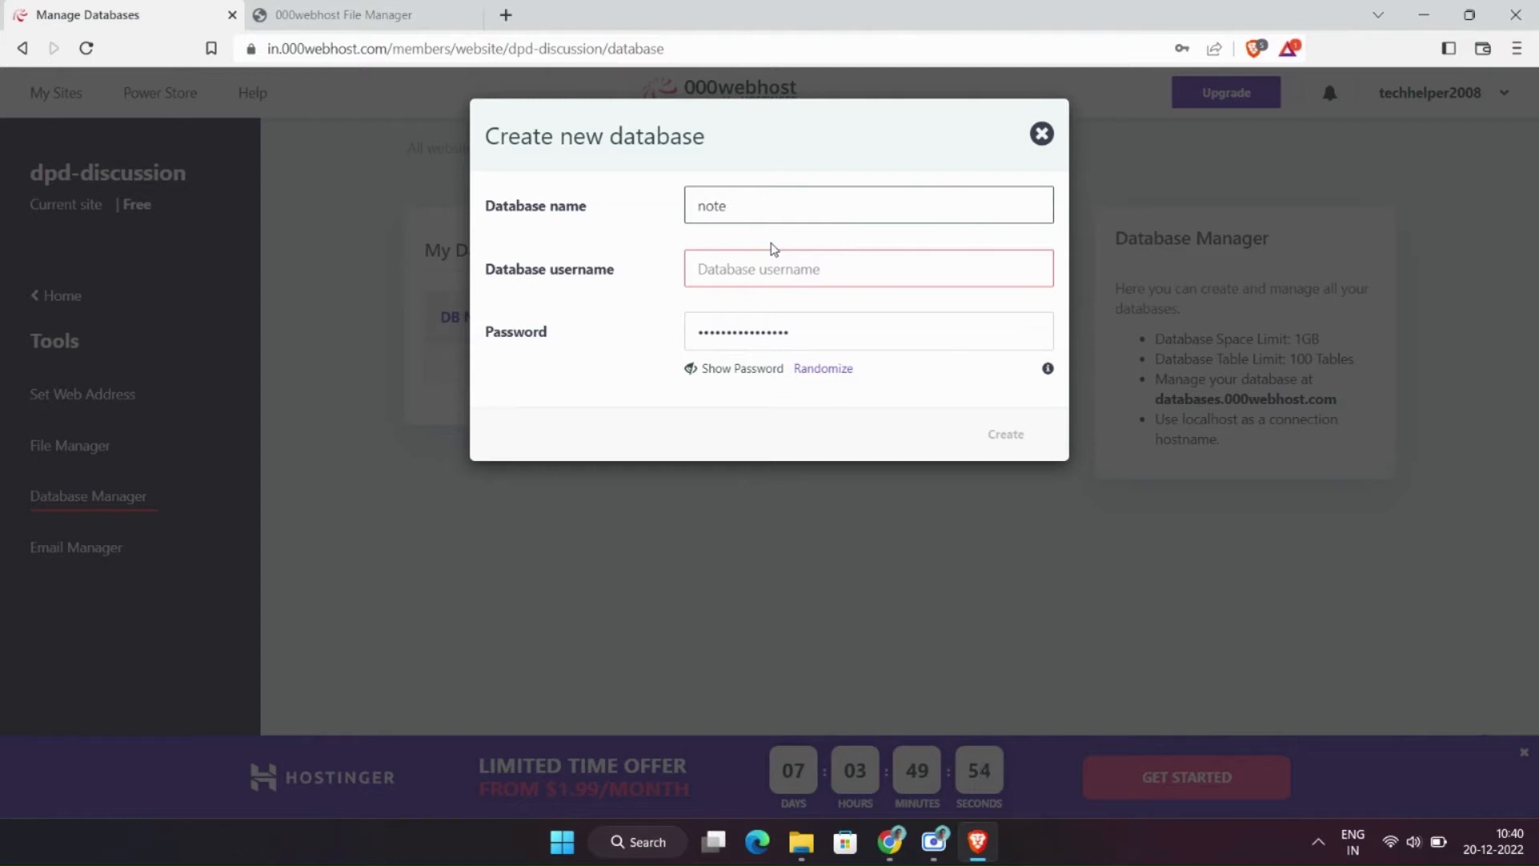
{"action": "type", "text": "publicnotesDB"}
{"action": "type", "text": "DarkPixDeveloperzDB"}
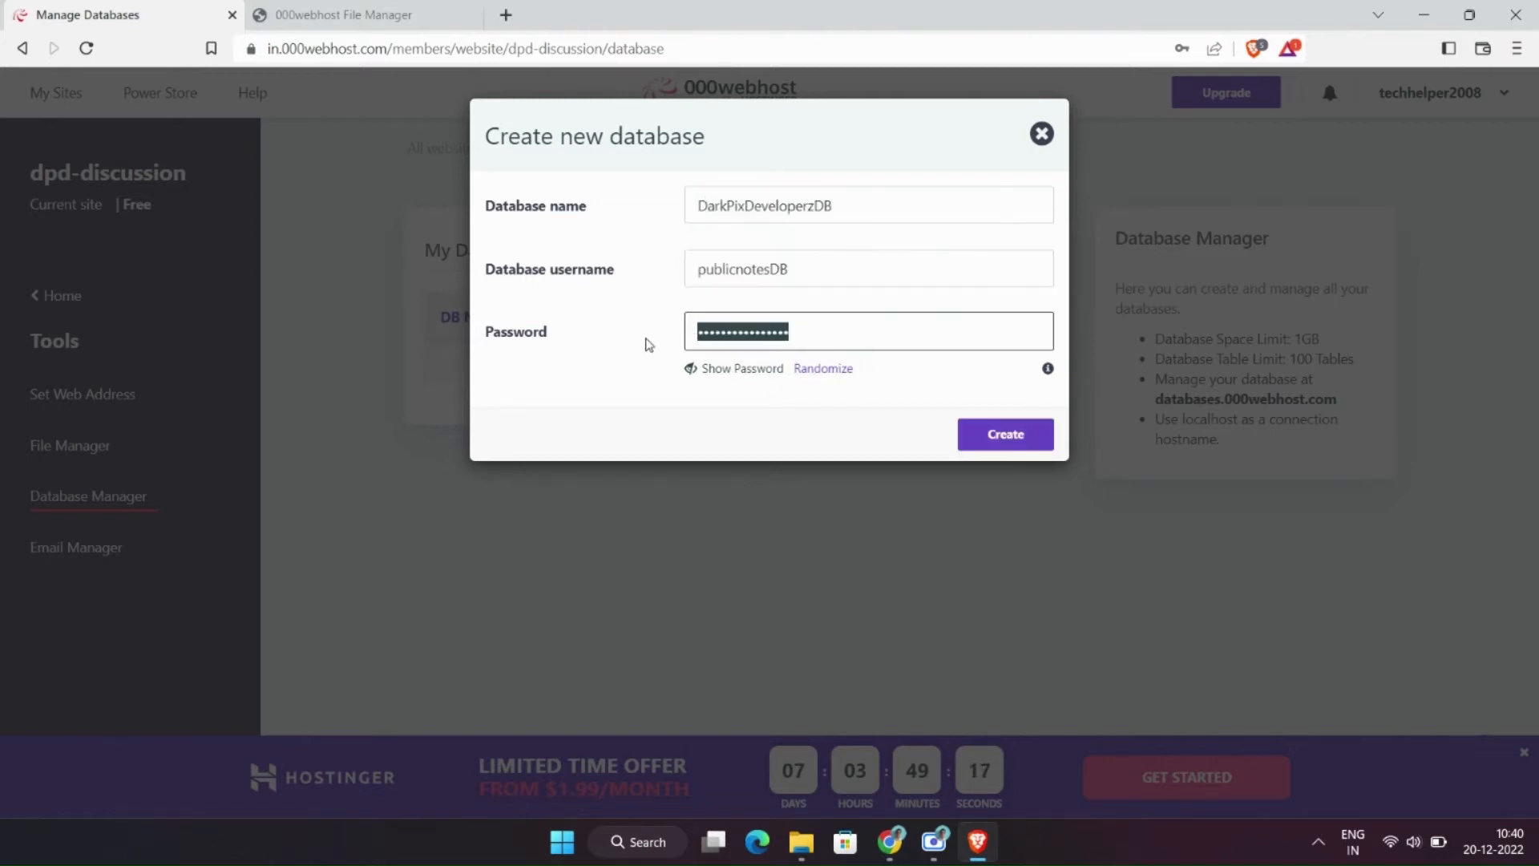
{"action": "left_click", "coordinate": [1004, 434]}
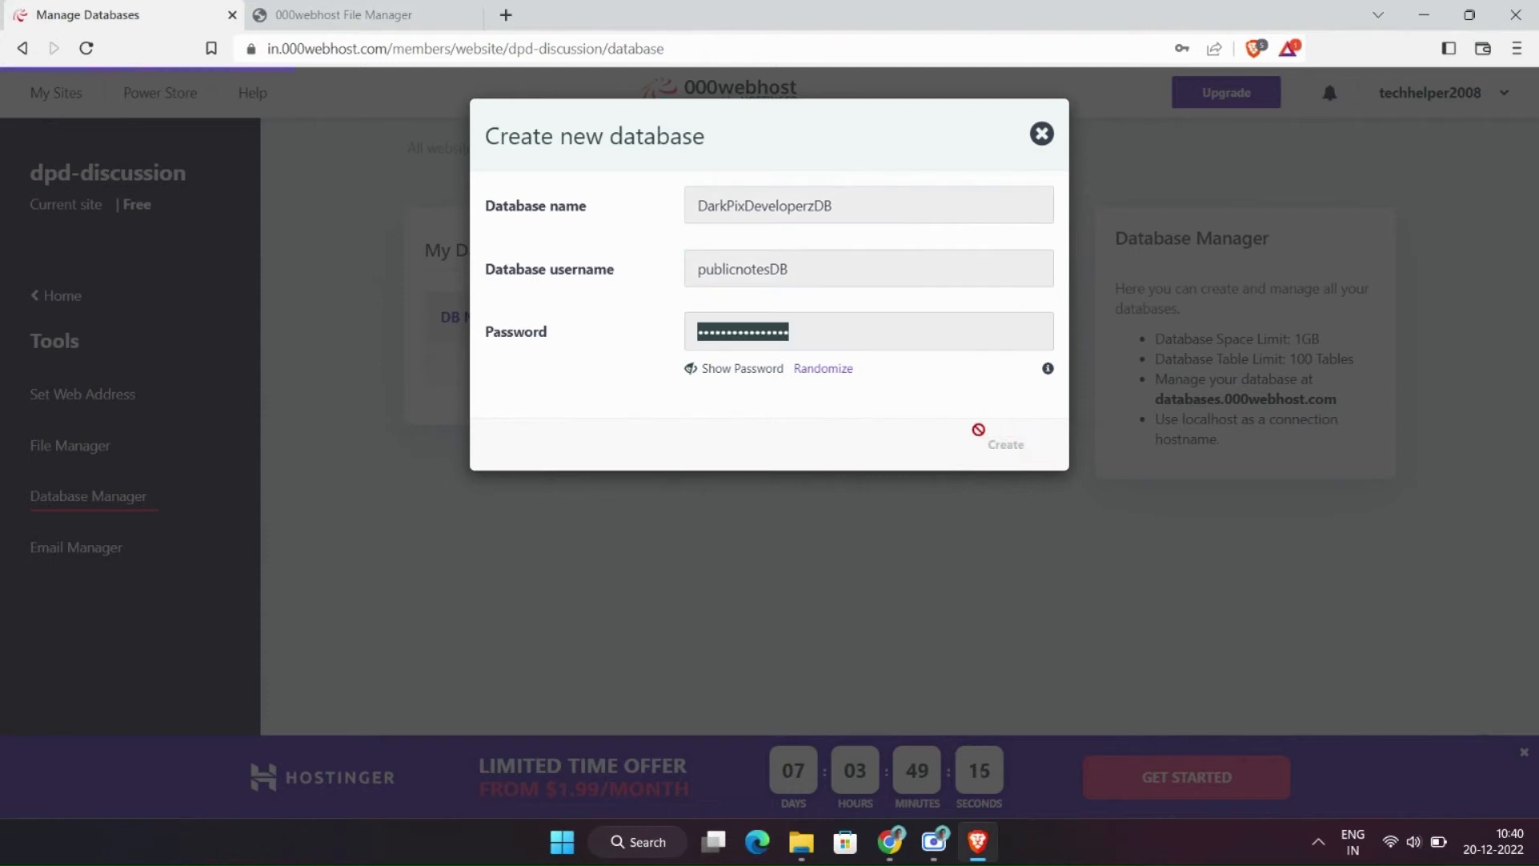
{"action": "mouse_move", "coordinate": [1028, 438]}
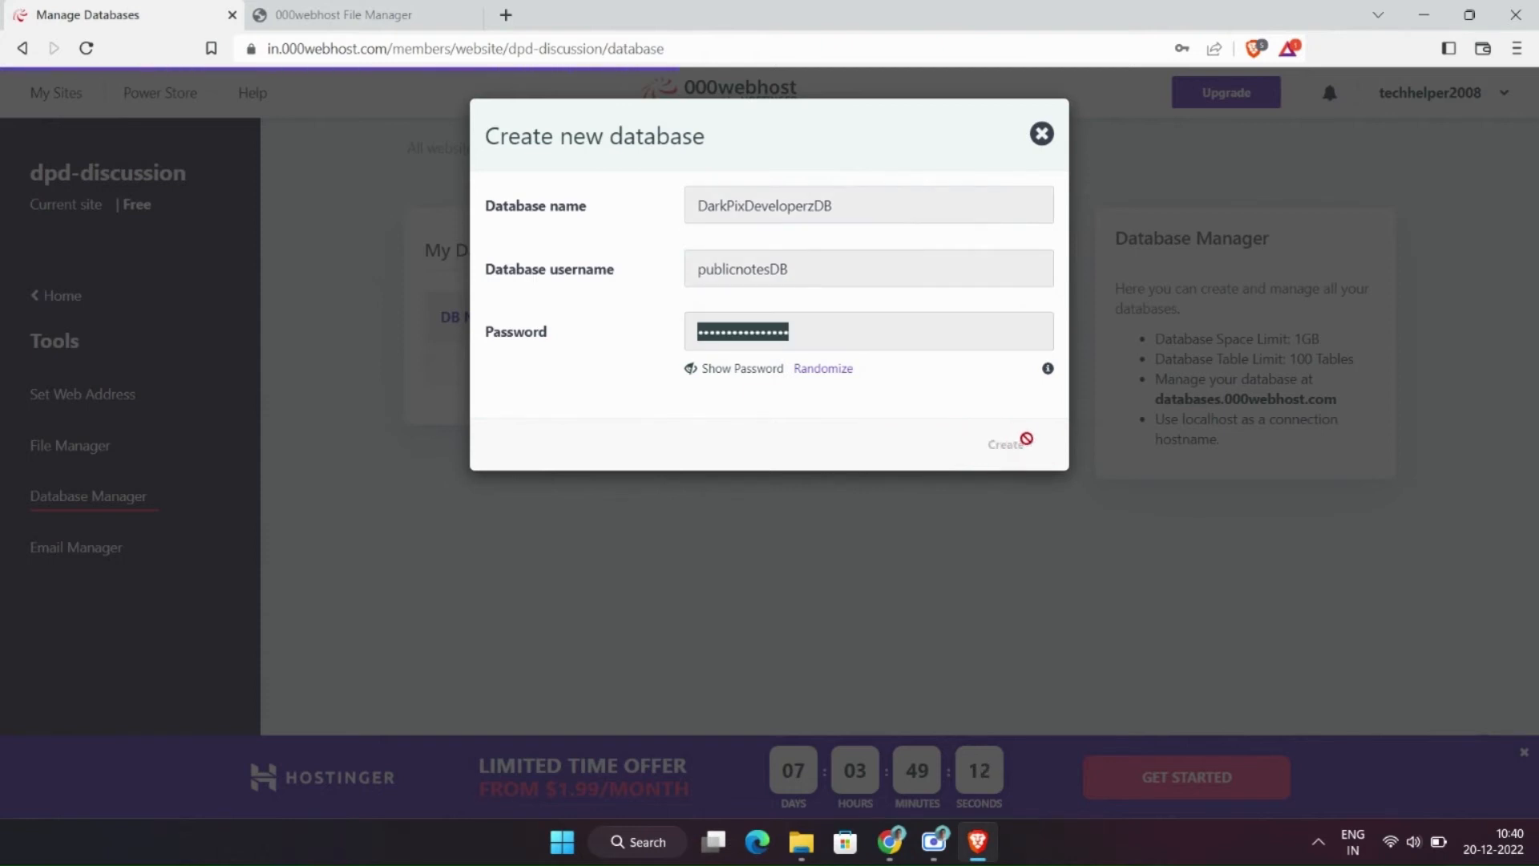
{"action": "left_click", "coordinate": [1005, 444]}
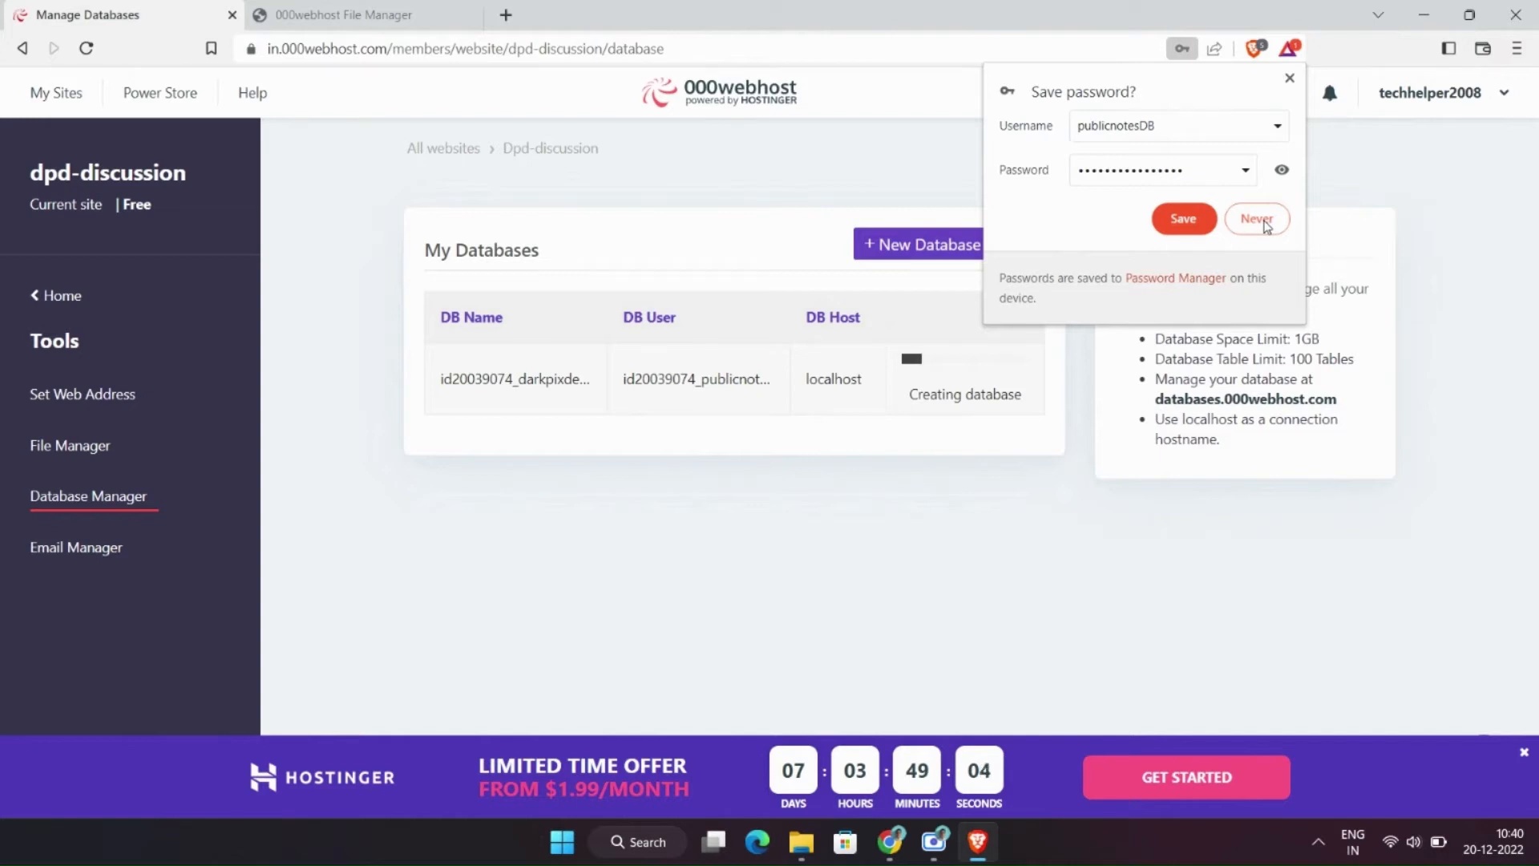
Step: Decline saving the password, copy the new DB user name and return to the site's files
{"action": "left_click", "coordinate": [1257, 218]}
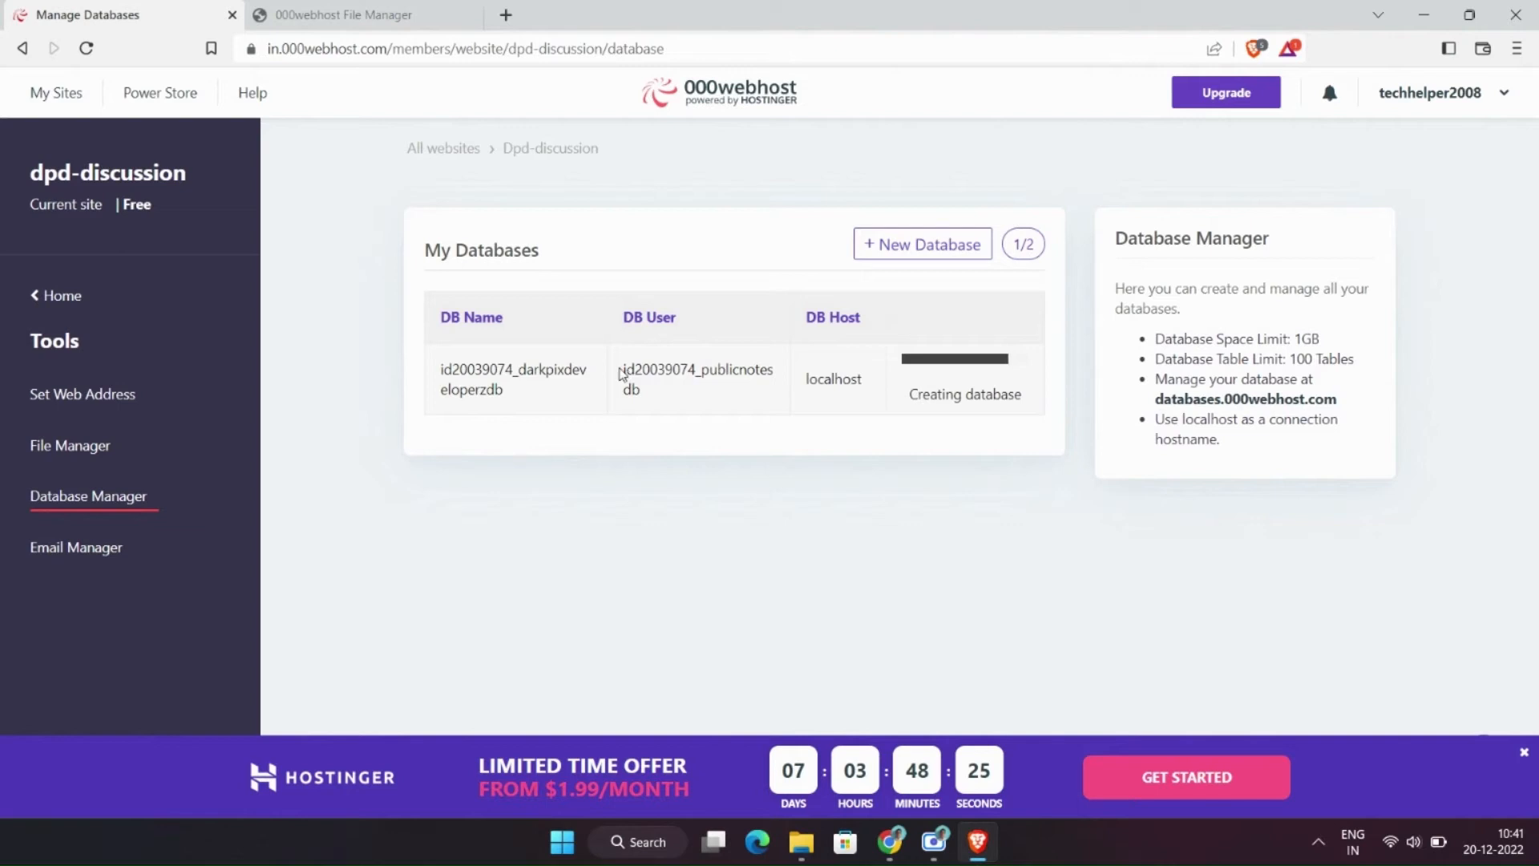
{"action": "double_click", "coordinate": [698, 379]}
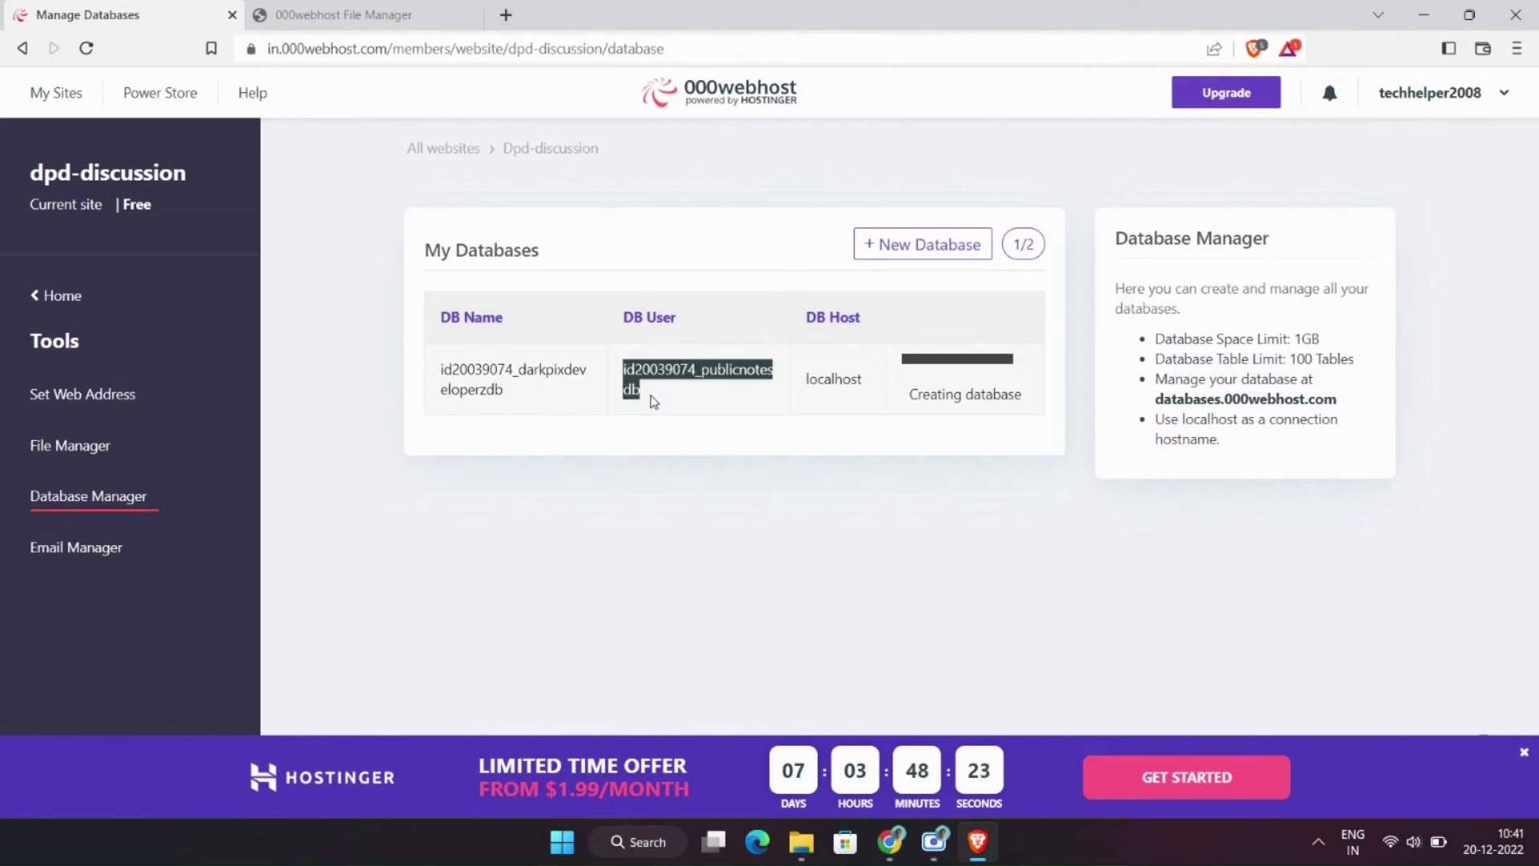
{"action": "left_click", "coordinate": [348, 15]}
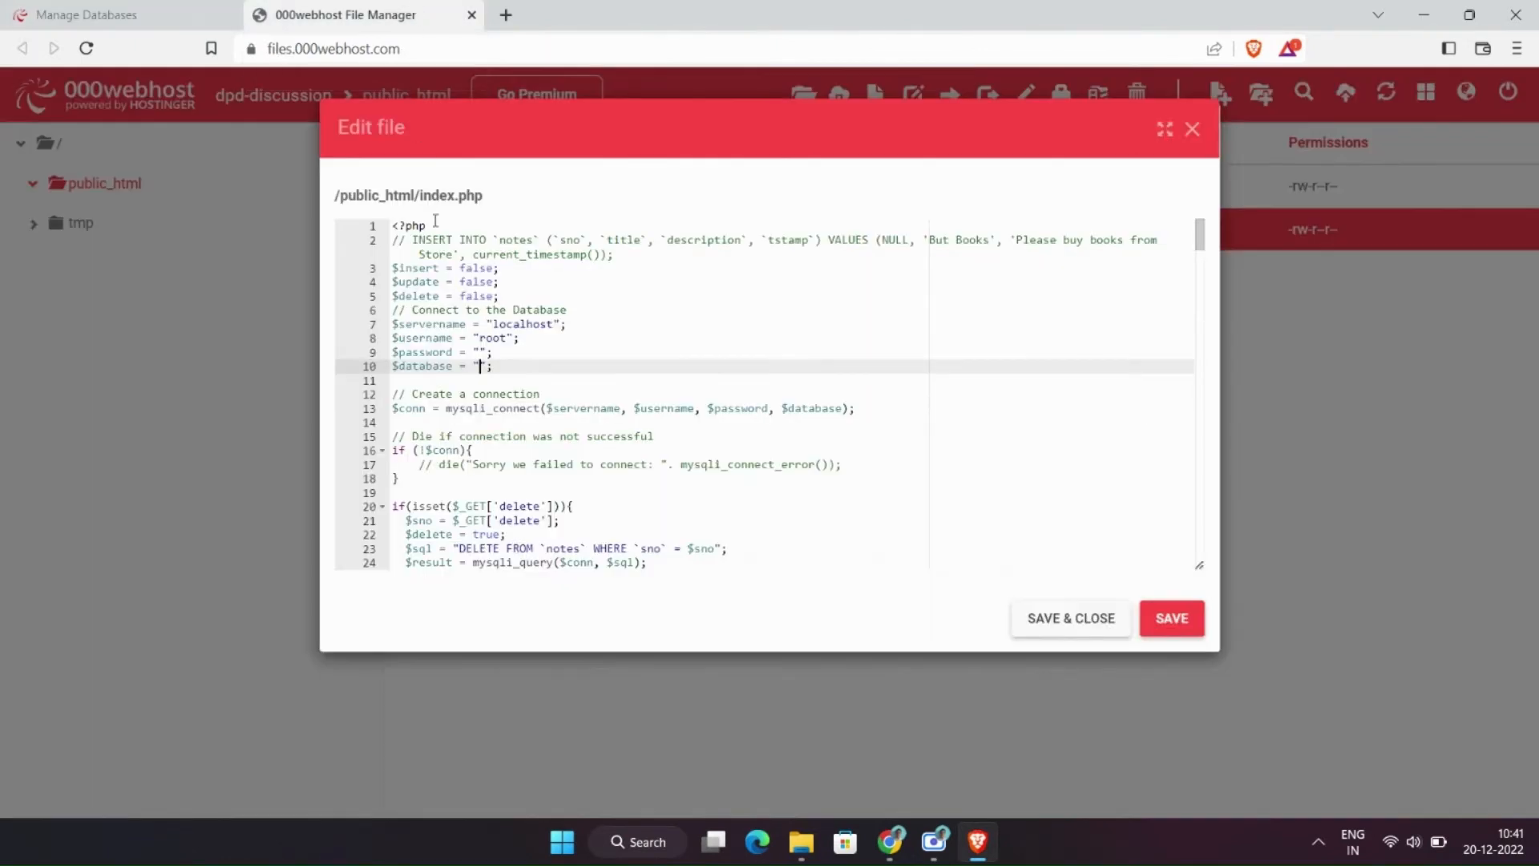
{"action": "double_click", "coordinate": [491, 339]}
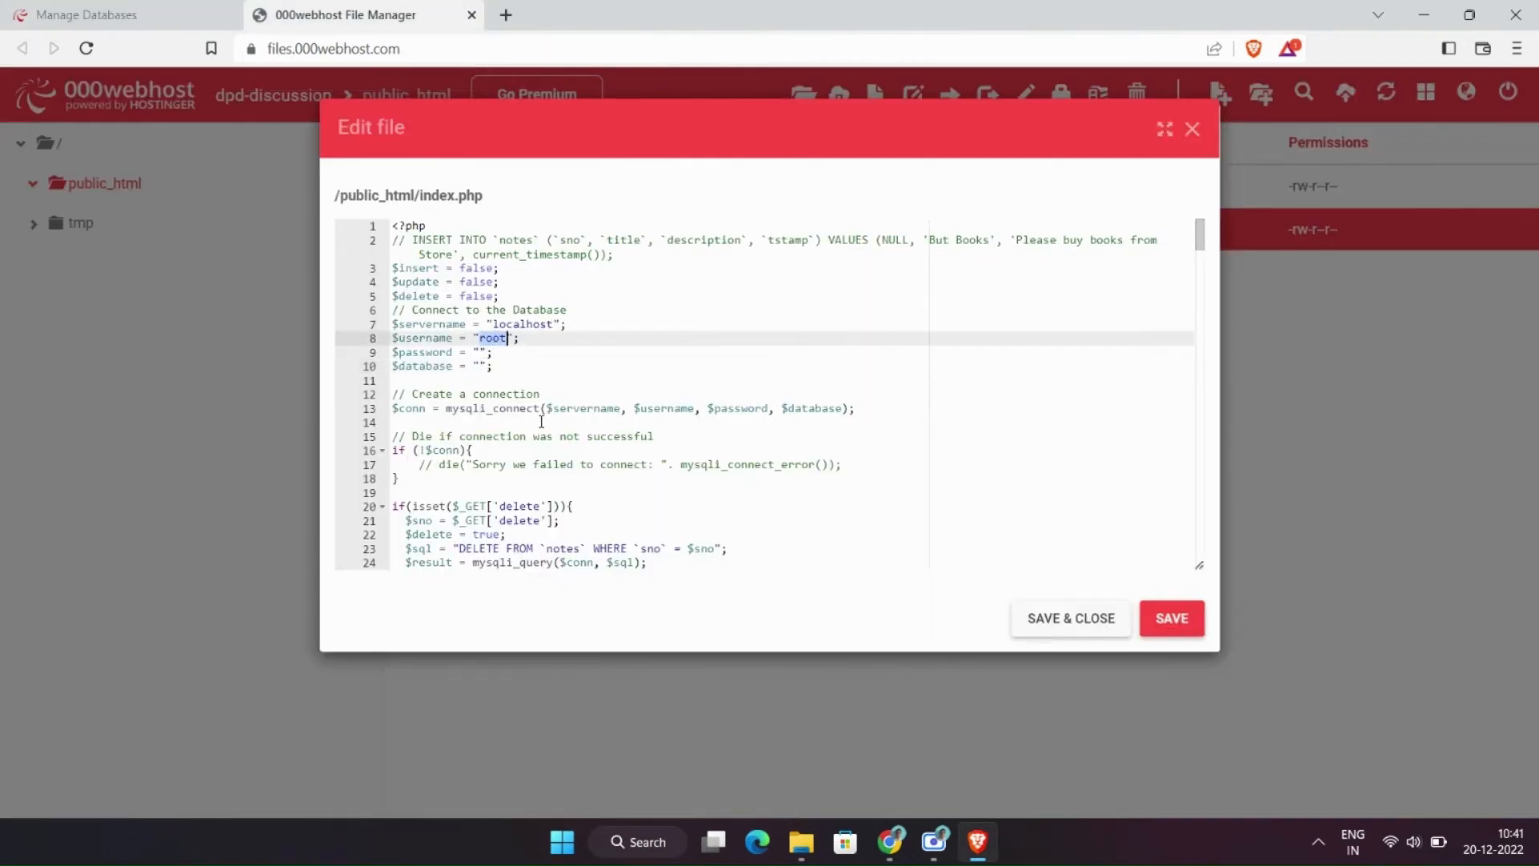
{"action": "type", "text": "id20039074_publicnotesdb"}
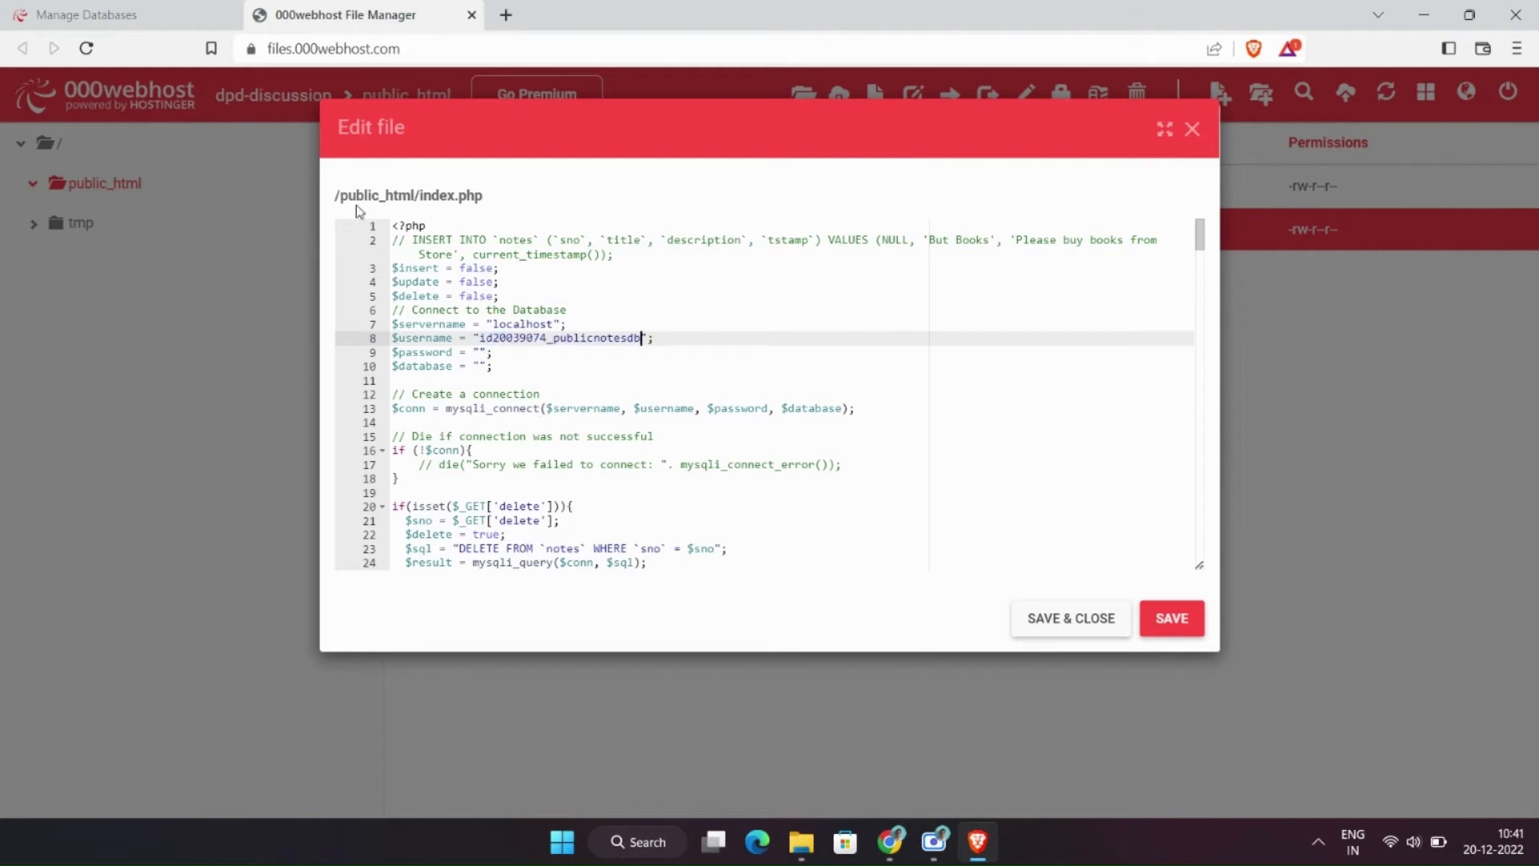
{"action": "left_click", "coordinate": [117, 14]}
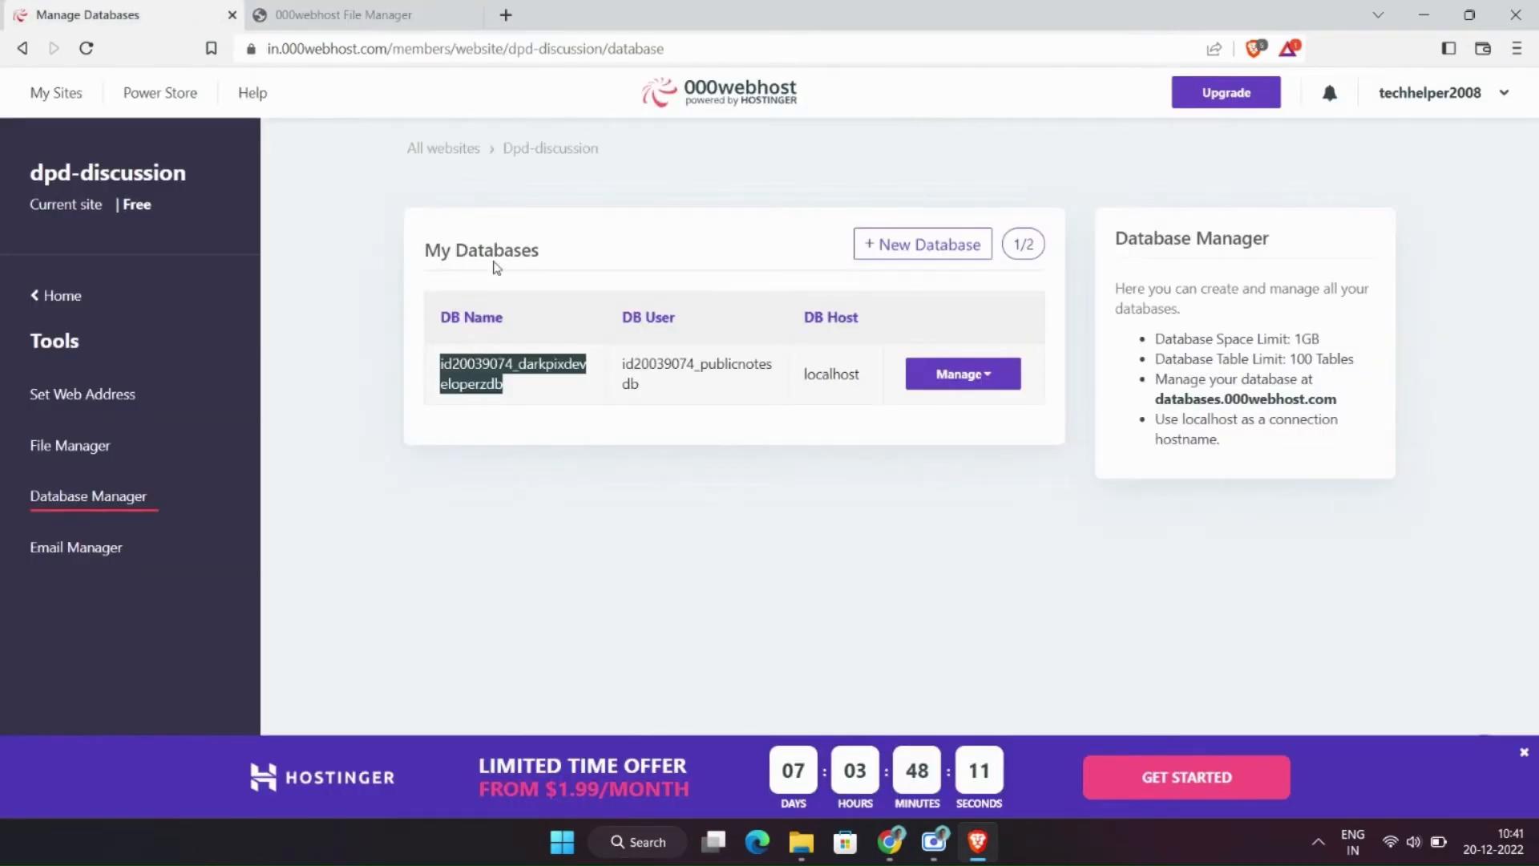
{"action": "left_click", "coordinate": [361, 14]}
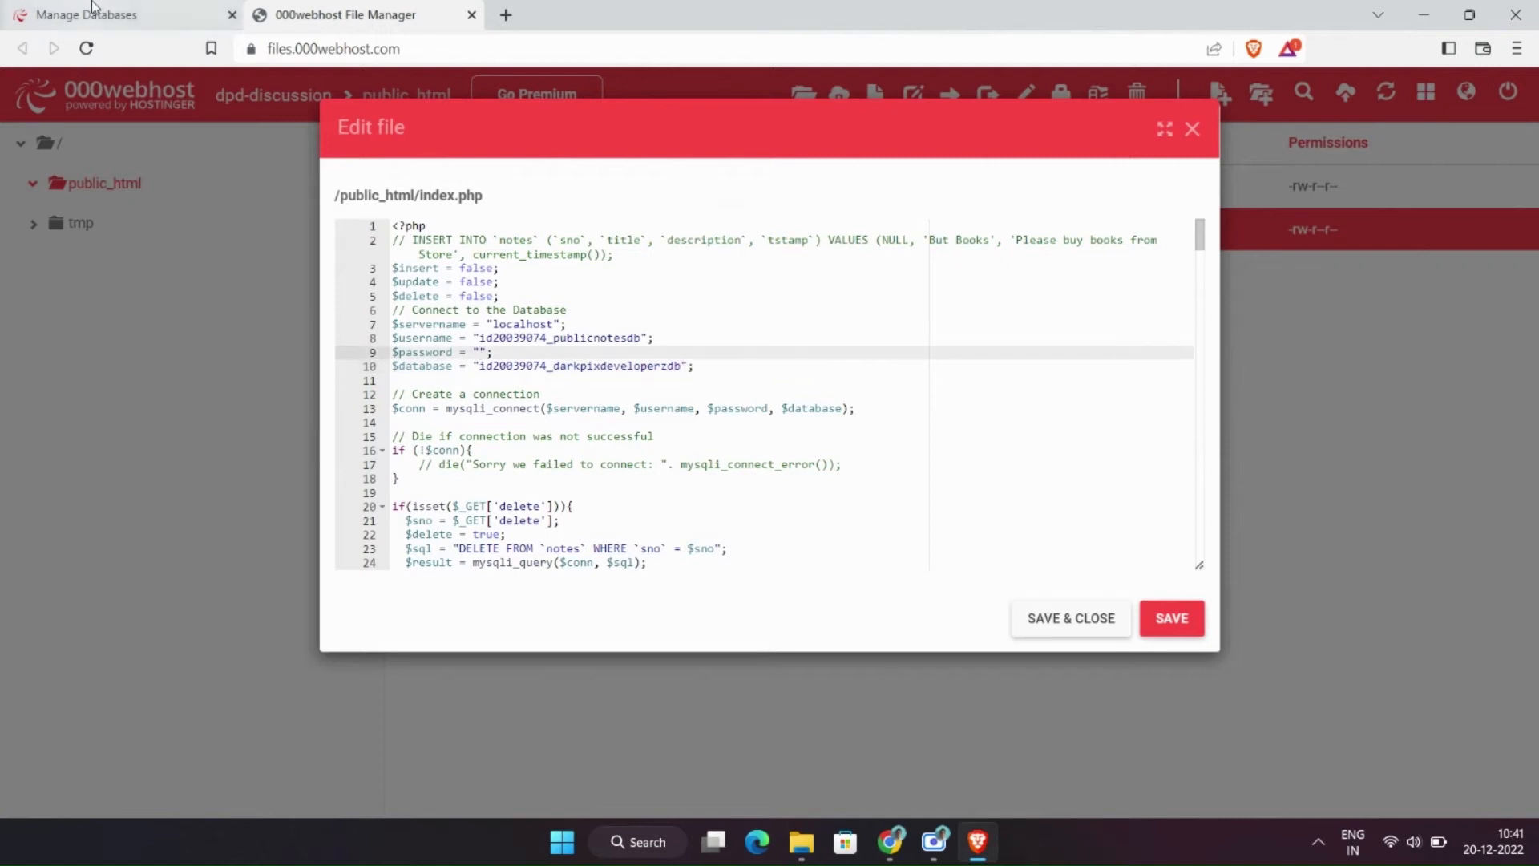
{"action": "left_click", "coordinate": [108, 14]}
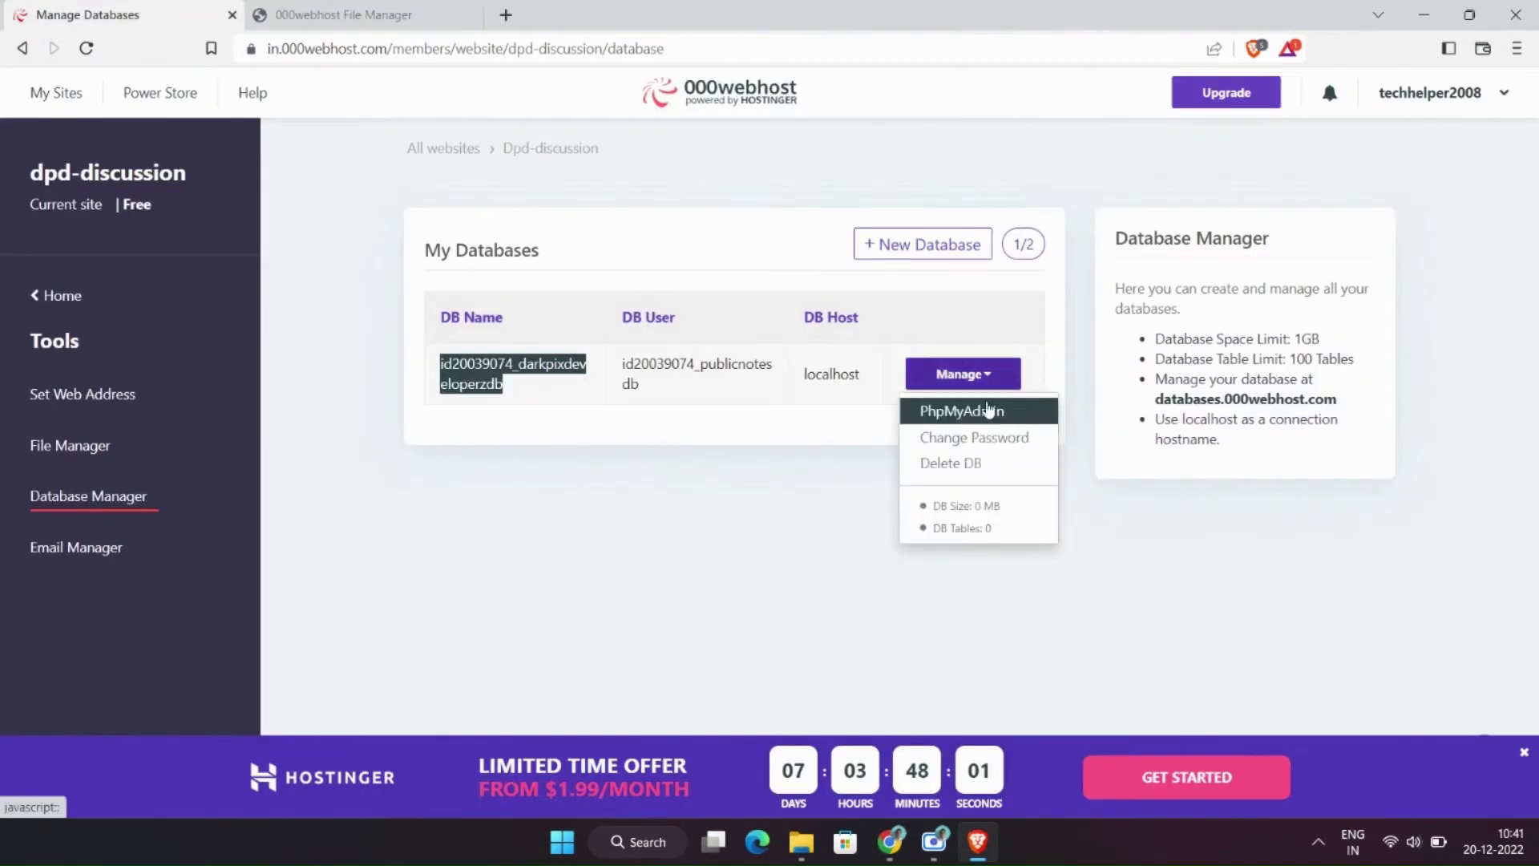
Step: Launch phpMyAdmin and select the id20039074_darkpixdeveloperzdb database for a notes table of 4 columns
{"action": "left_click", "coordinate": [961, 410]}
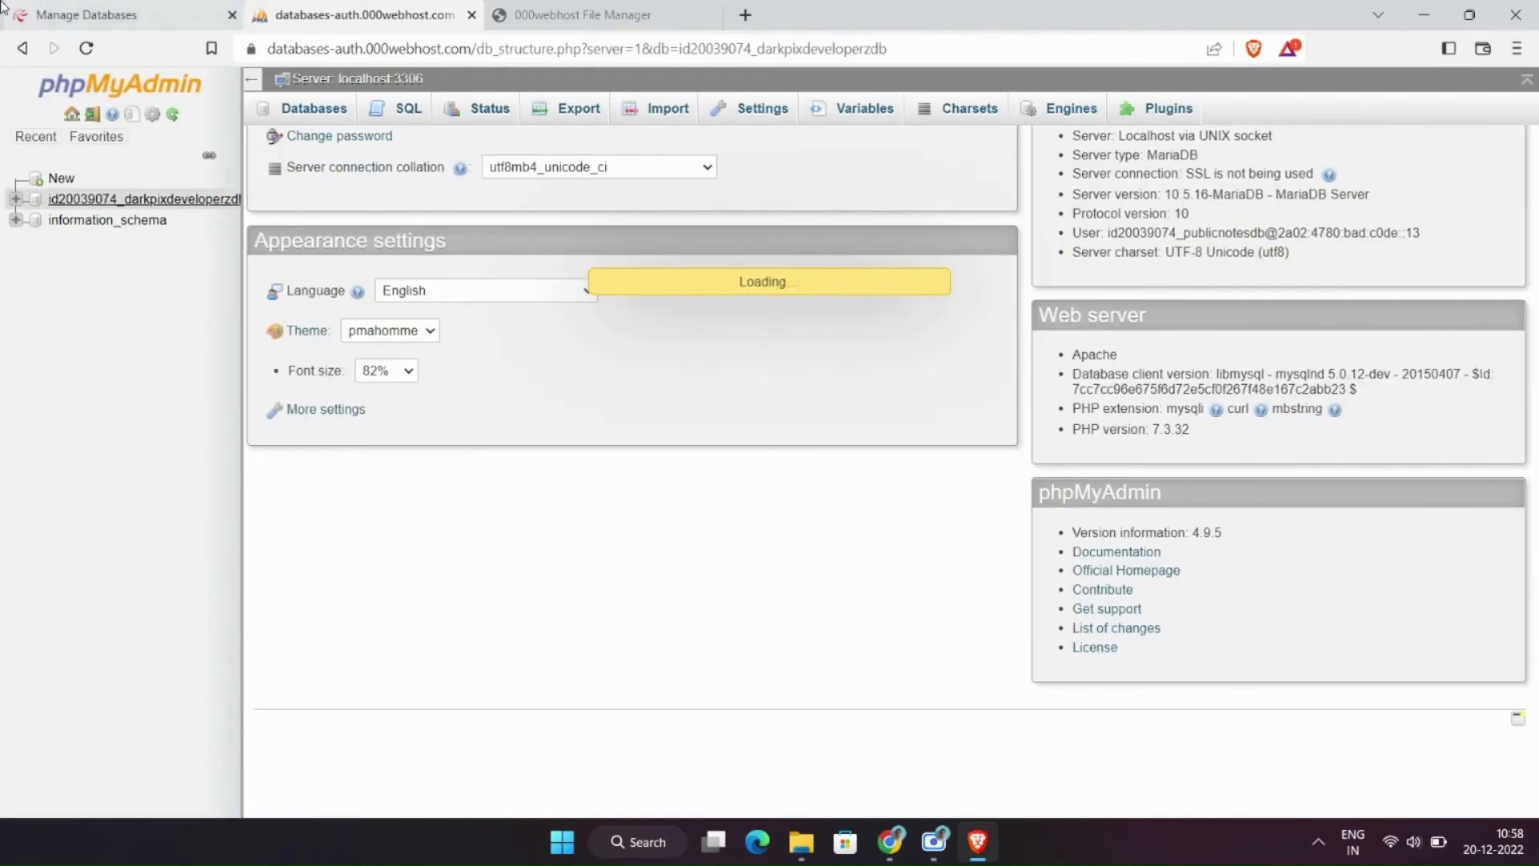
{"action": "mouse_move", "coordinate": [143, 199]}
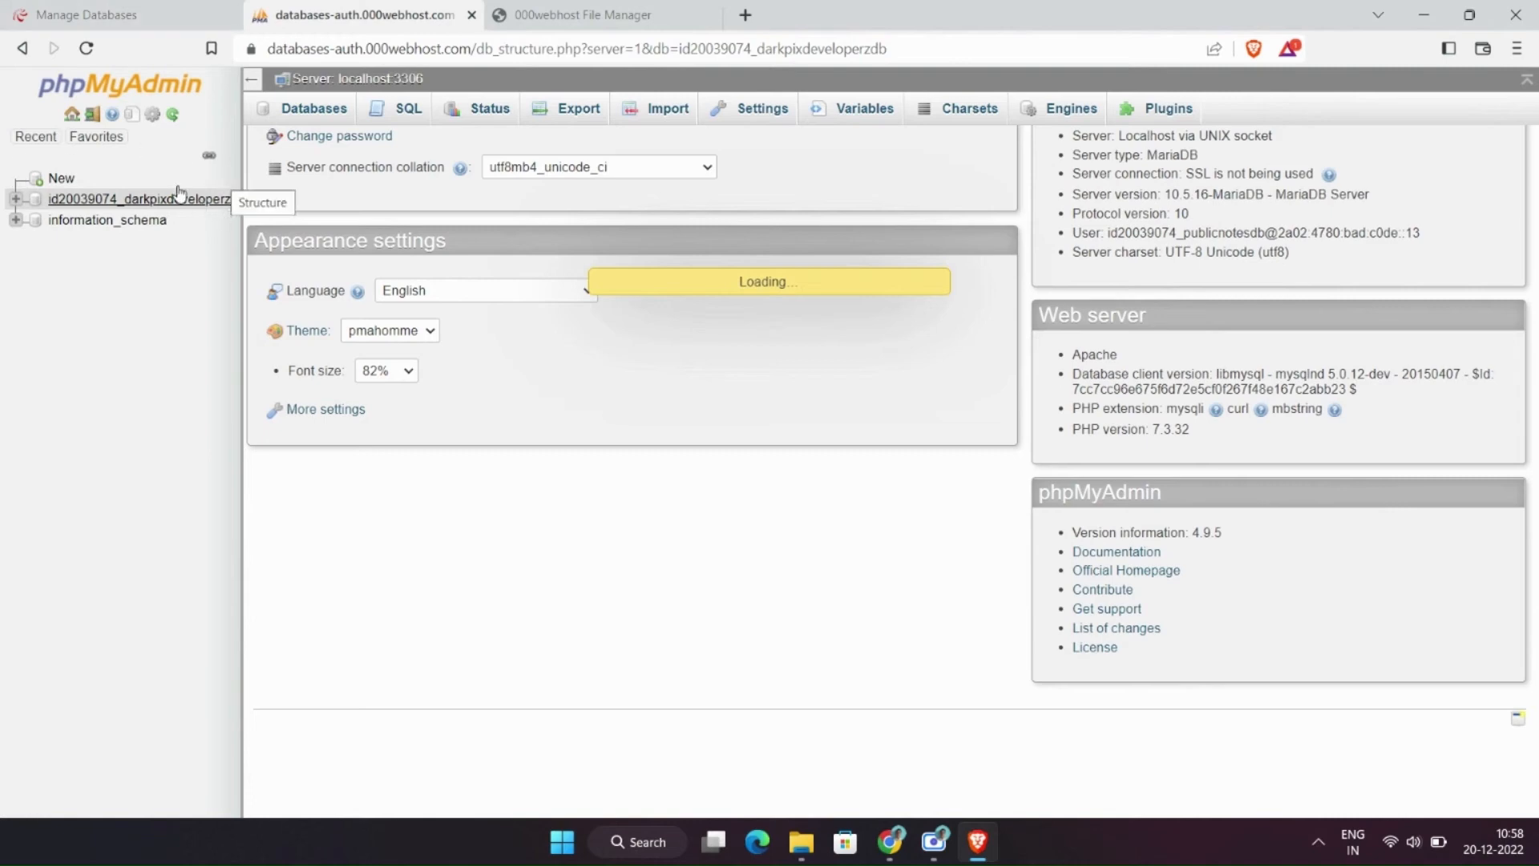
{"action": "mouse_move", "coordinate": [881, 535]}
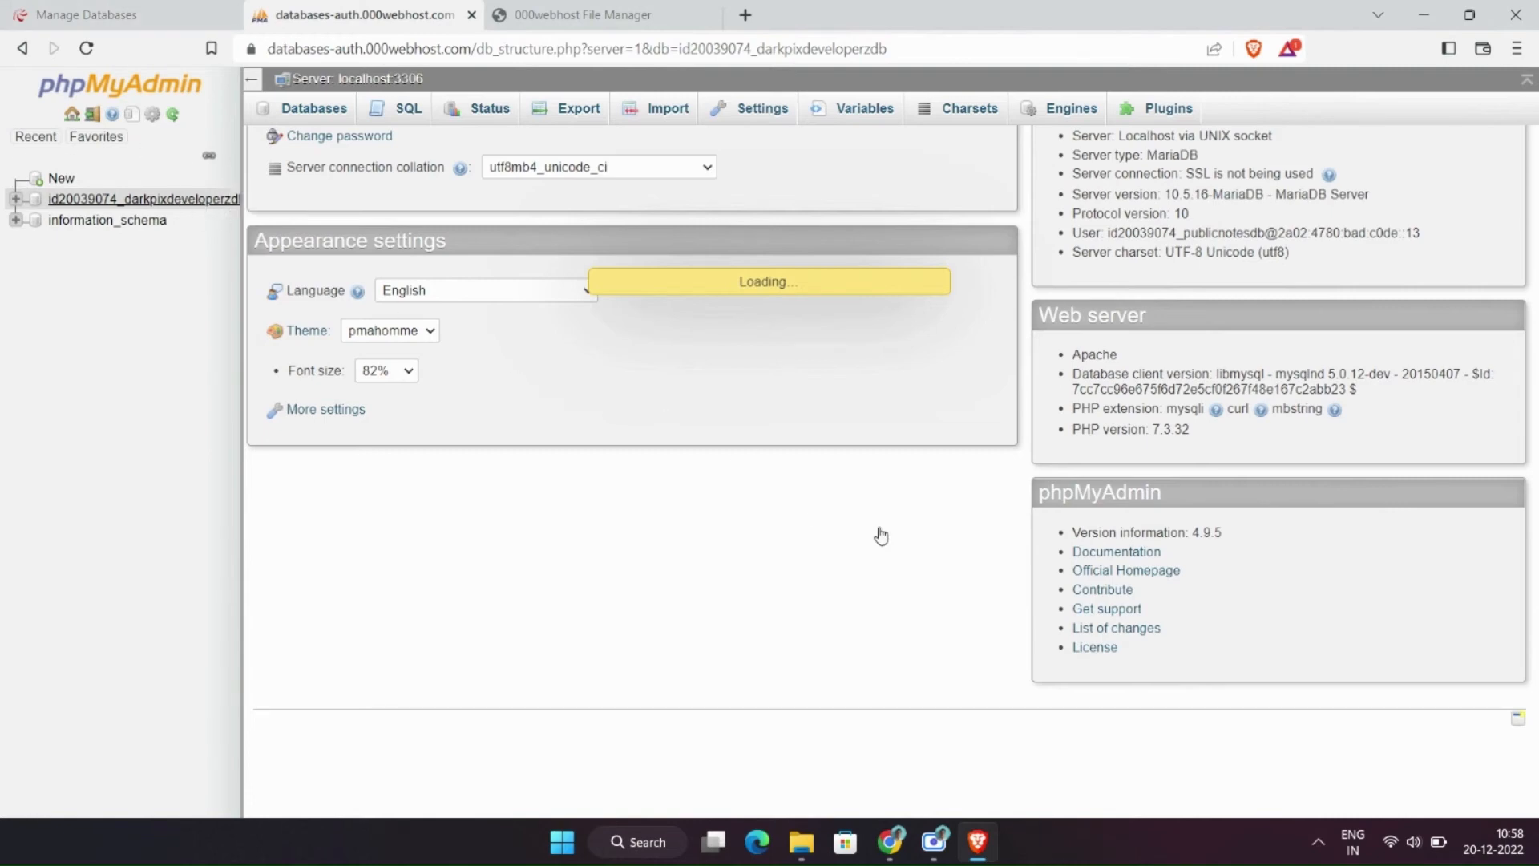
{"action": "left_click", "coordinate": [141, 198]}
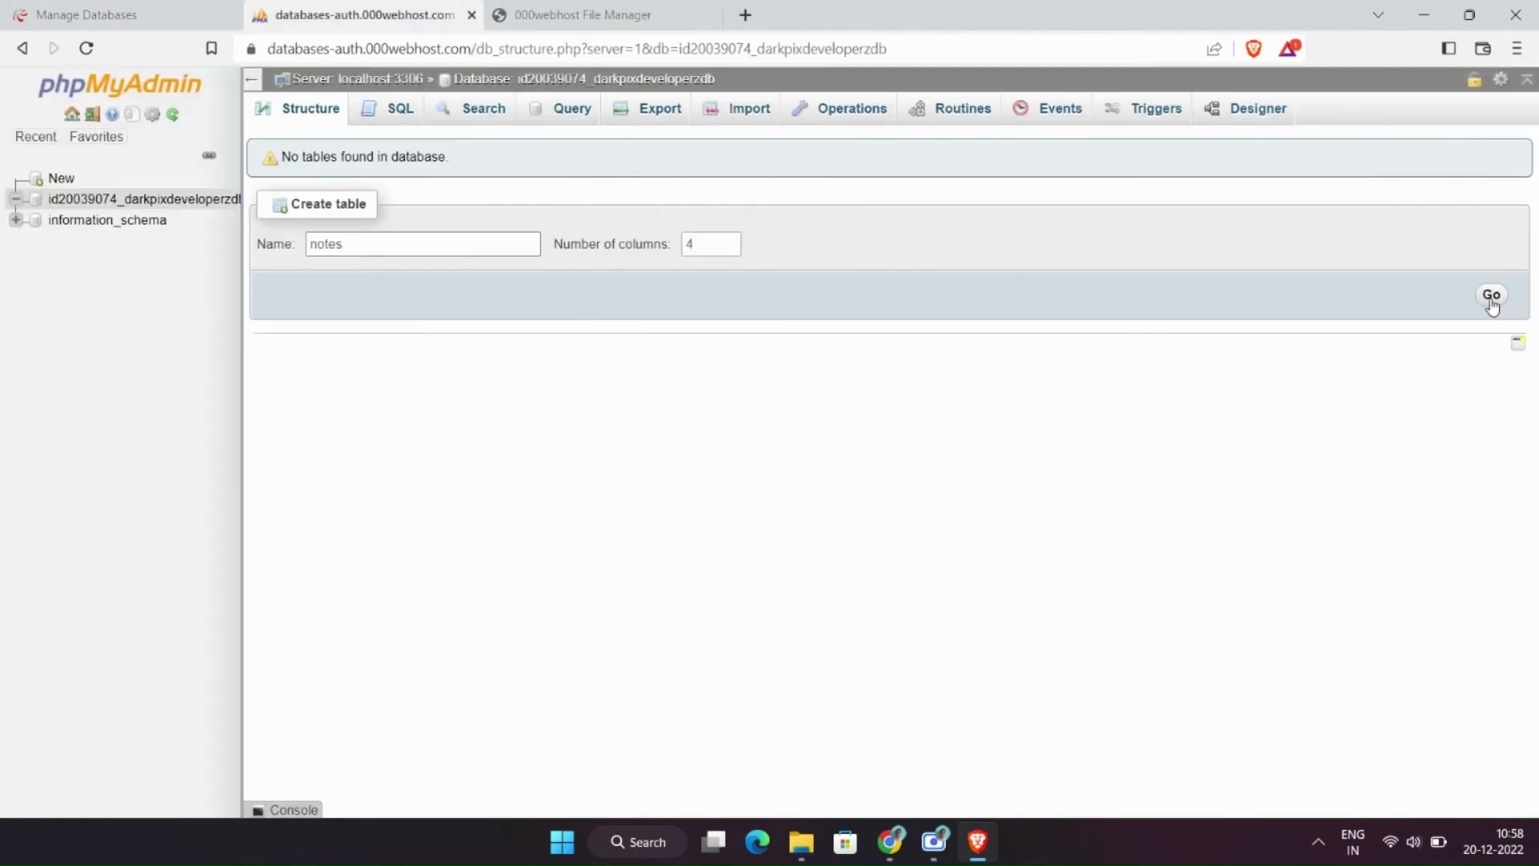
Step: Name the columns sno, title, description, timestamp and set timestamp to DATETIME
{"action": "left_click", "coordinate": [582, 14]}
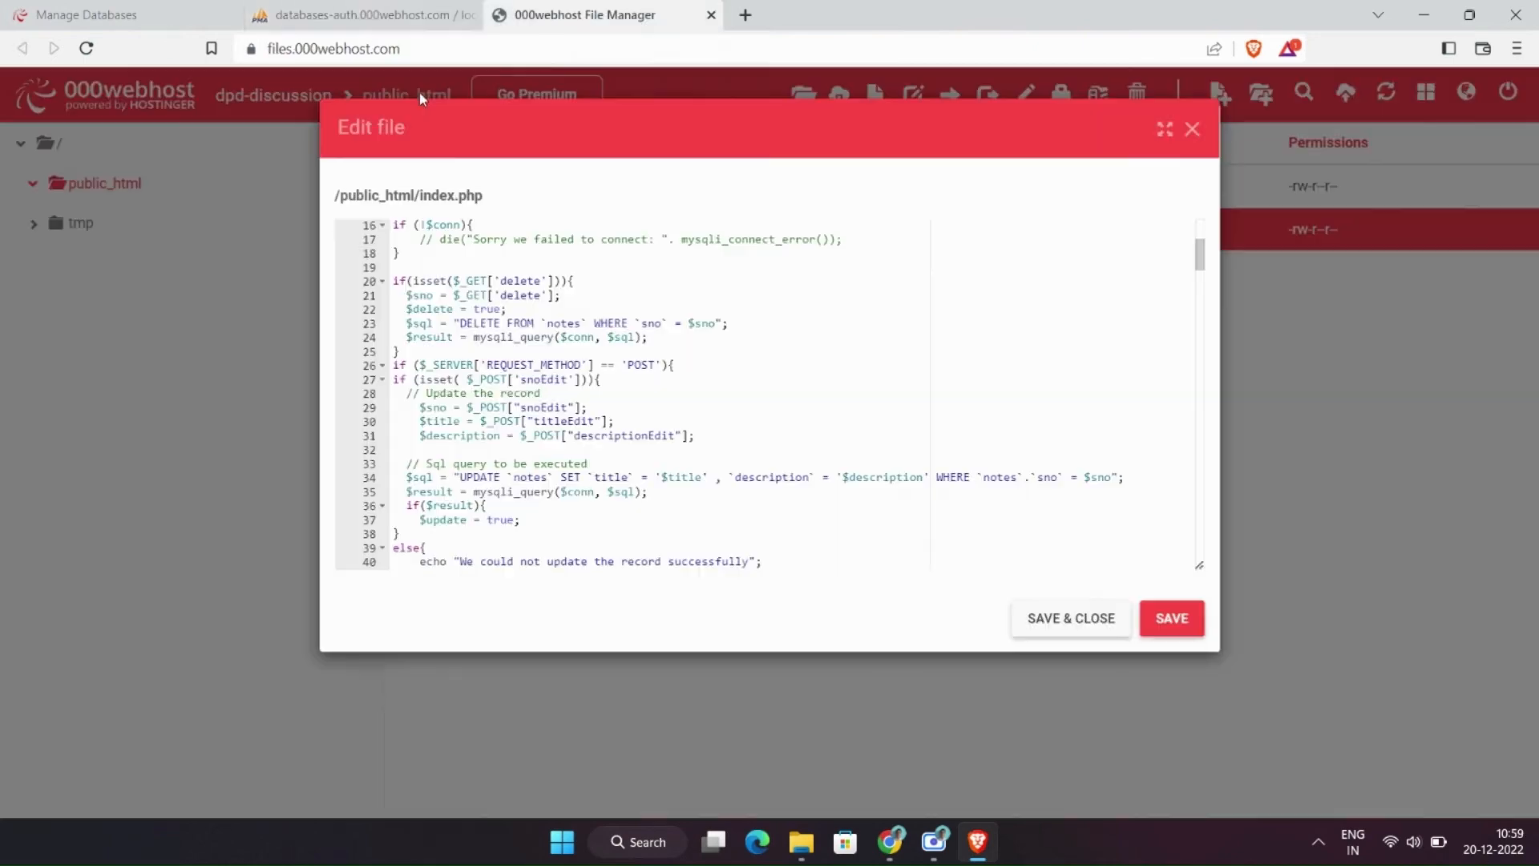
{"action": "scroll", "scroll_direction": "down", "scroll_amount": 3}
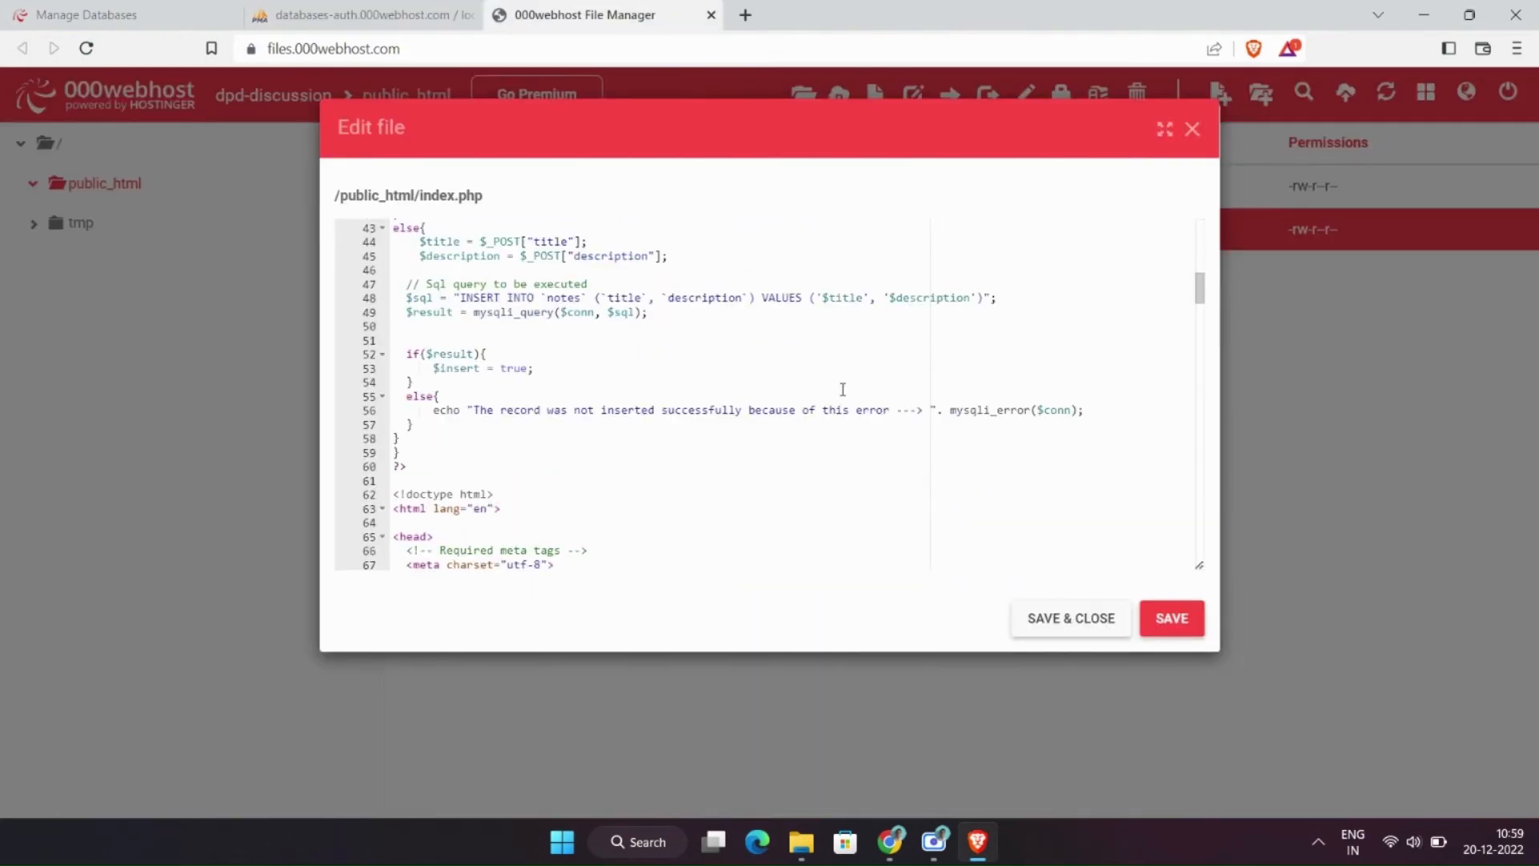
{"action": "left_click", "coordinate": [364, 14]}
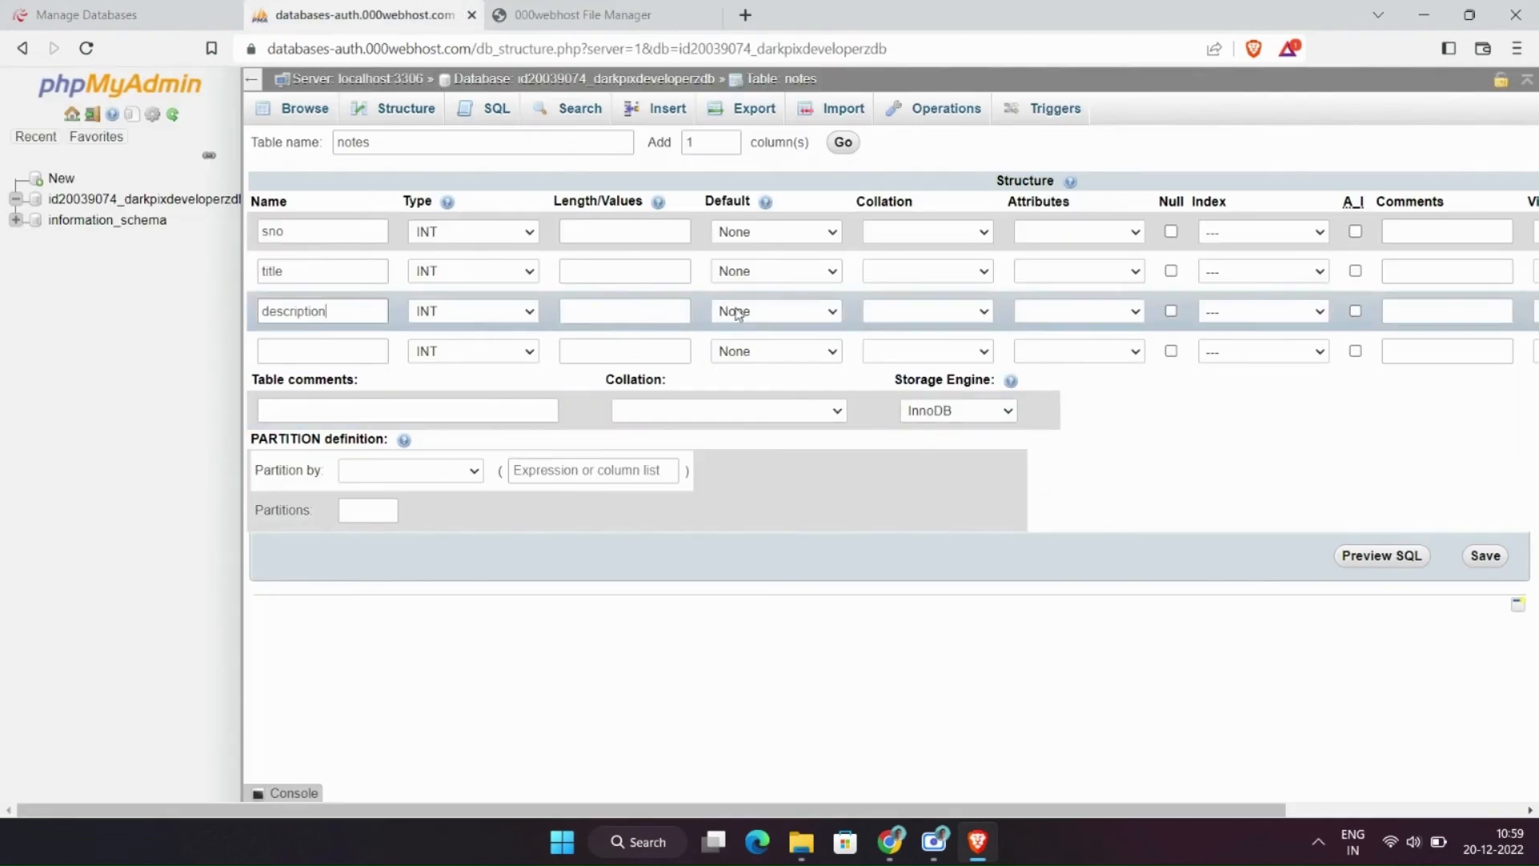
{"action": "left_click", "coordinate": [471, 351]}
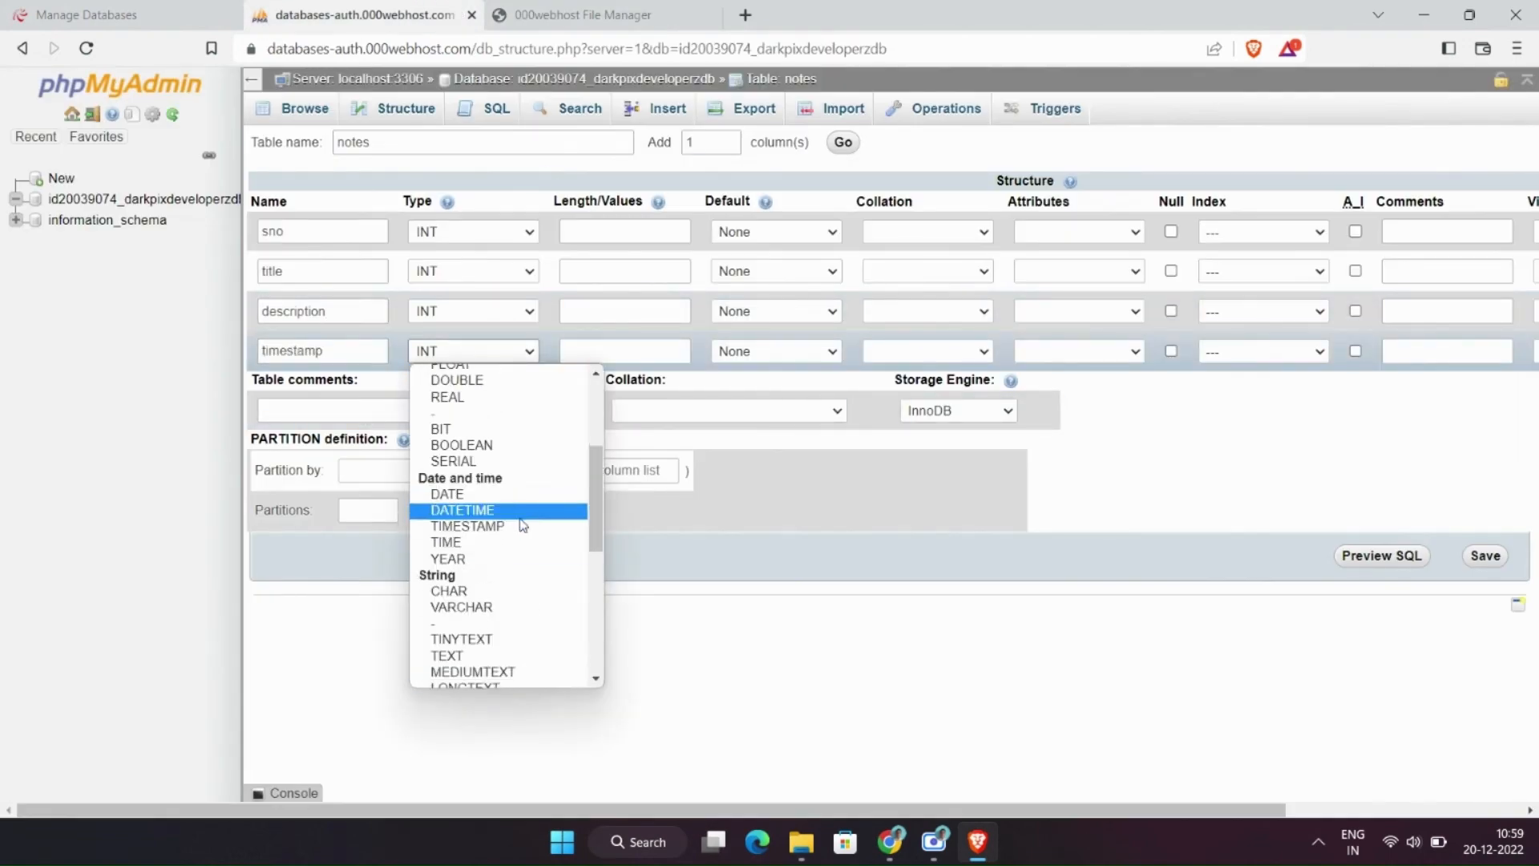
{"action": "left_click", "coordinate": [462, 509]}
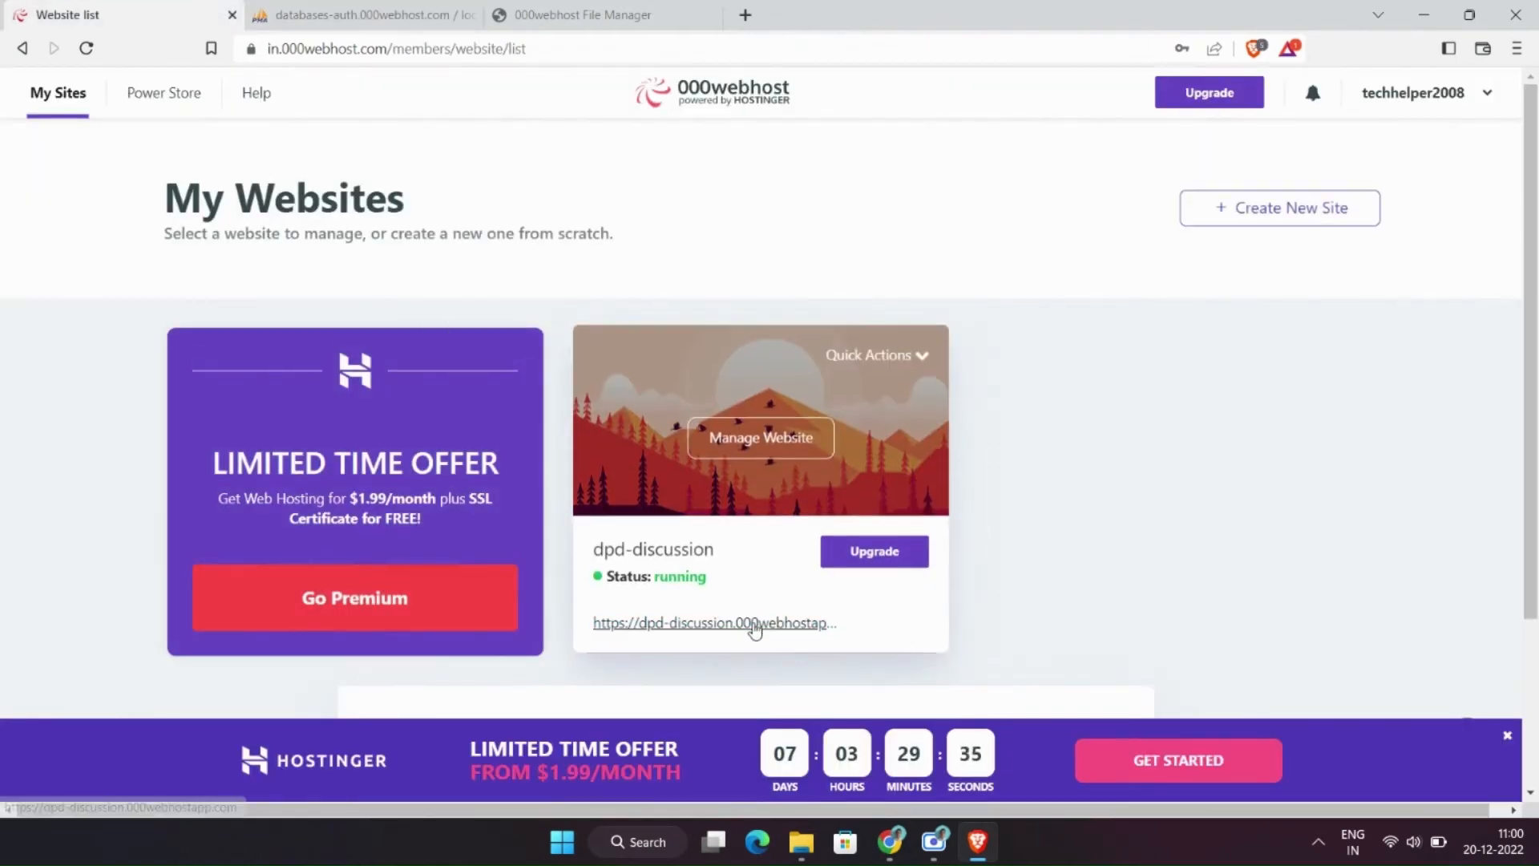
Step: View the live dpd-discussion site's access-denied warning and return to index.php in File Manager
{"action": "left_click", "coordinate": [713, 622]}
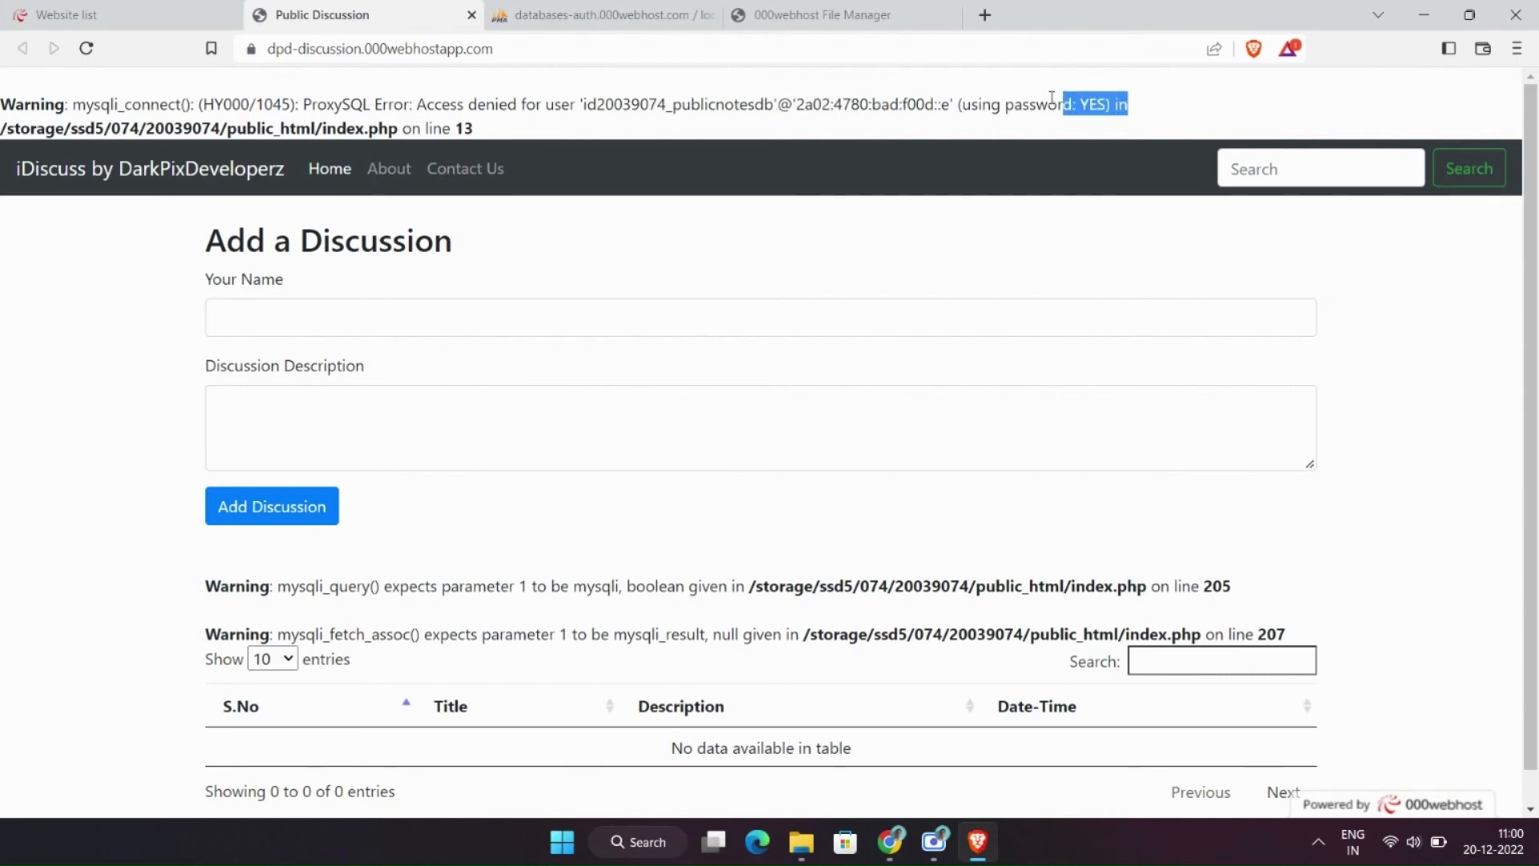
{"action": "left_click", "coordinate": [839, 14]}
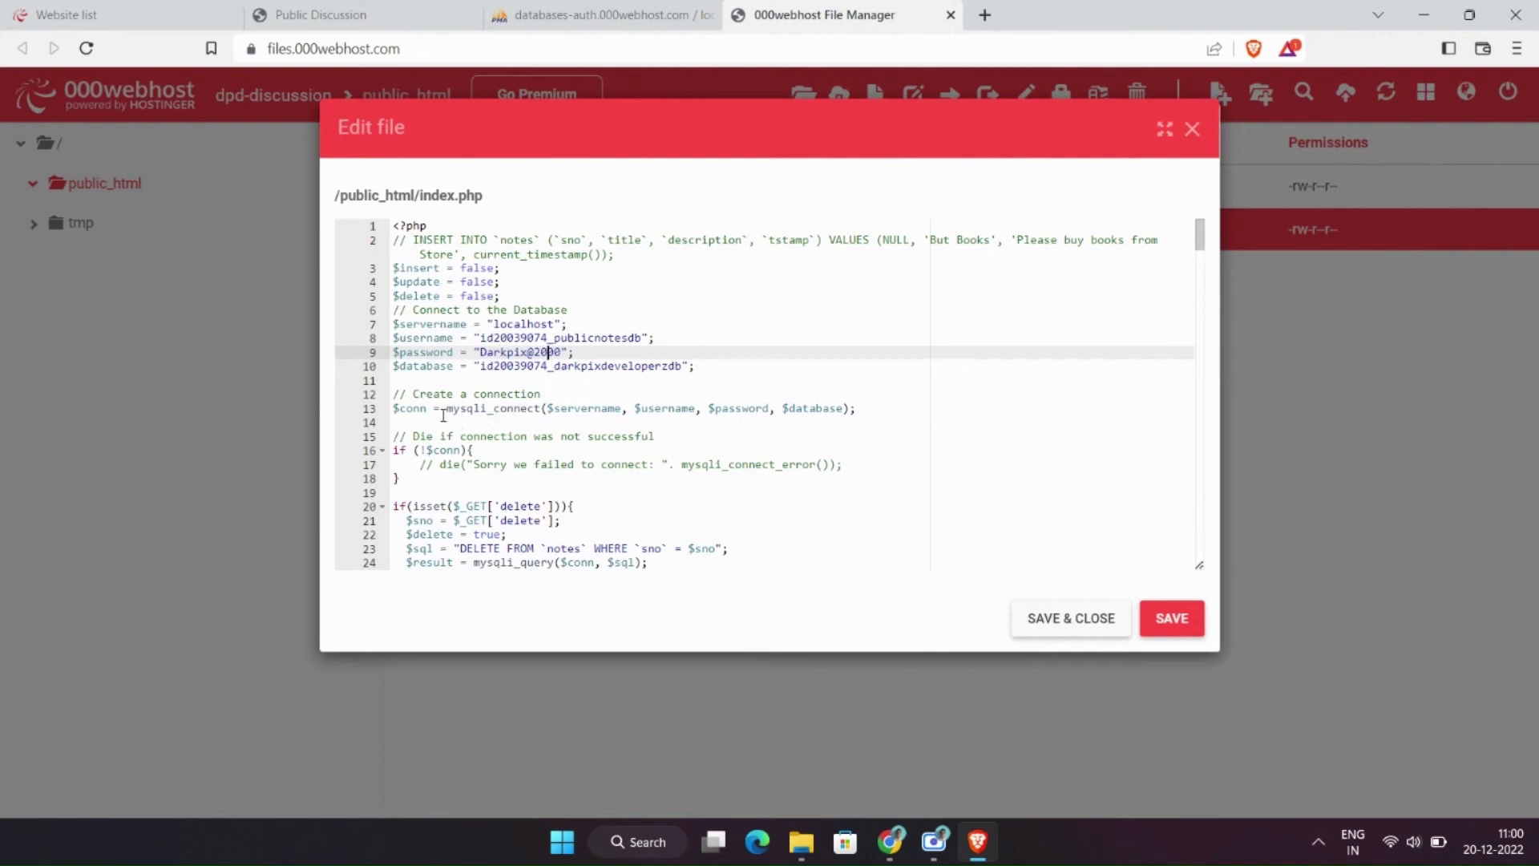
Step: Change the database user's password to a new randomized one in Database Manager
{"action": "left_click", "coordinate": [117, 15]}
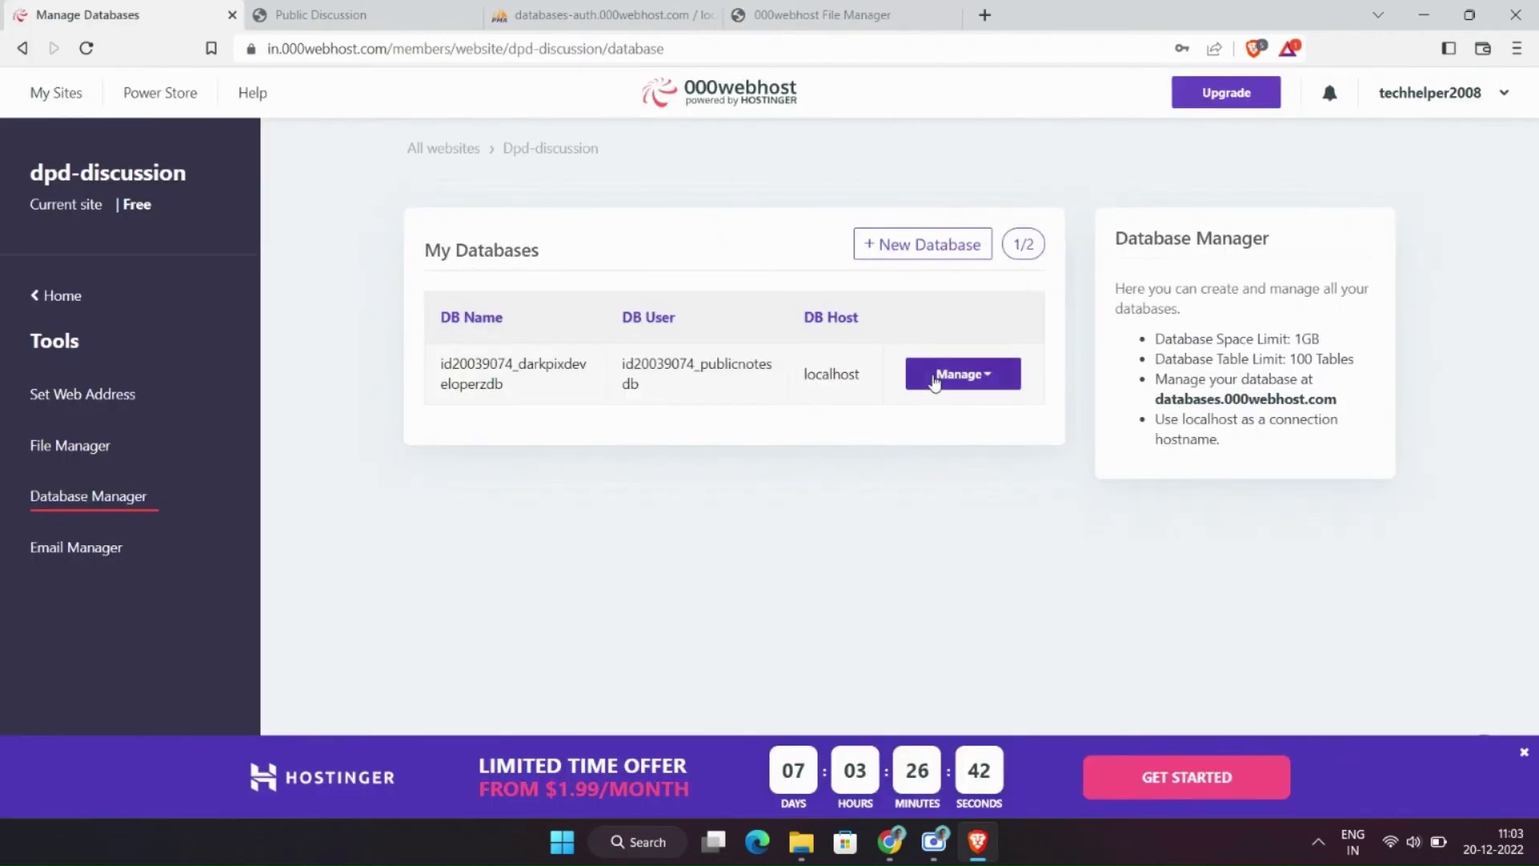
{"action": "left_click", "coordinate": [962, 374]}
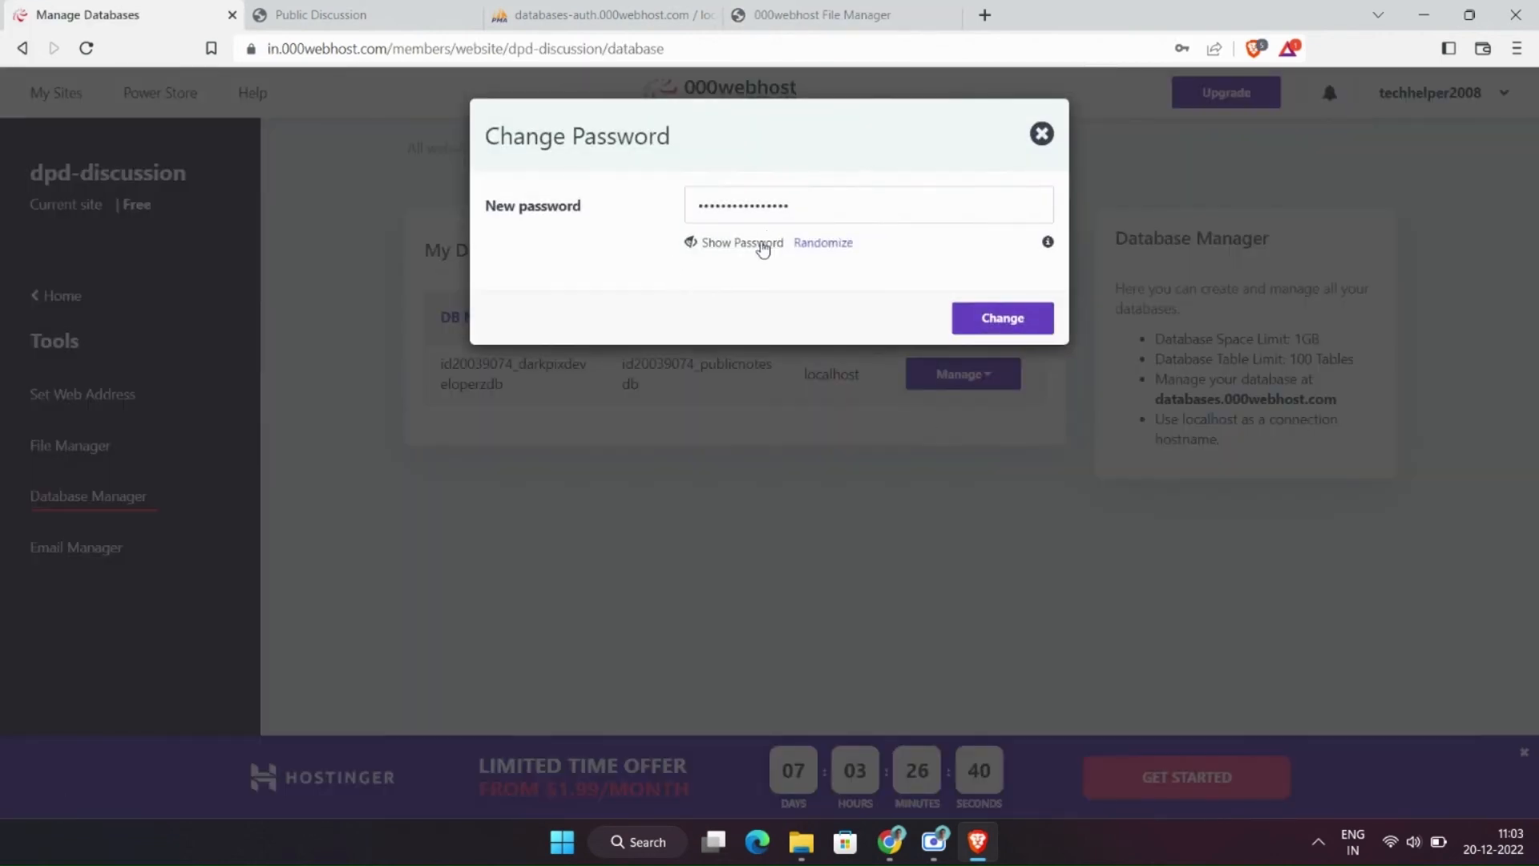
{"action": "left_click", "coordinate": [733, 242]}
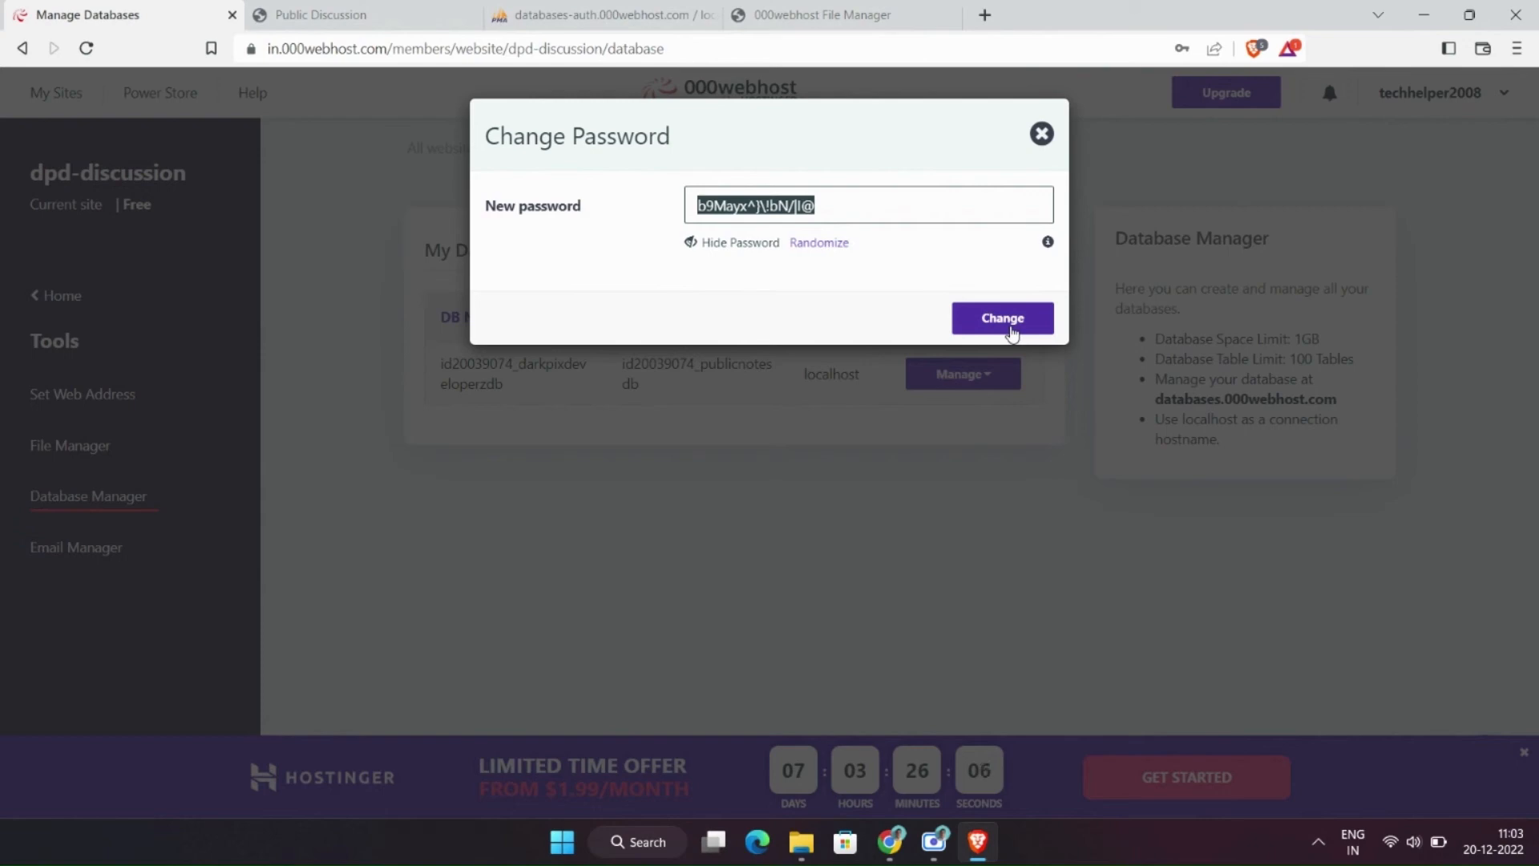
{"action": "left_click", "coordinate": [824, 15]}
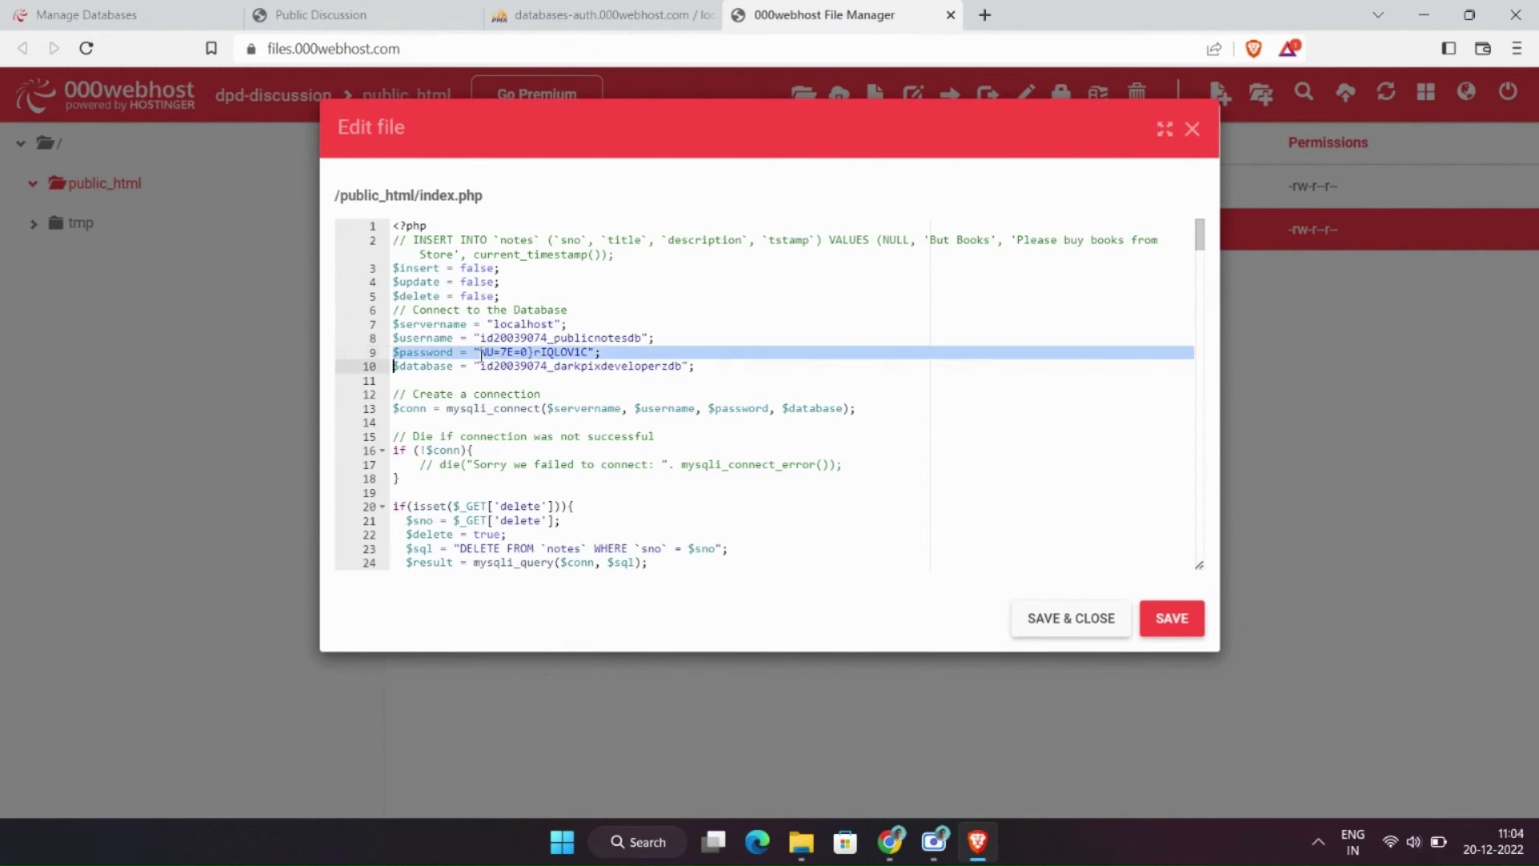
Step: Paste the new password into $password in index.php and save the file
{"action": "left_click", "coordinate": [587, 351]}
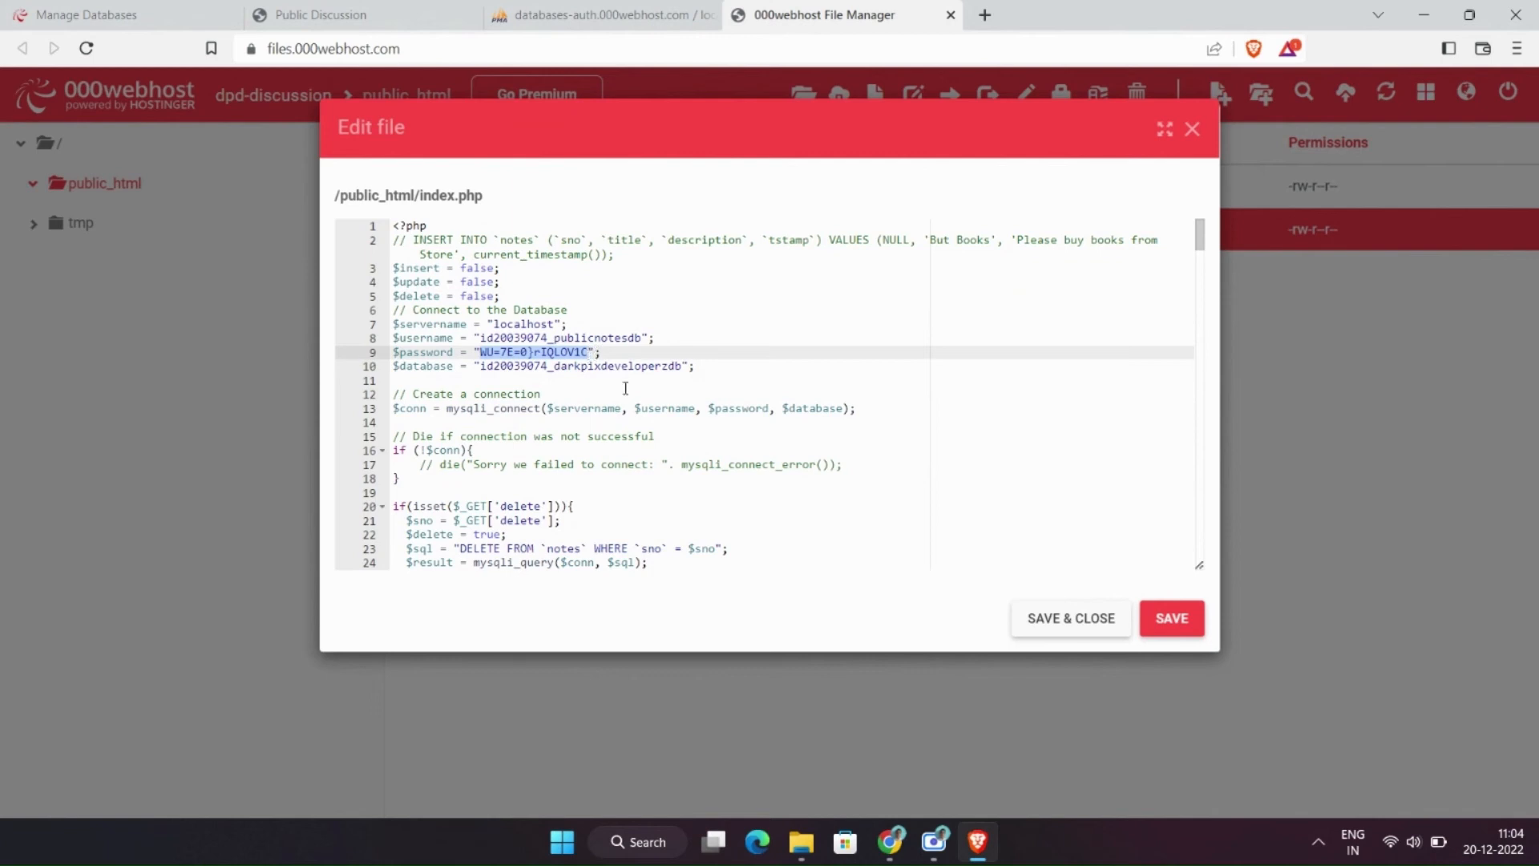
{"action": "left_click", "coordinate": [1171, 618]}
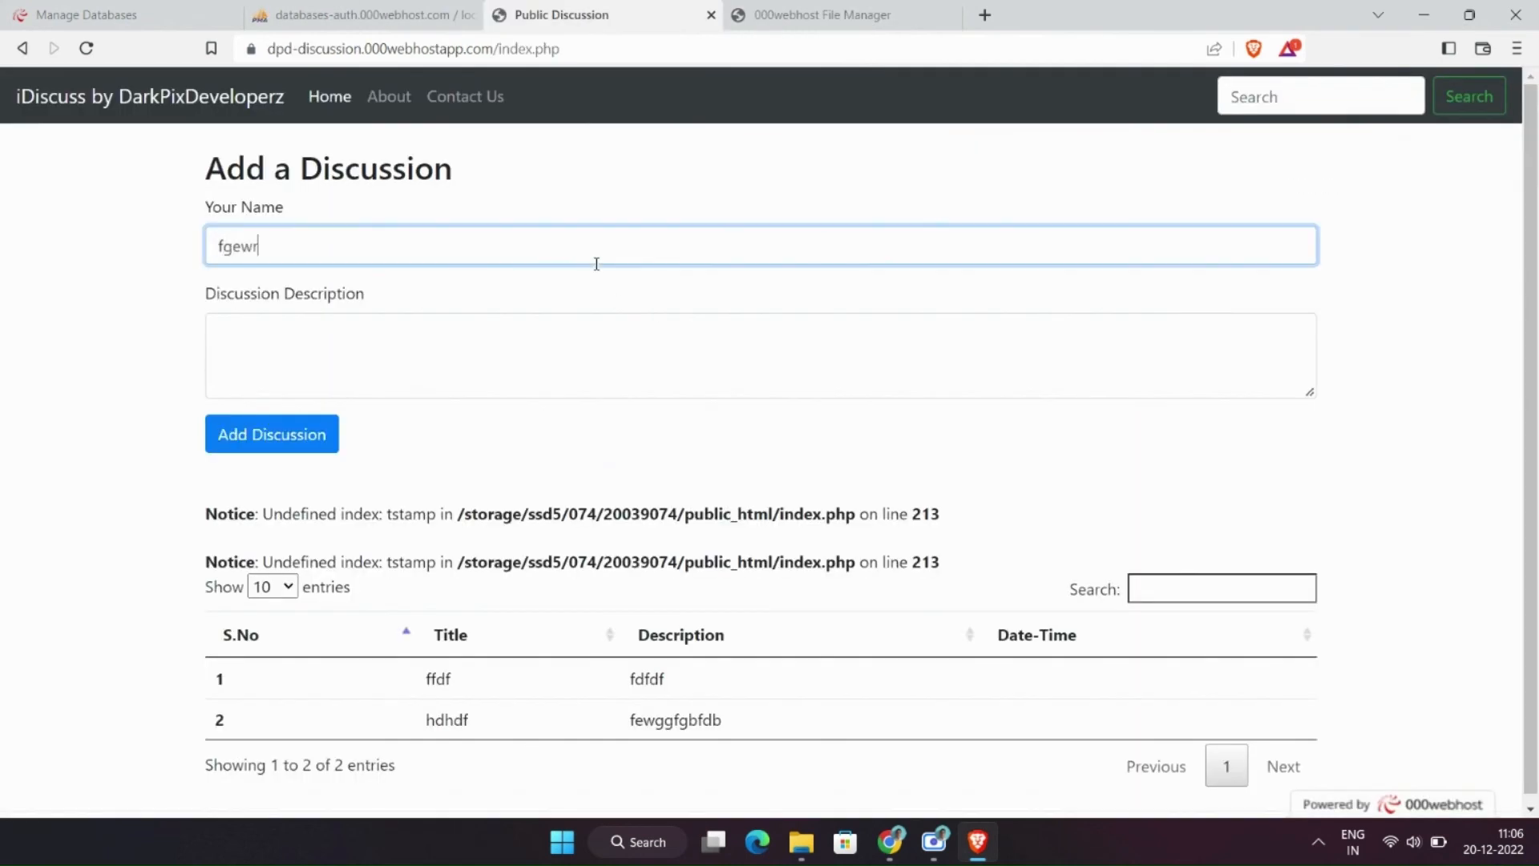
Step: Submit a new discussion with description 'gergerg', then return to the notes table structure
{"action": "type", "text": "gergerg"}
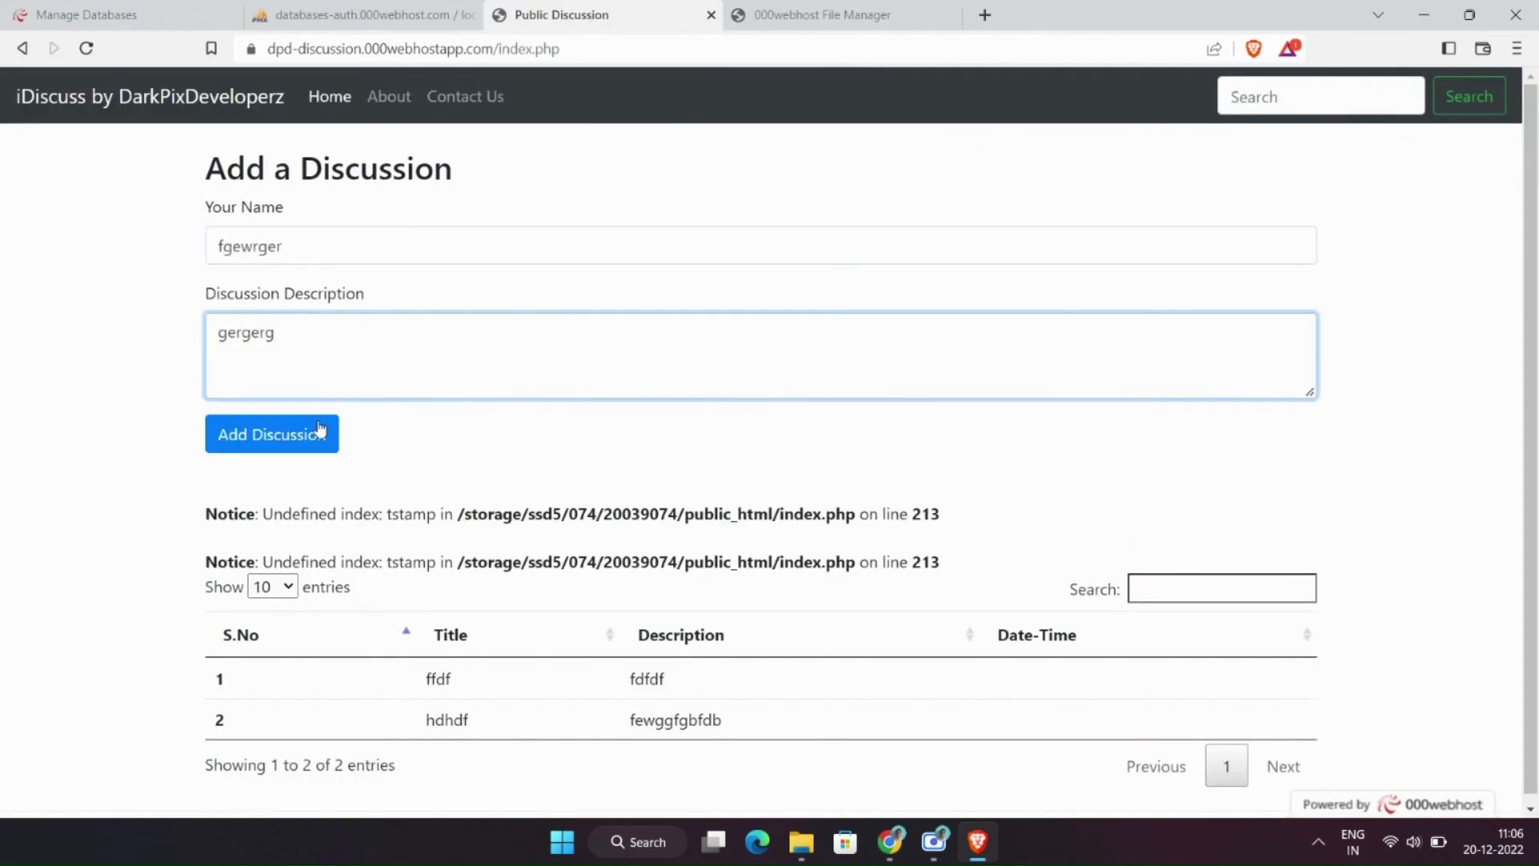
{"action": "left_click", "coordinate": [271, 435]}
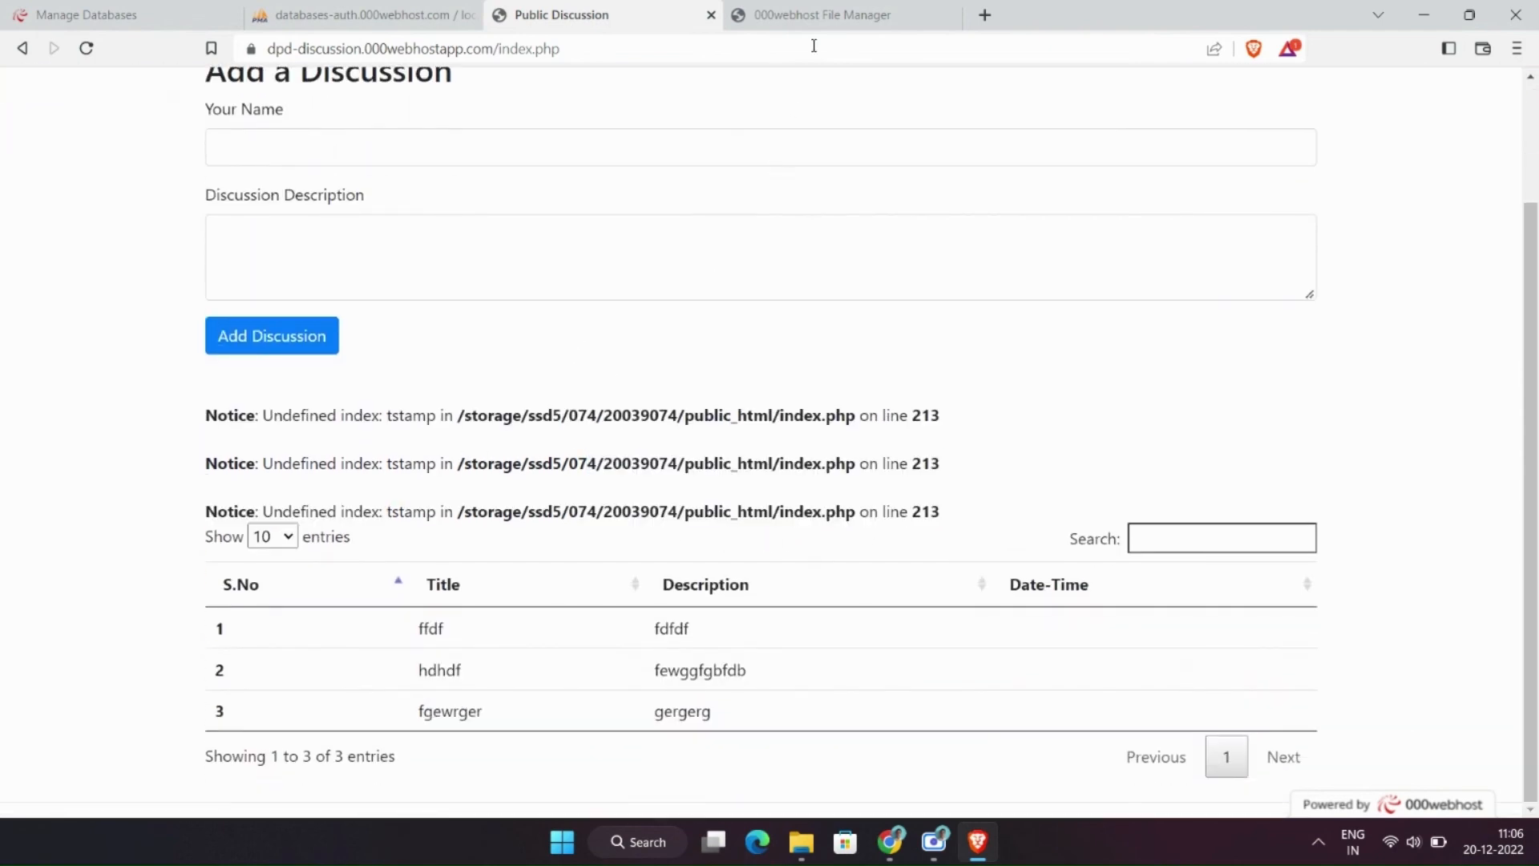
{"action": "left_click", "coordinate": [364, 15]}
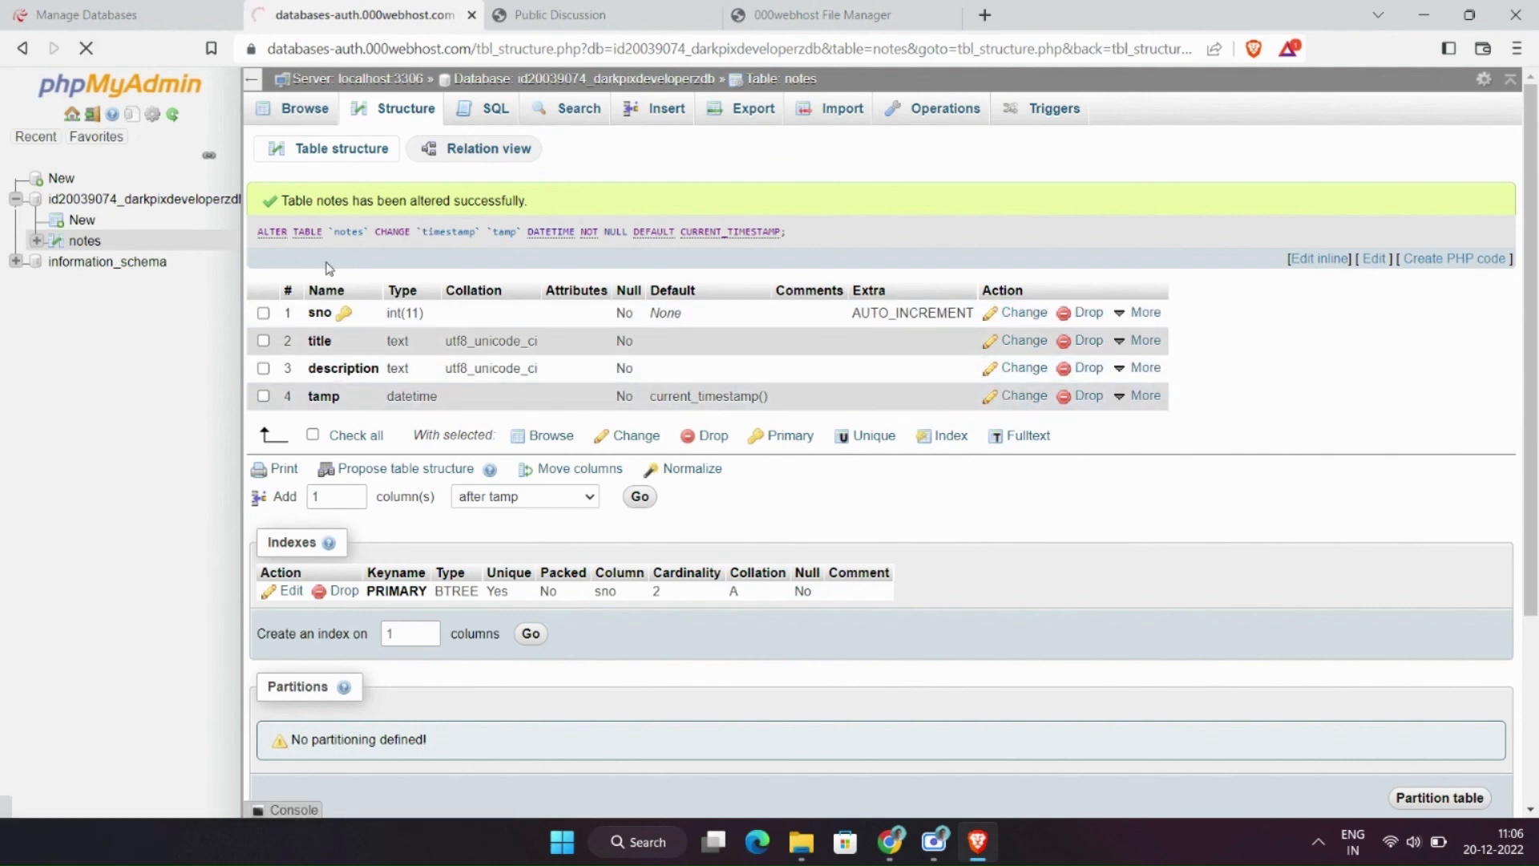
Step: Rename the notes table's tamp column to tstamp and reload the site to test
{"action": "left_click", "coordinate": [1022, 396]}
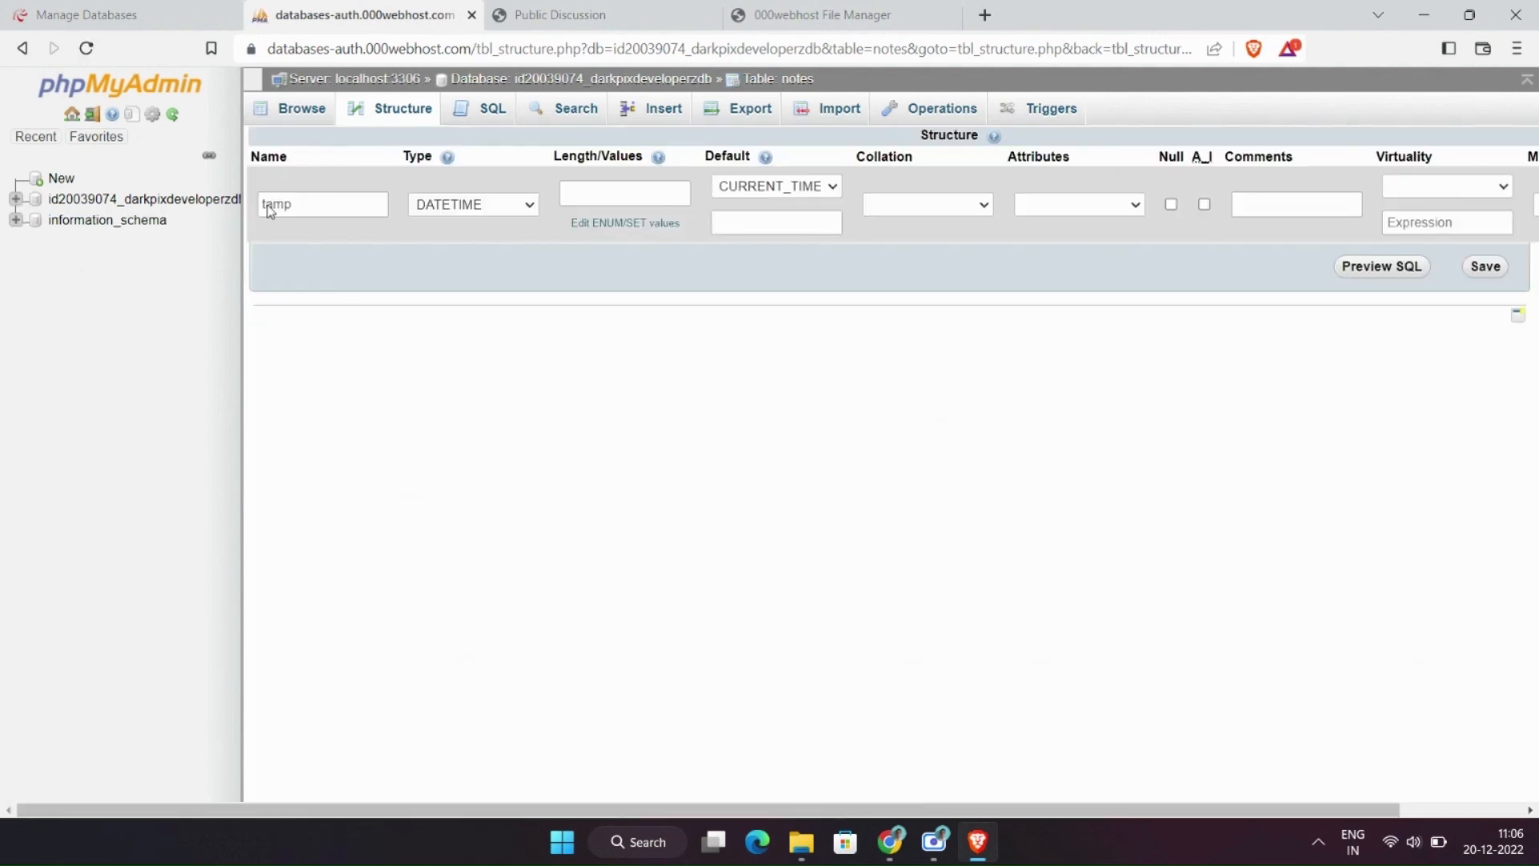
{"action": "left_click", "coordinate": [561, 15]}
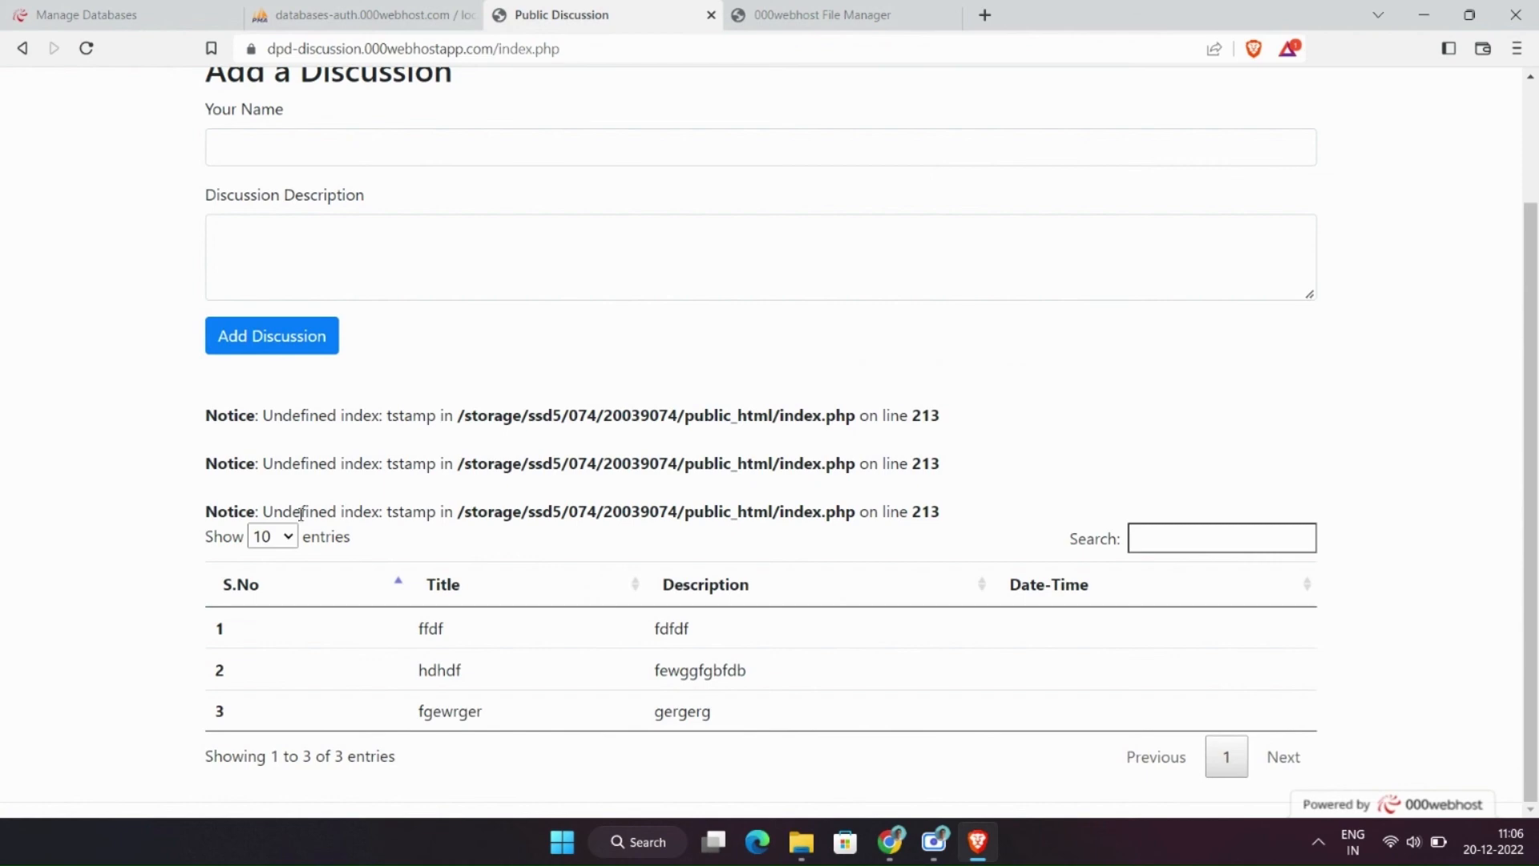
{"action": "left_click", "coordinate": [364, 14]}
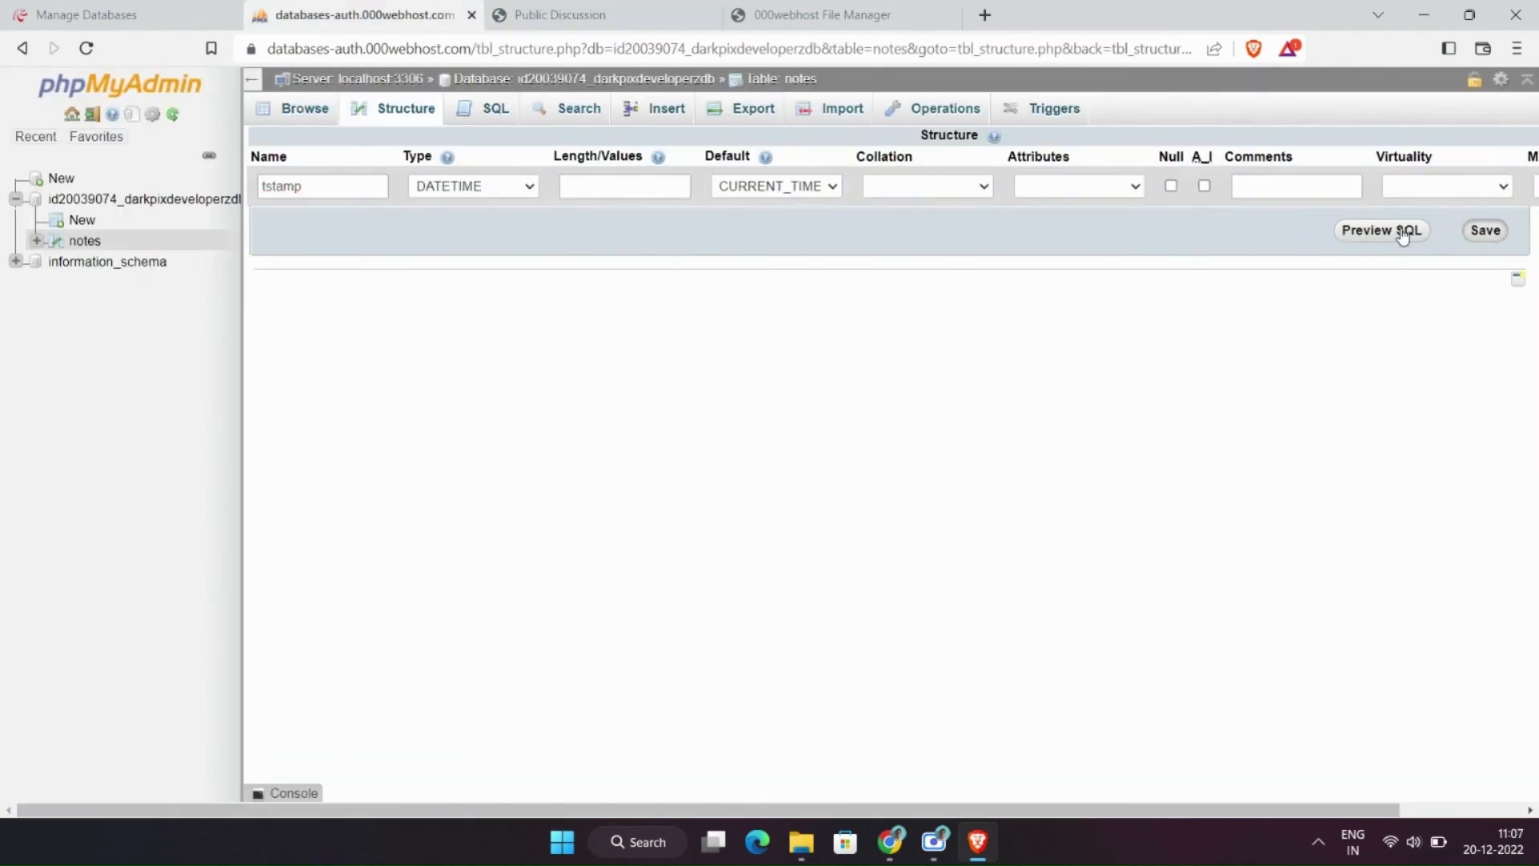
{"action": "left_click", "coordinate": [604, 14]}
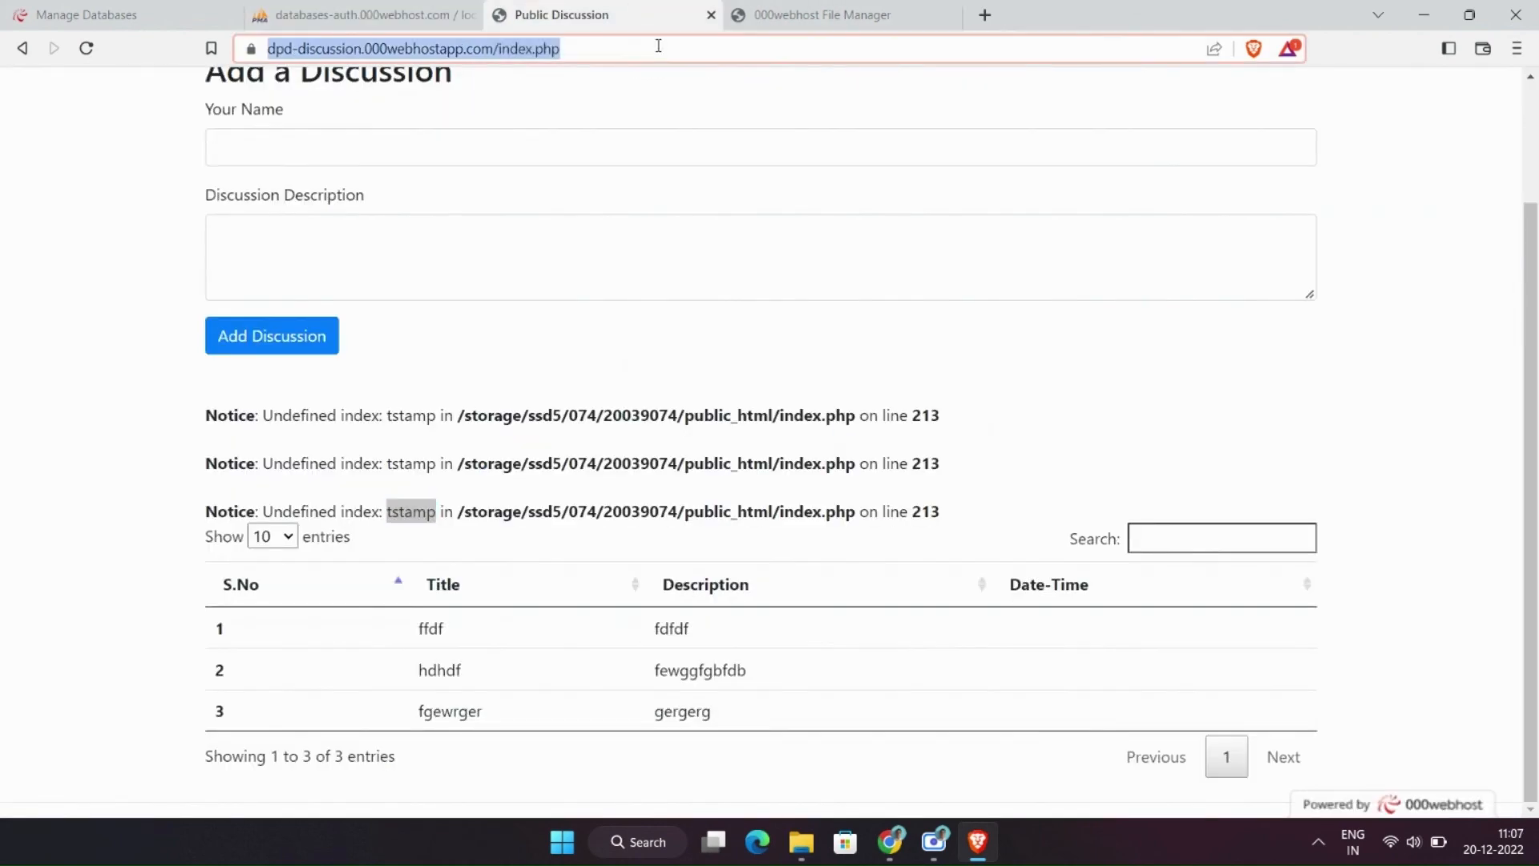